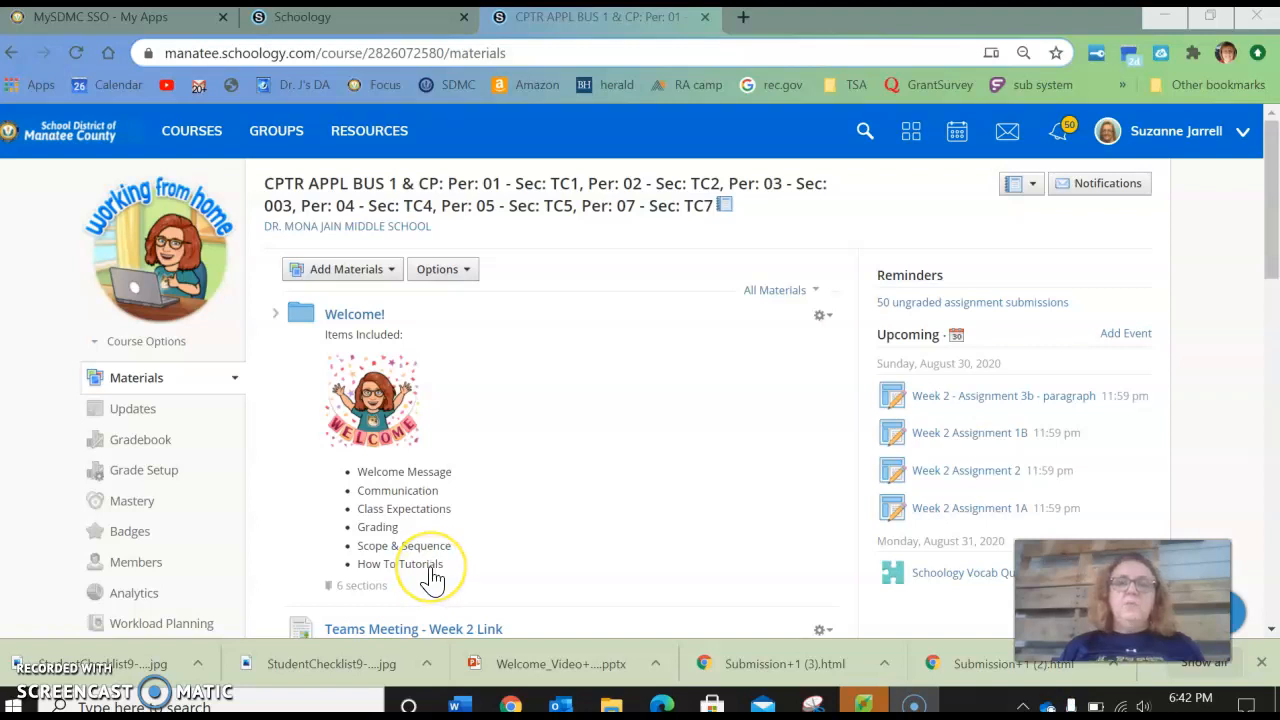
mouse_move(508, 528)
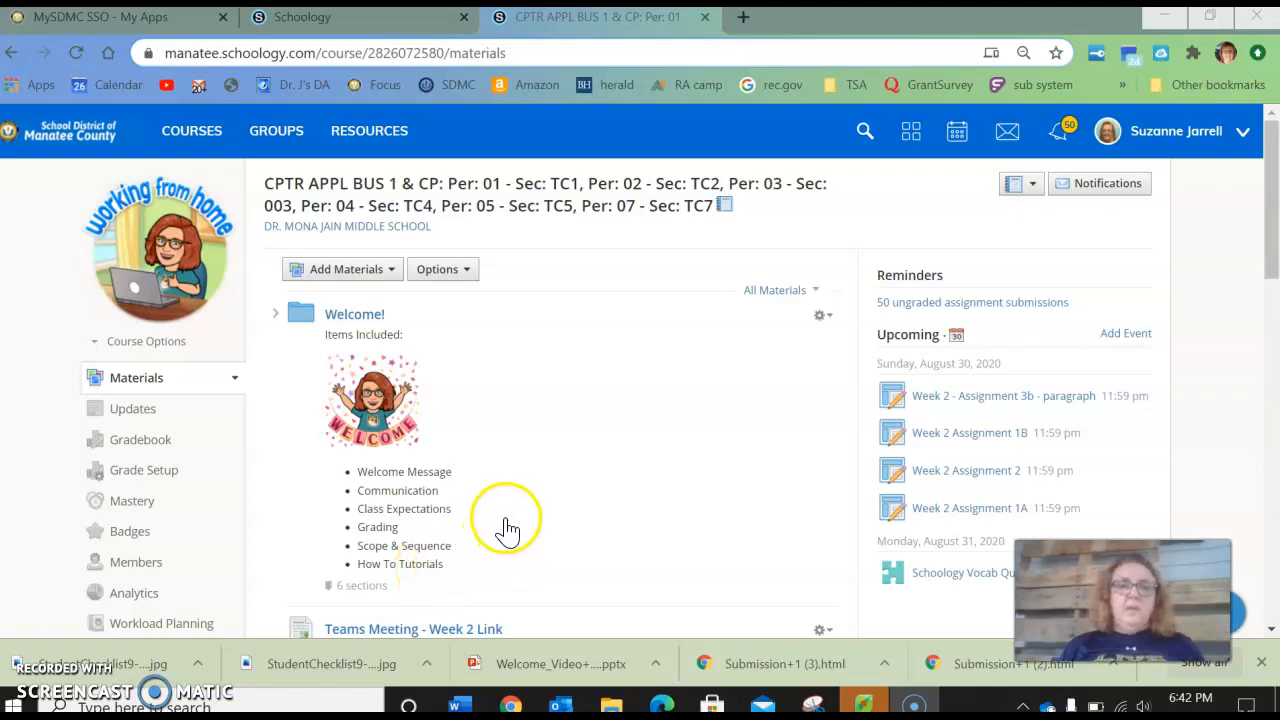
mouse_move(558, 490)
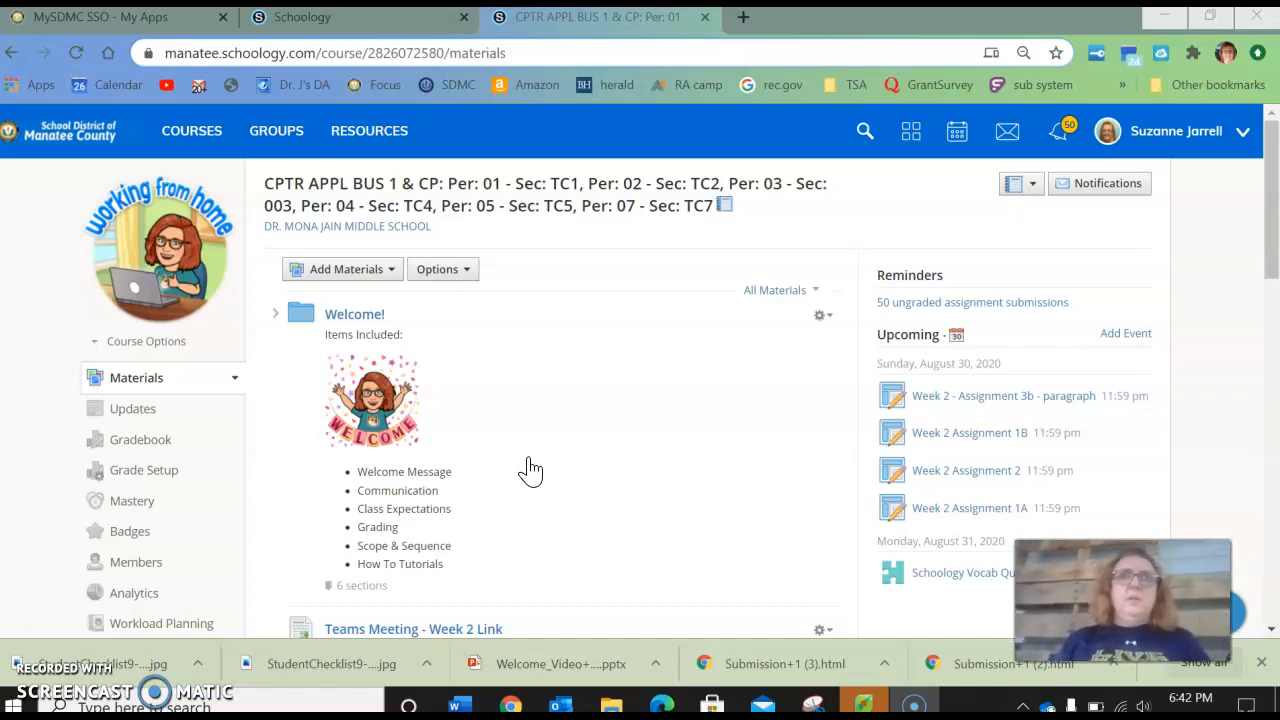
mouse_move(540, 550)
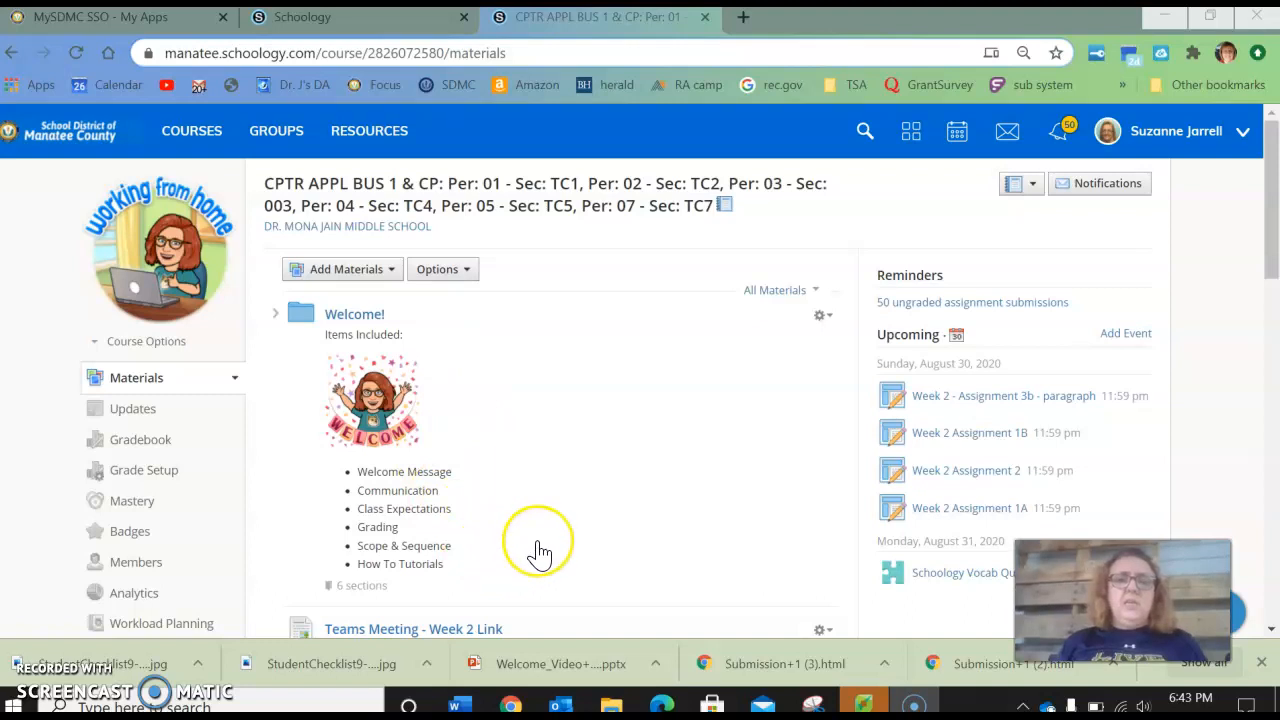
mouse_move(540, 550)
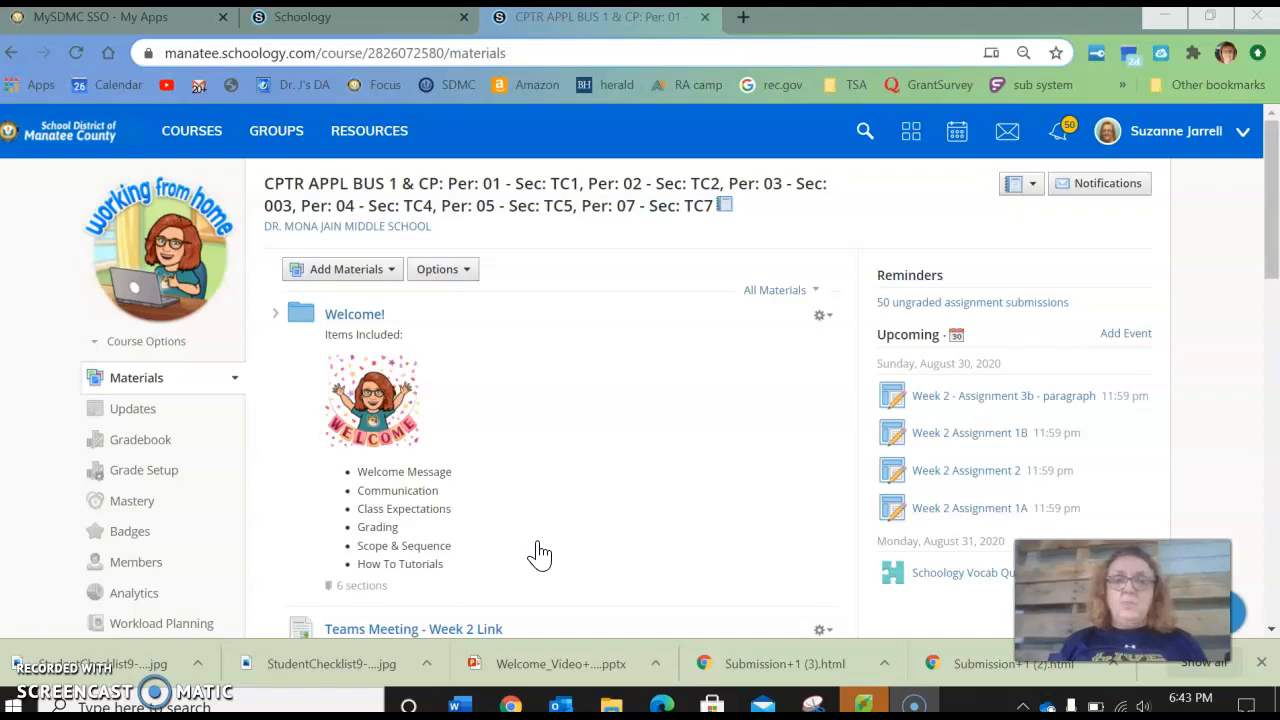
mouse_move(536, 556)
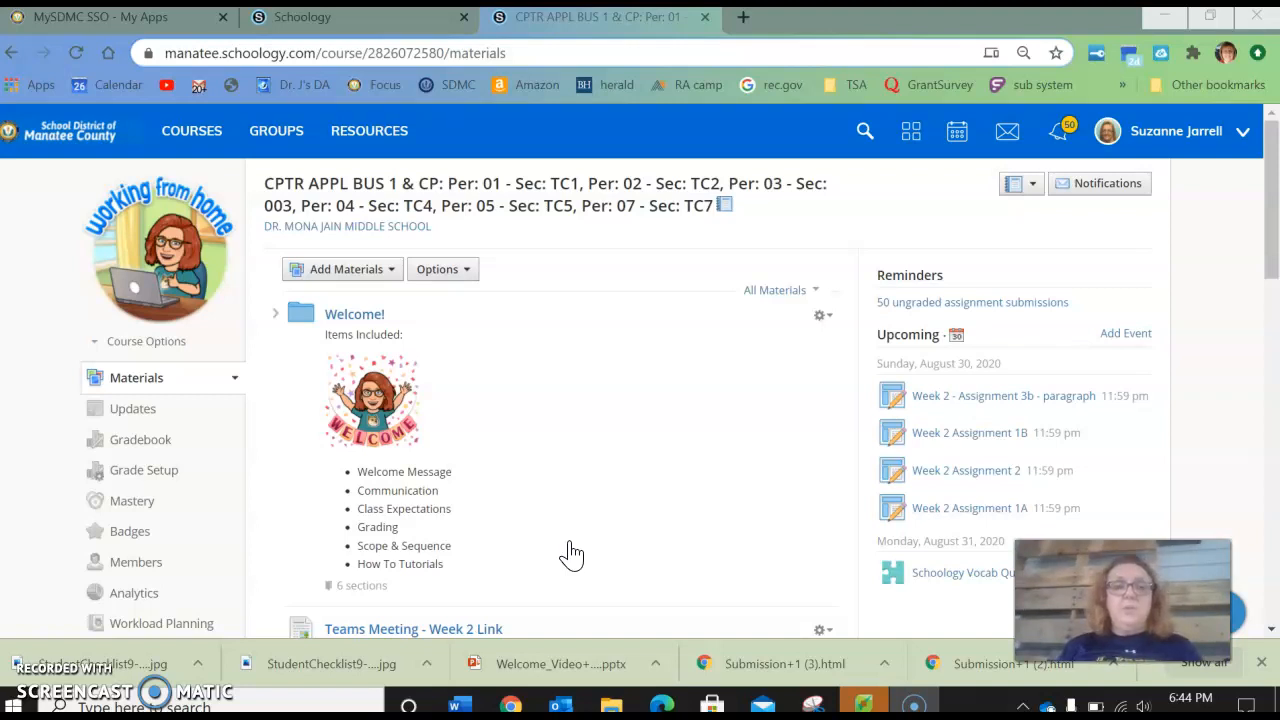
Step: Go into Week 3's Before you begin folder and select the student checklist image
scroll("down", 3)
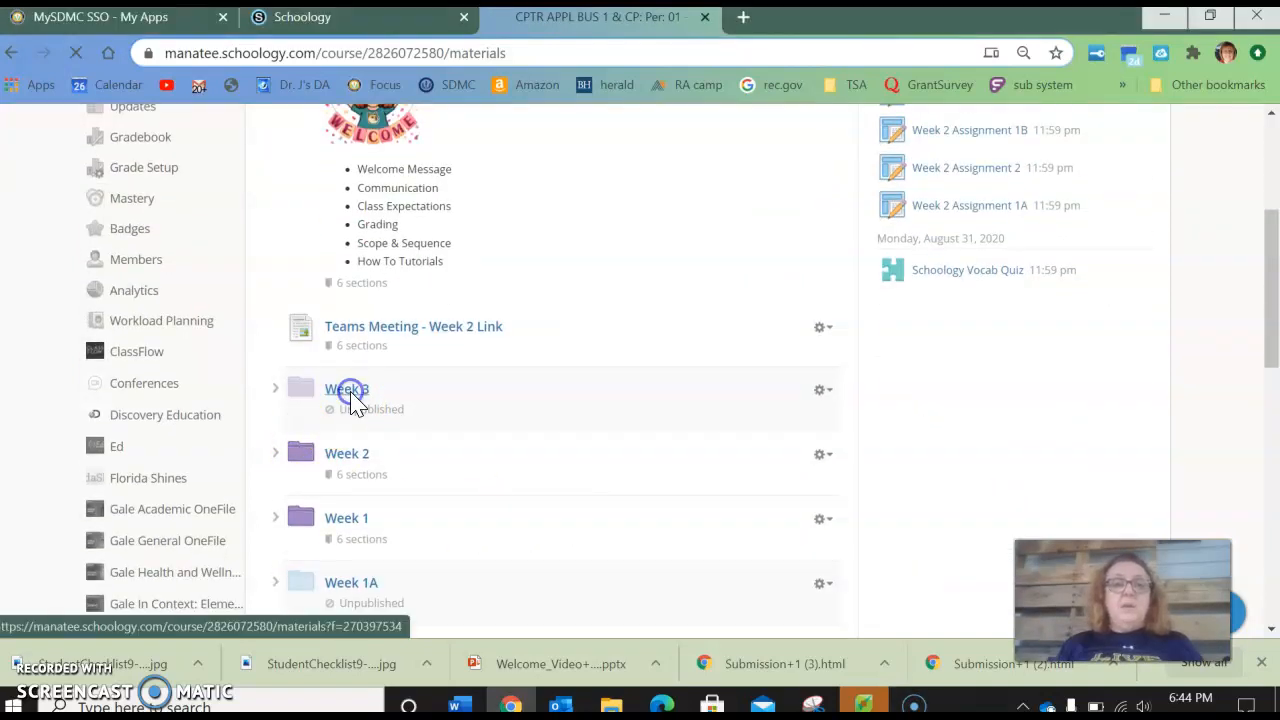
left_click(348, 388)
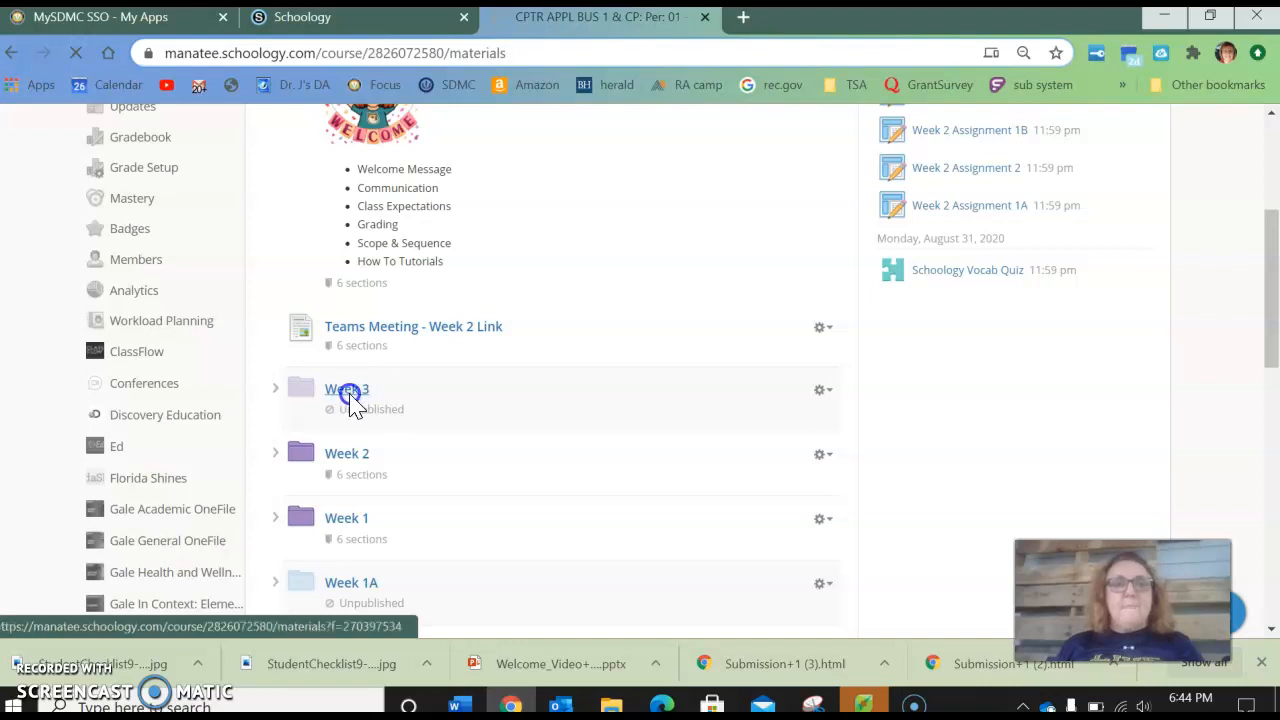
left_click(346, 388)
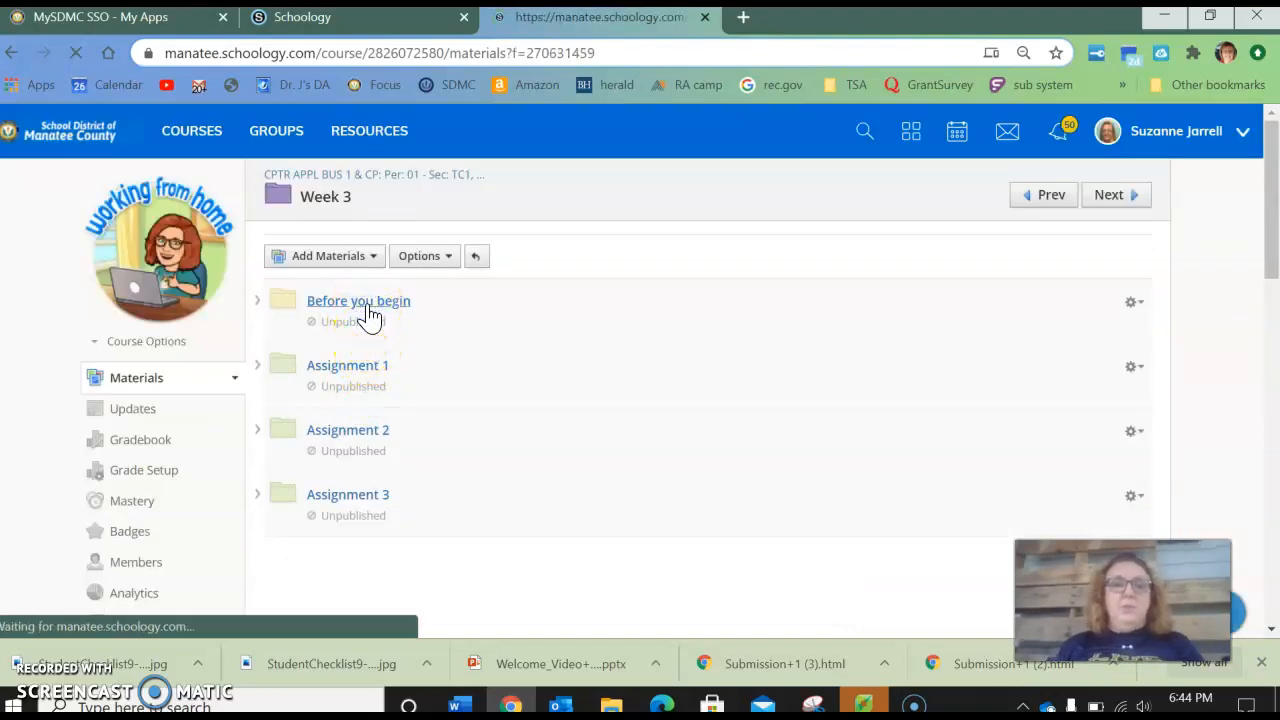
left_click(358, 300)
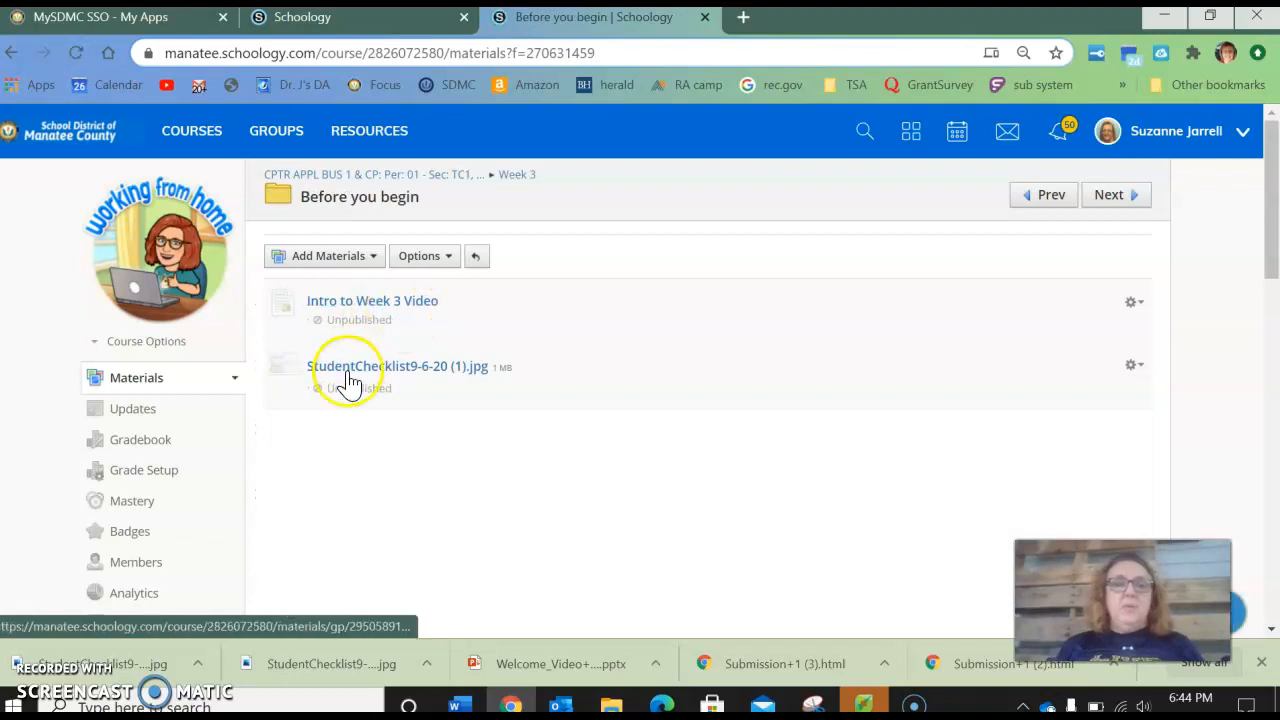
left_click(398, 366)
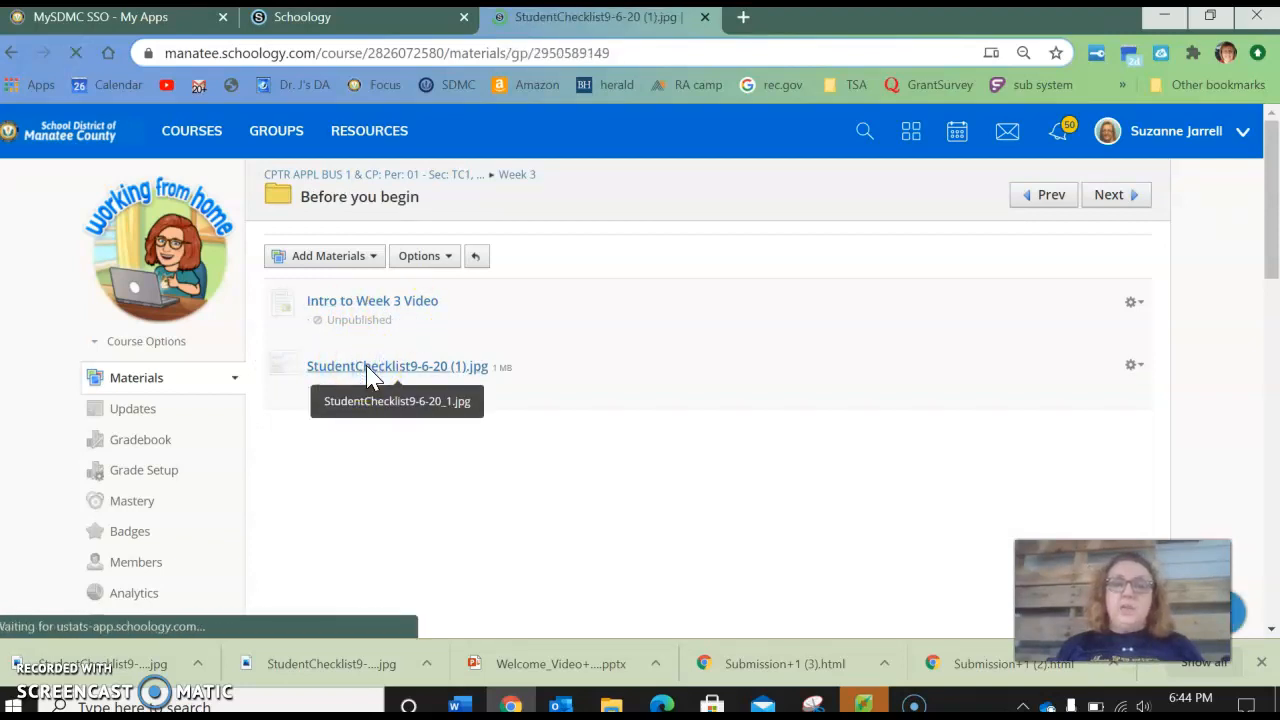
Step: View the StudentChecklist9-6-20 image for the week of 8/31–9/6
left_click(396, 364)
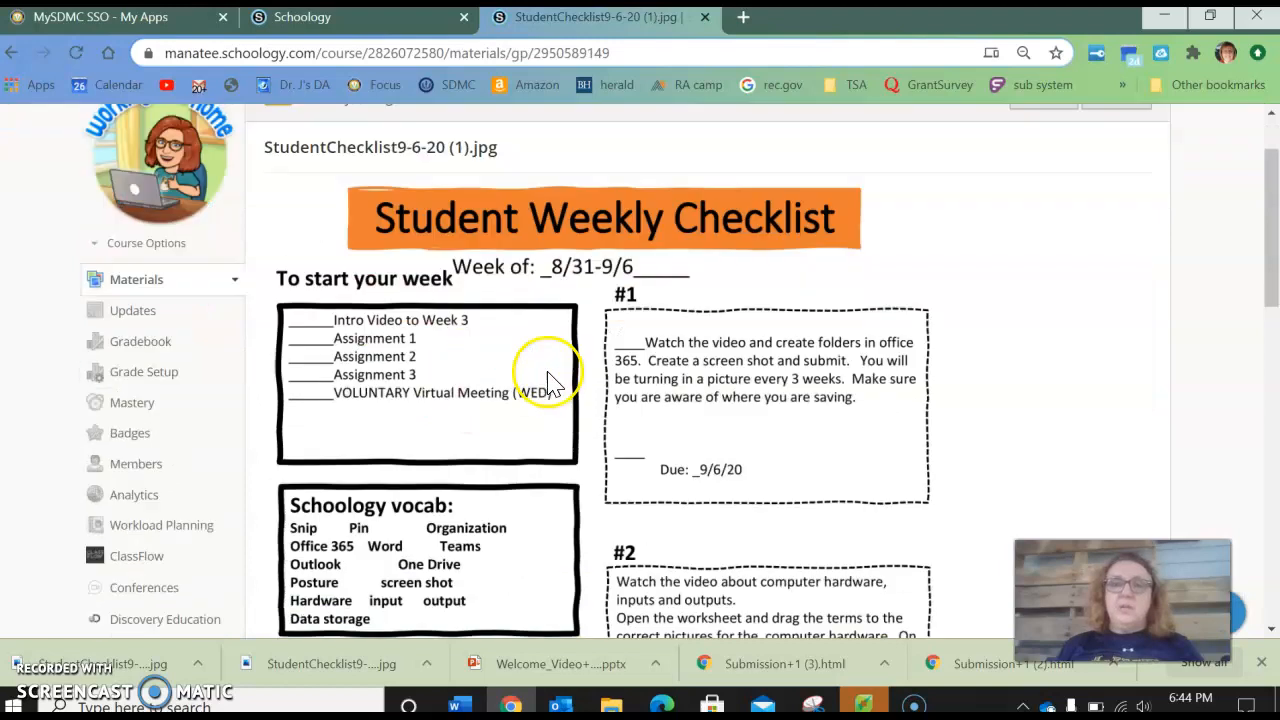
scroll("down", 3)
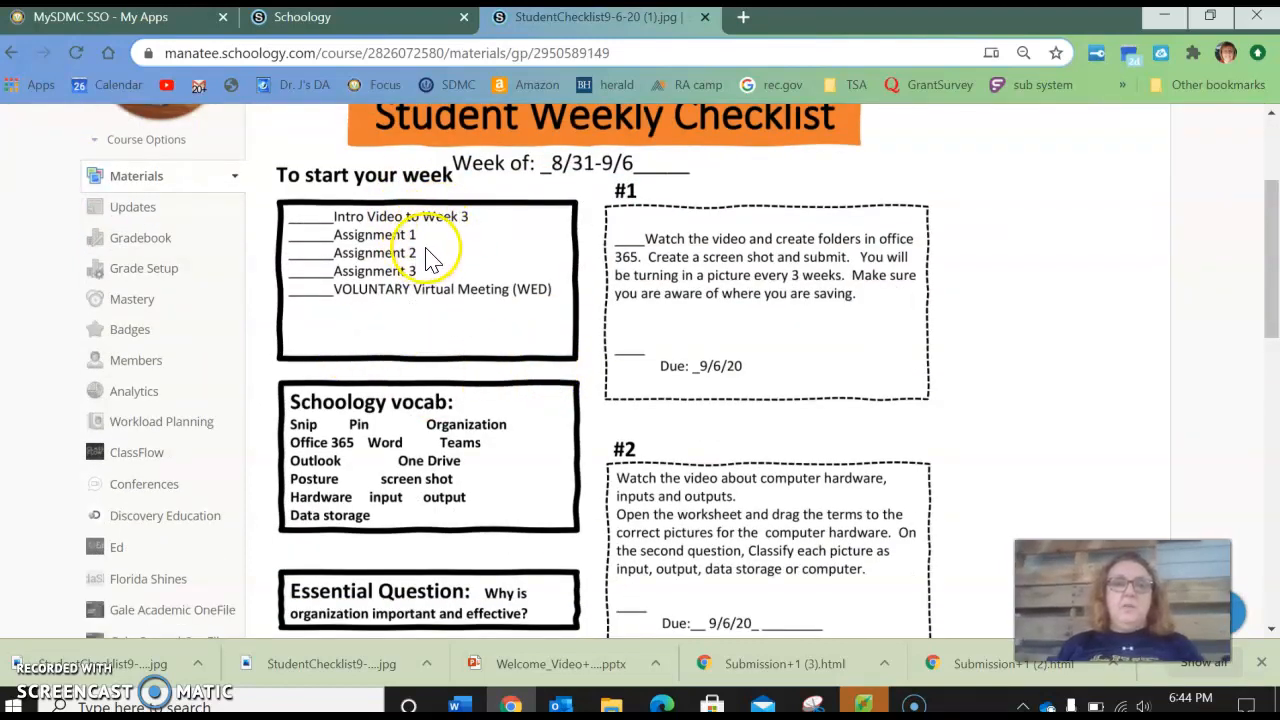
mouse_move(360, 300)
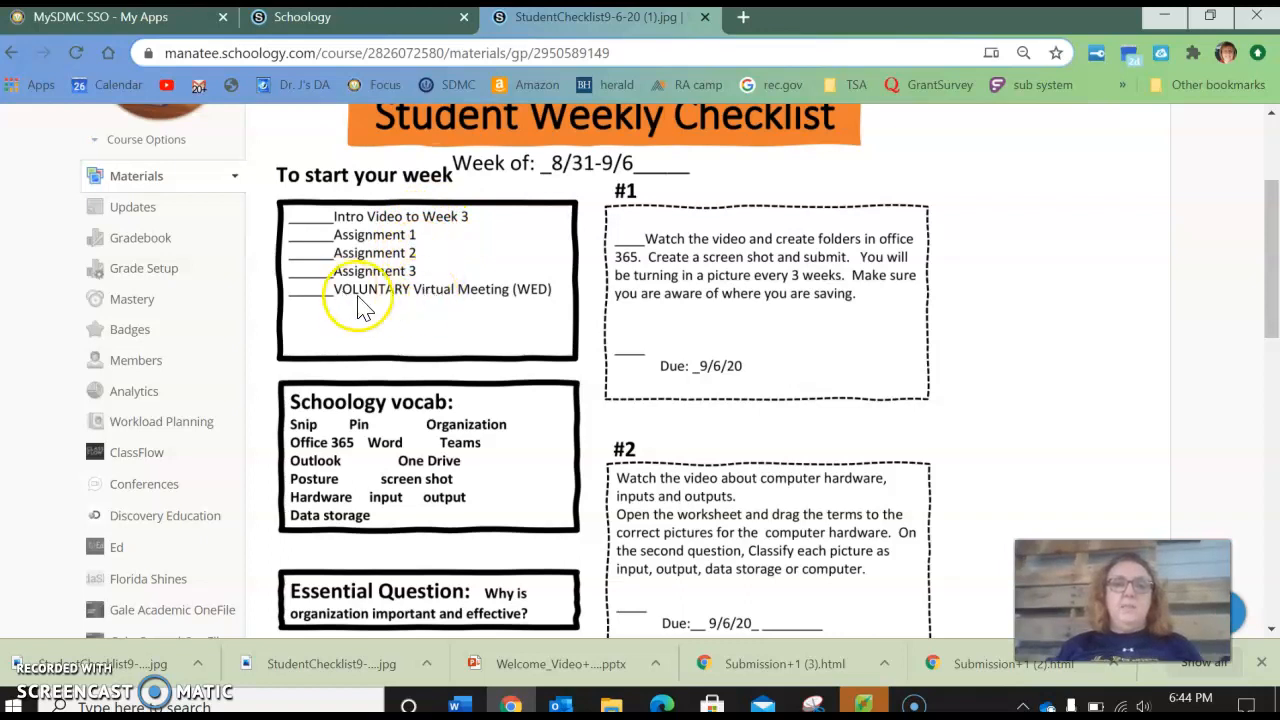
mouse_move(500, 328)
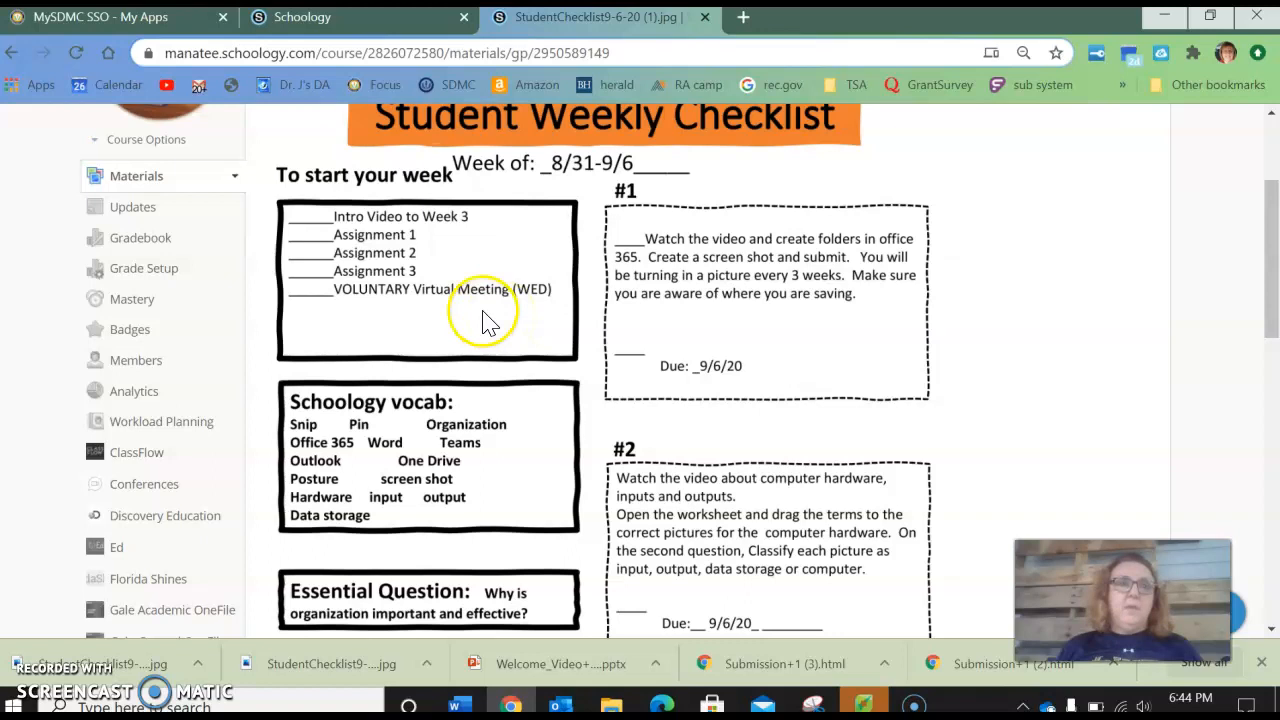
mouse_move(460, 336)
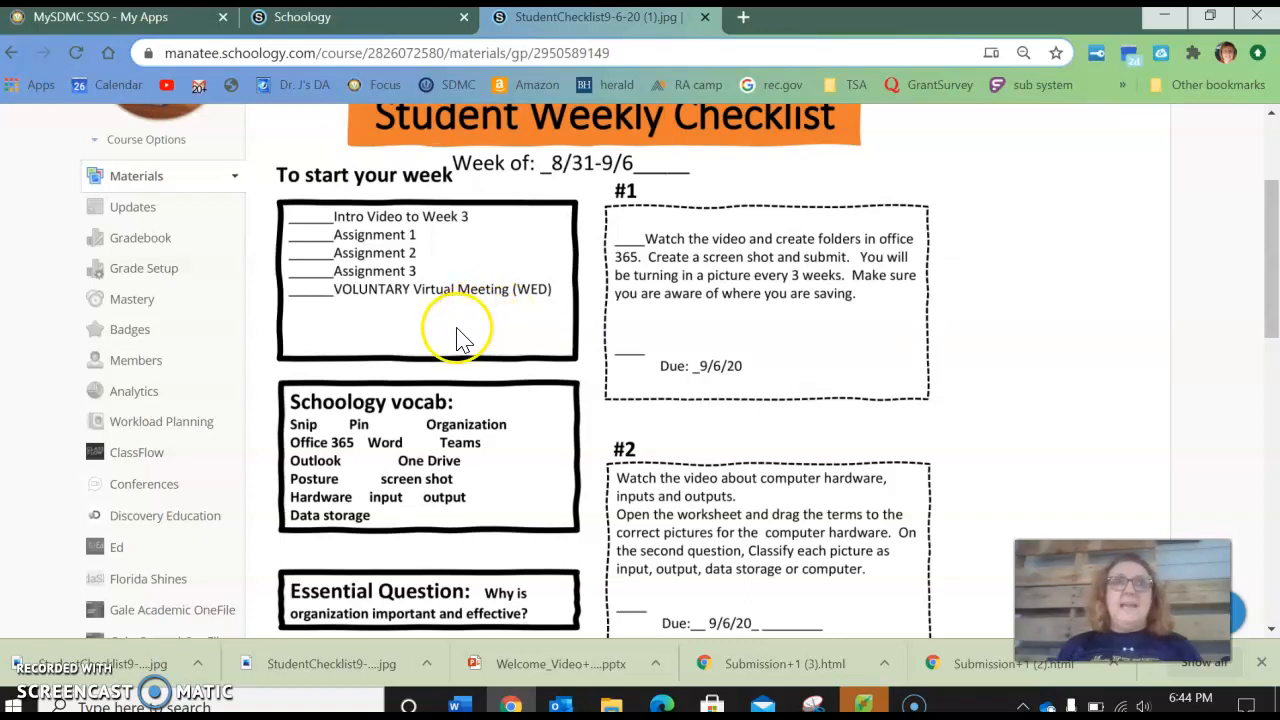
mouse_move(468, 336)
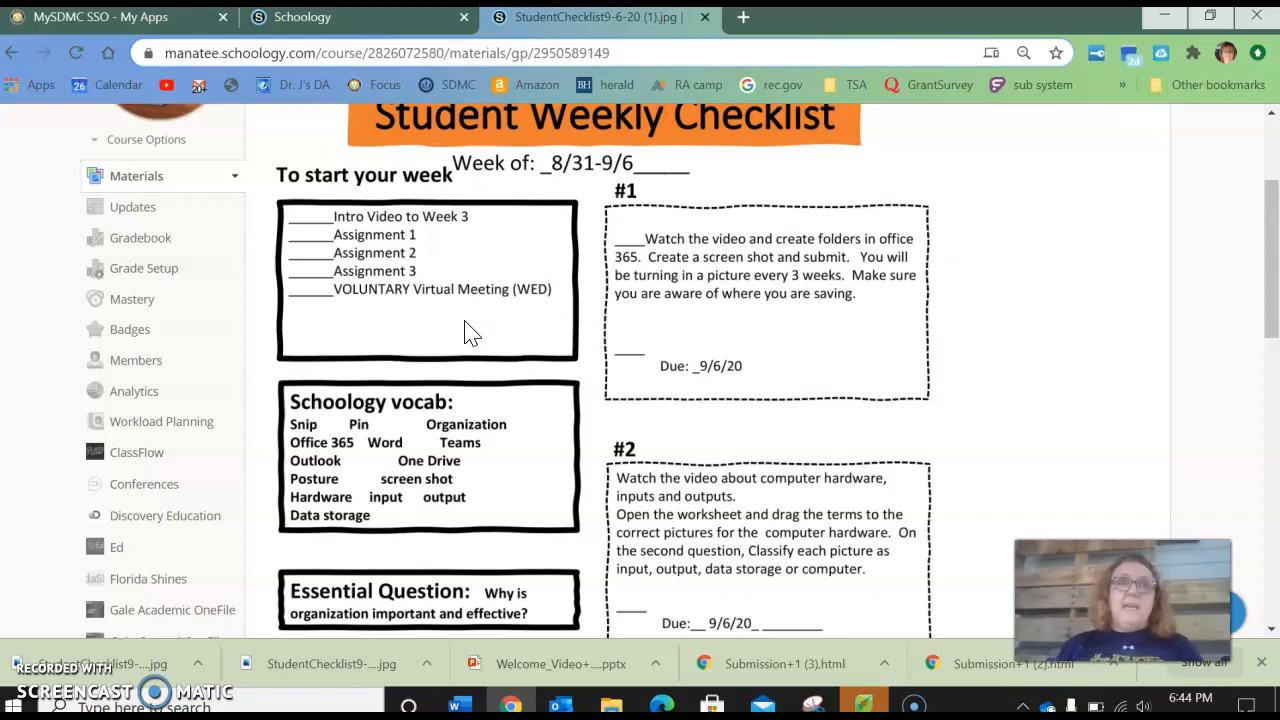
mouse_move(450, 330)
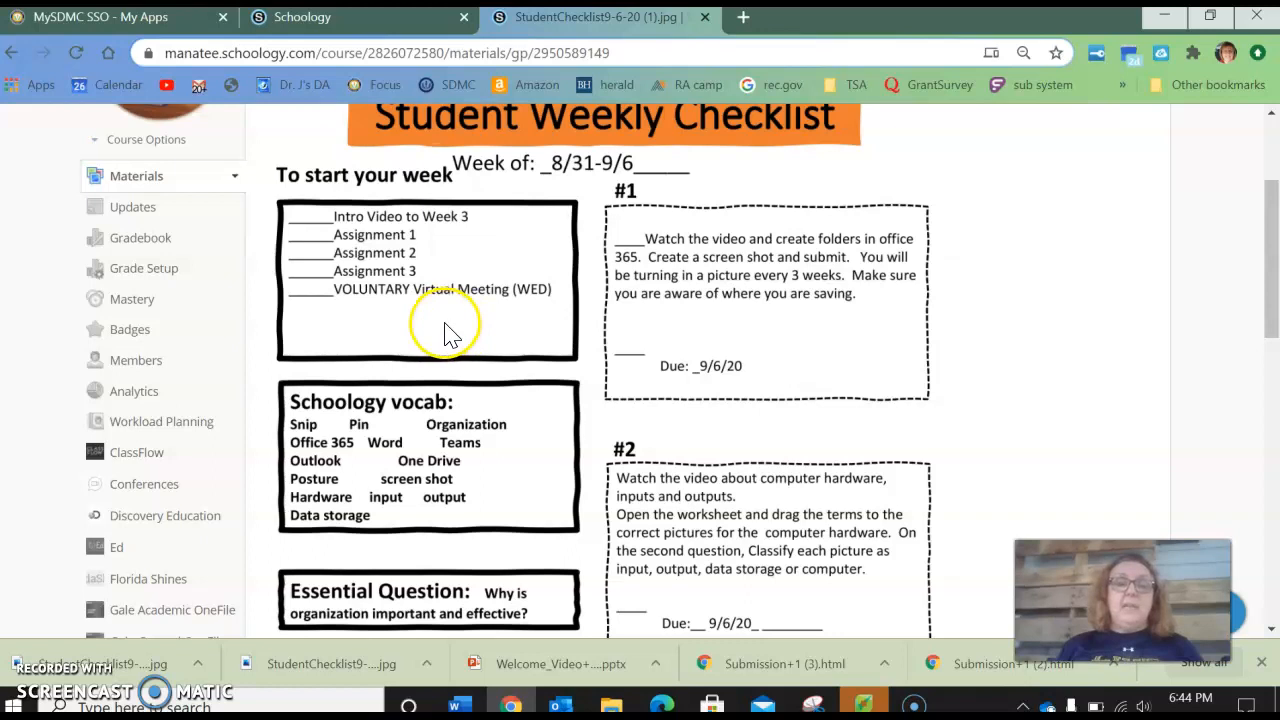
mouse_move(336, 264)
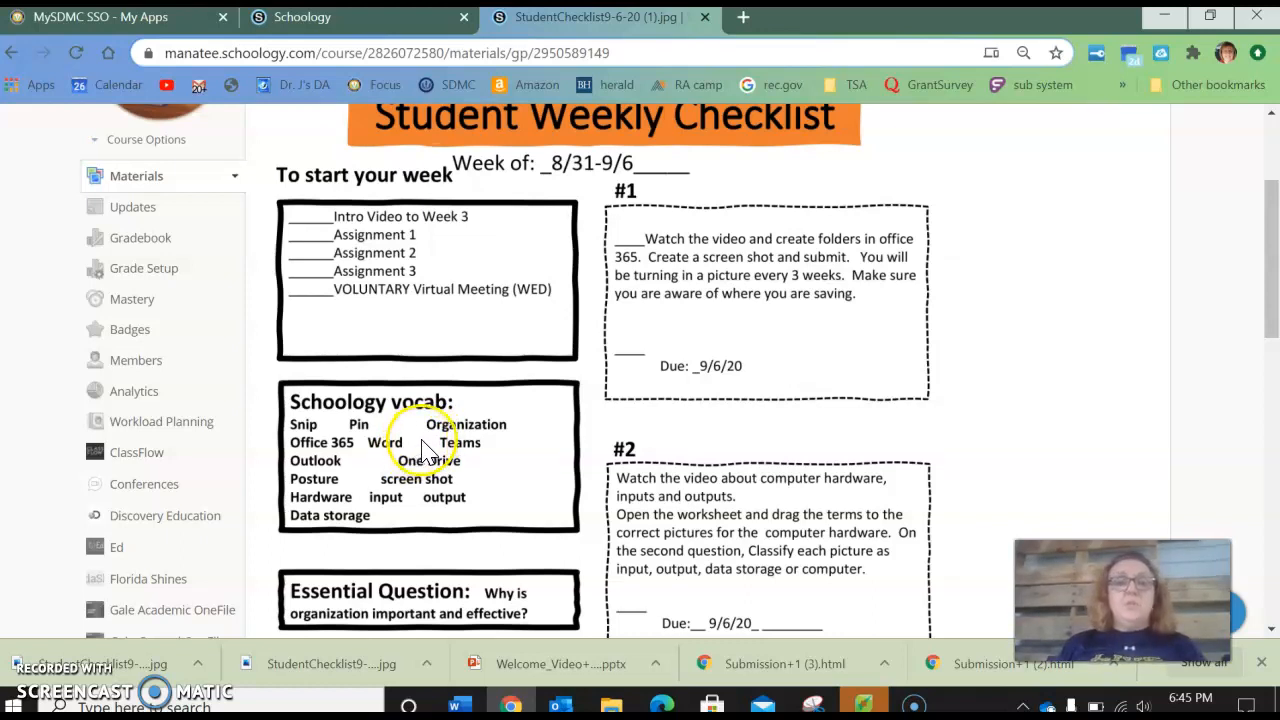
mouse_move(438, 340)
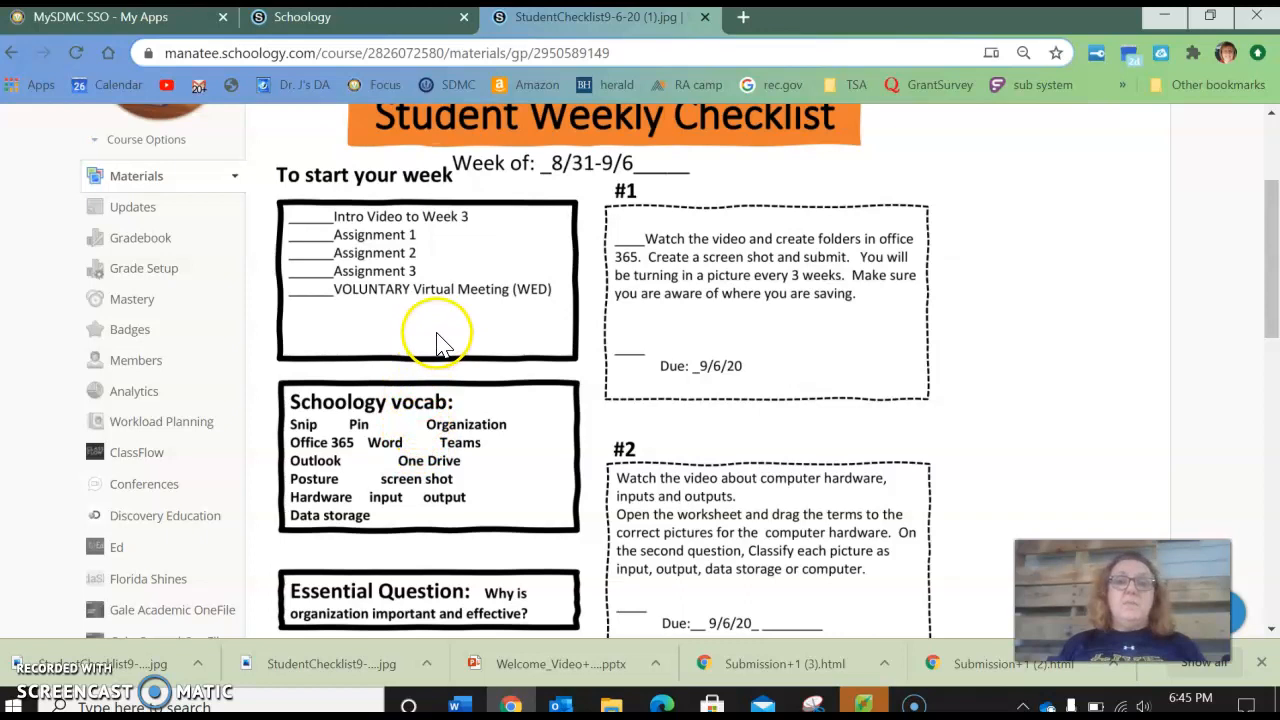
mouse_move(440, 340)
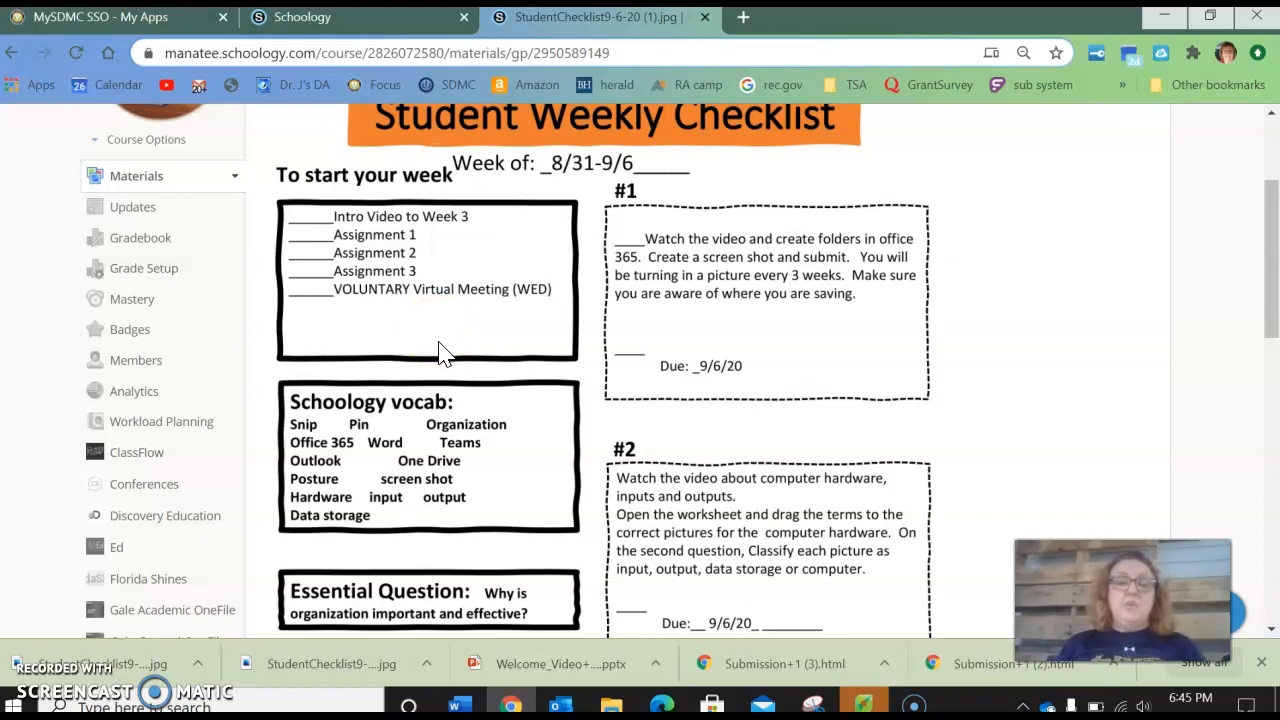
scroll("down", 3)
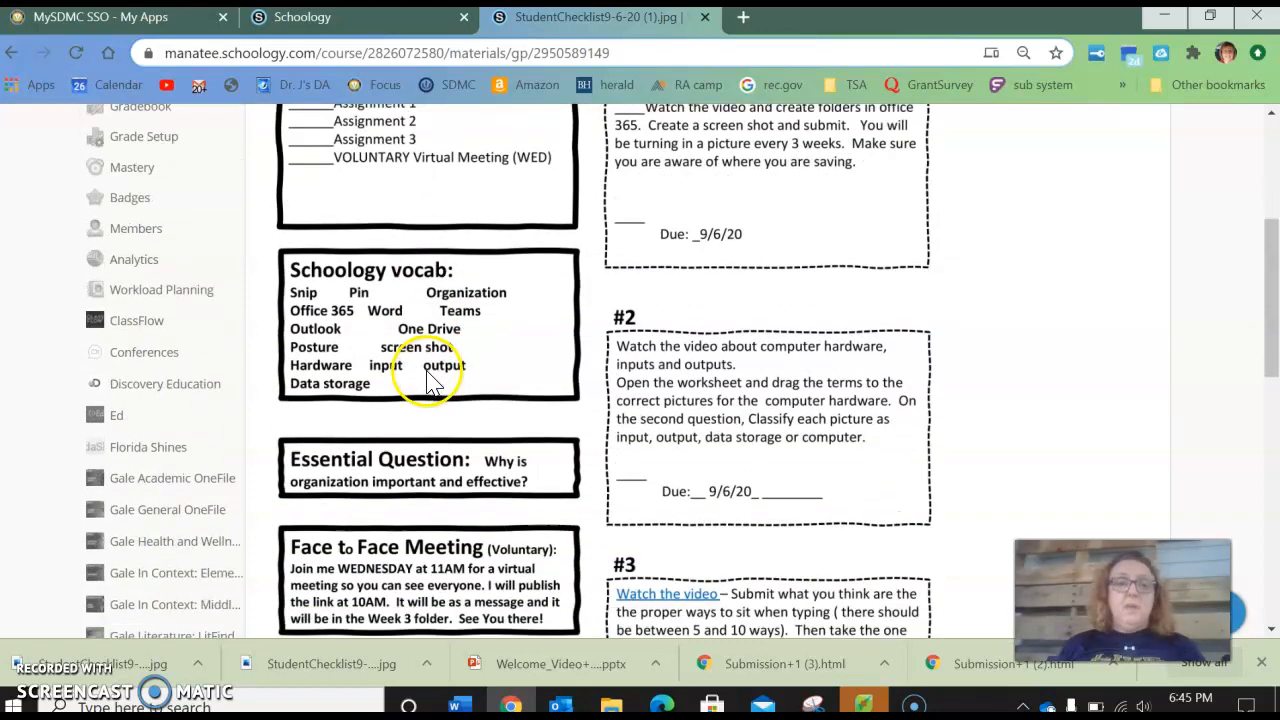
scroll("down", 3)
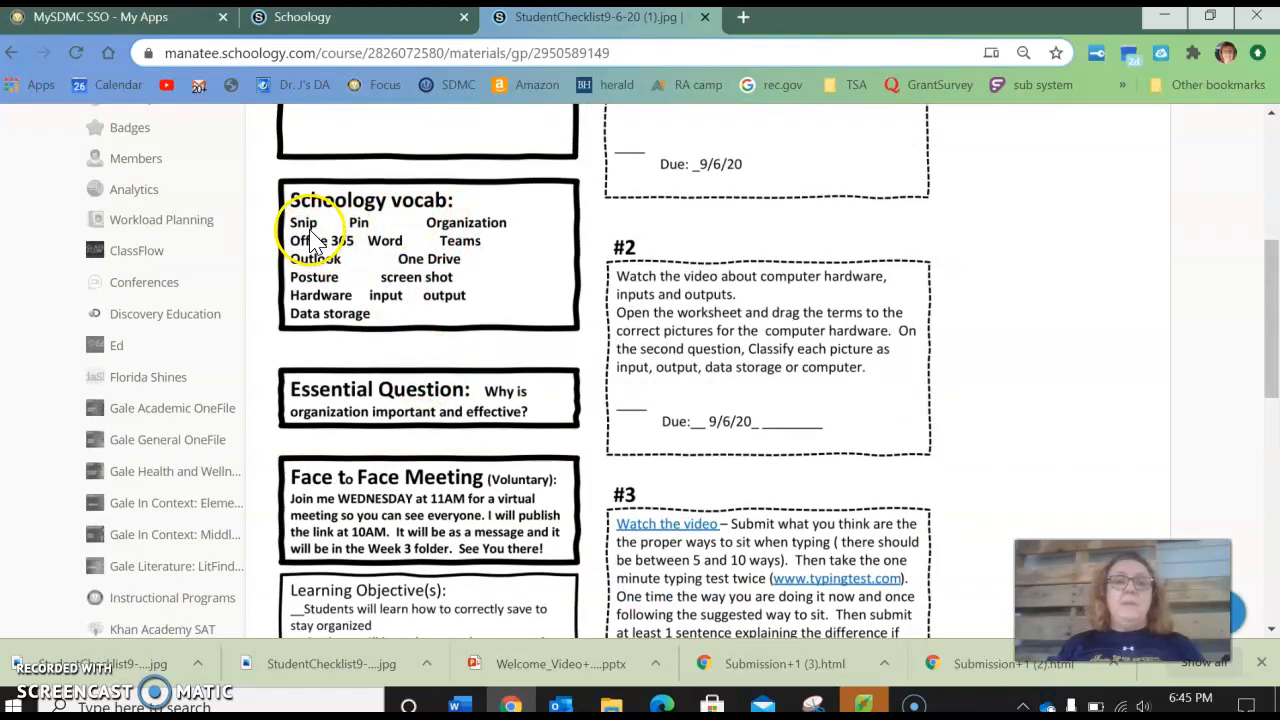
mouse_move(484, 236)
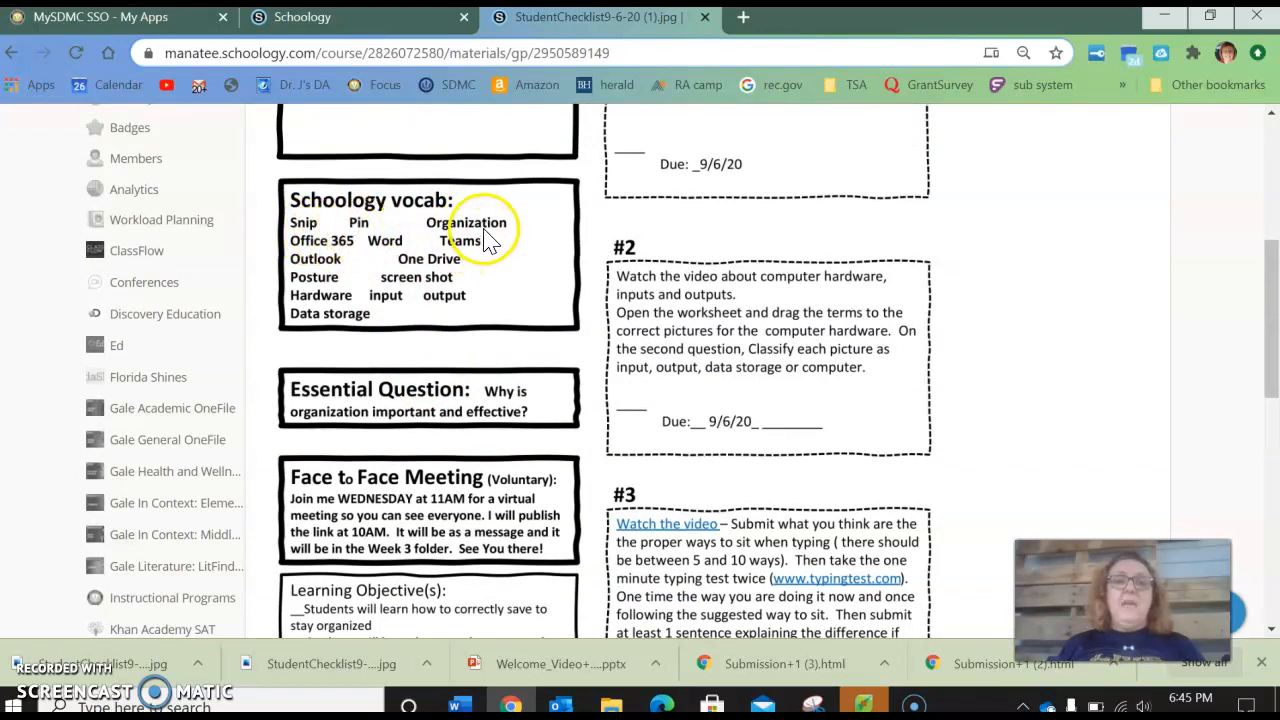
mouse_move(340, 258)
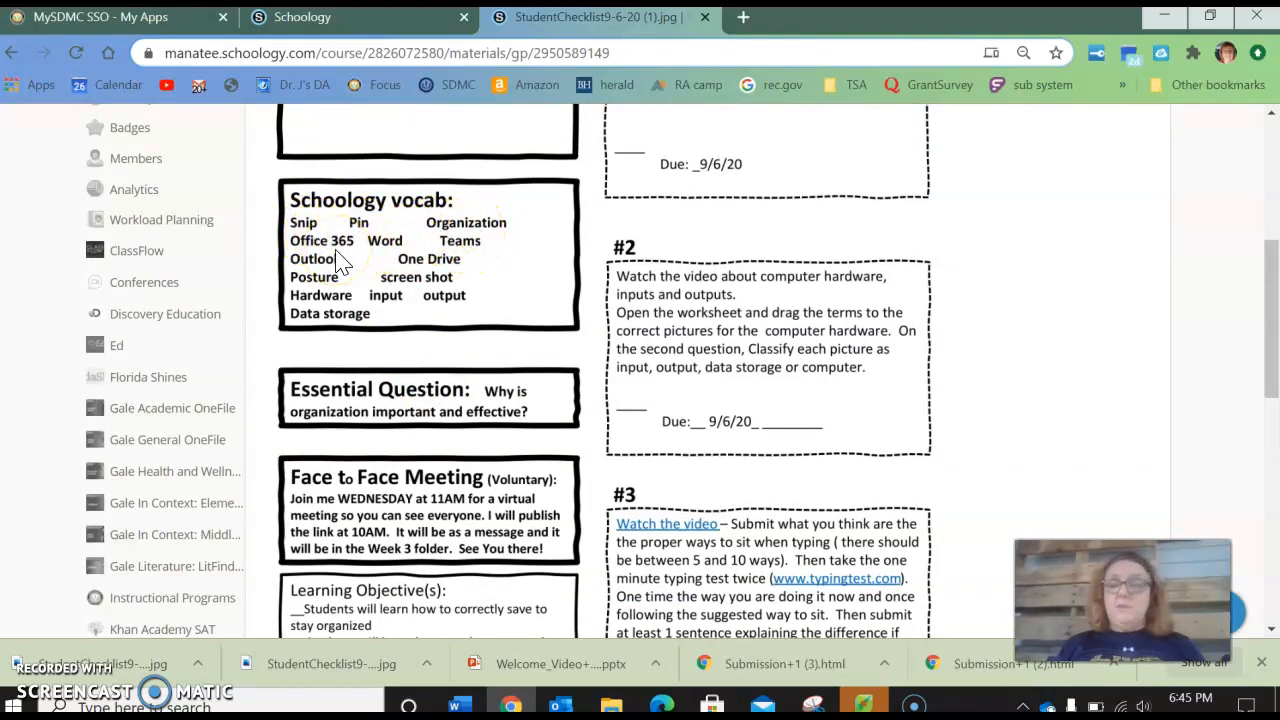
mouse_move(456, 260)
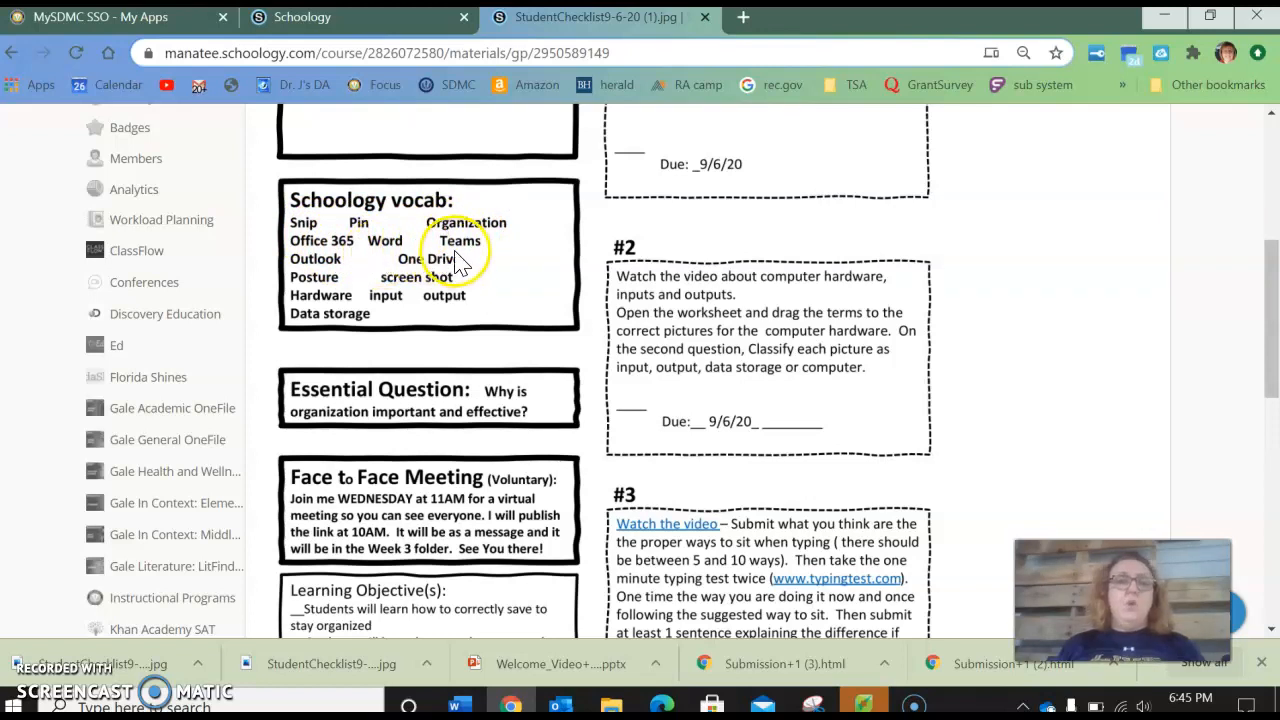
mouse_move(336, 280)
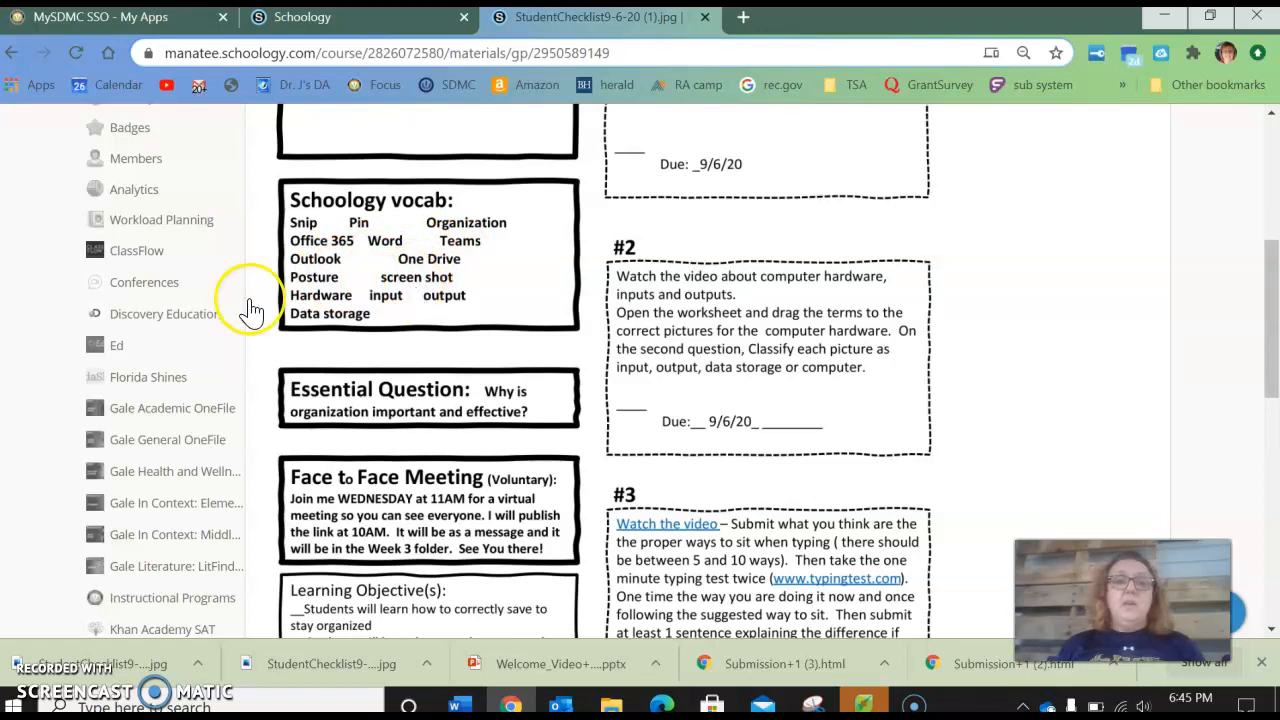
mouse_move(296, 280)
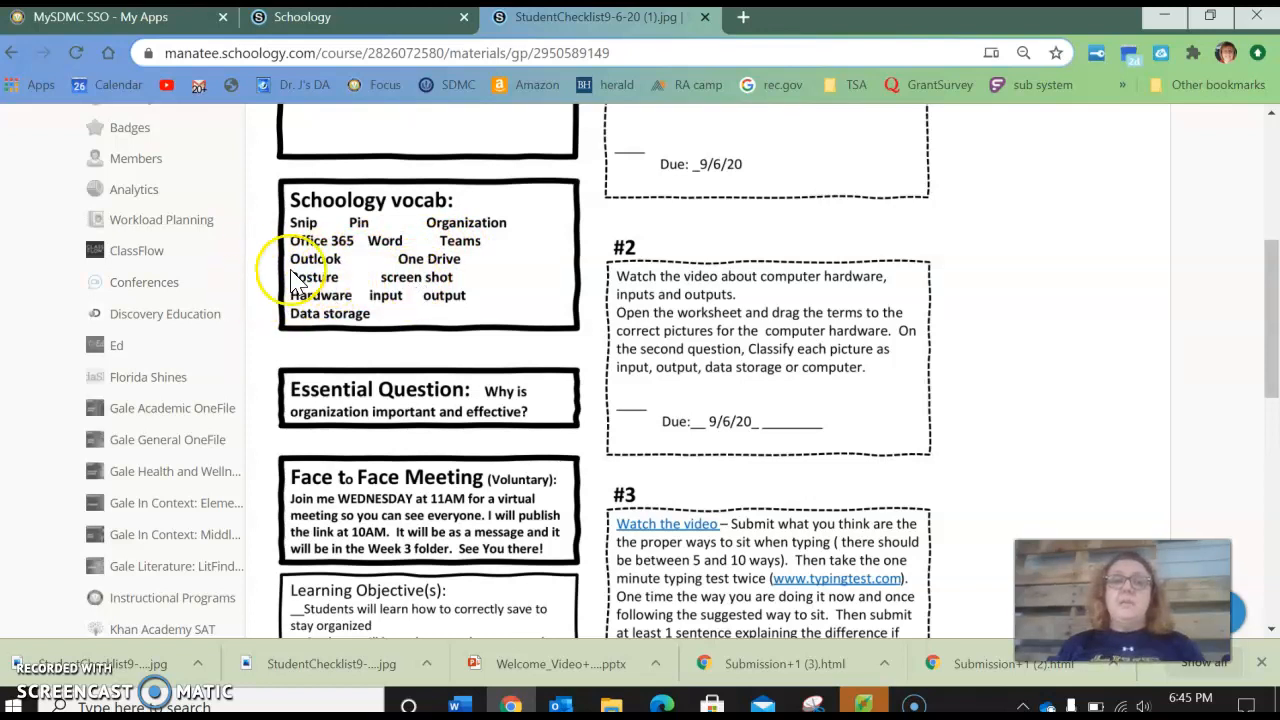
mouse_move(362, 312)
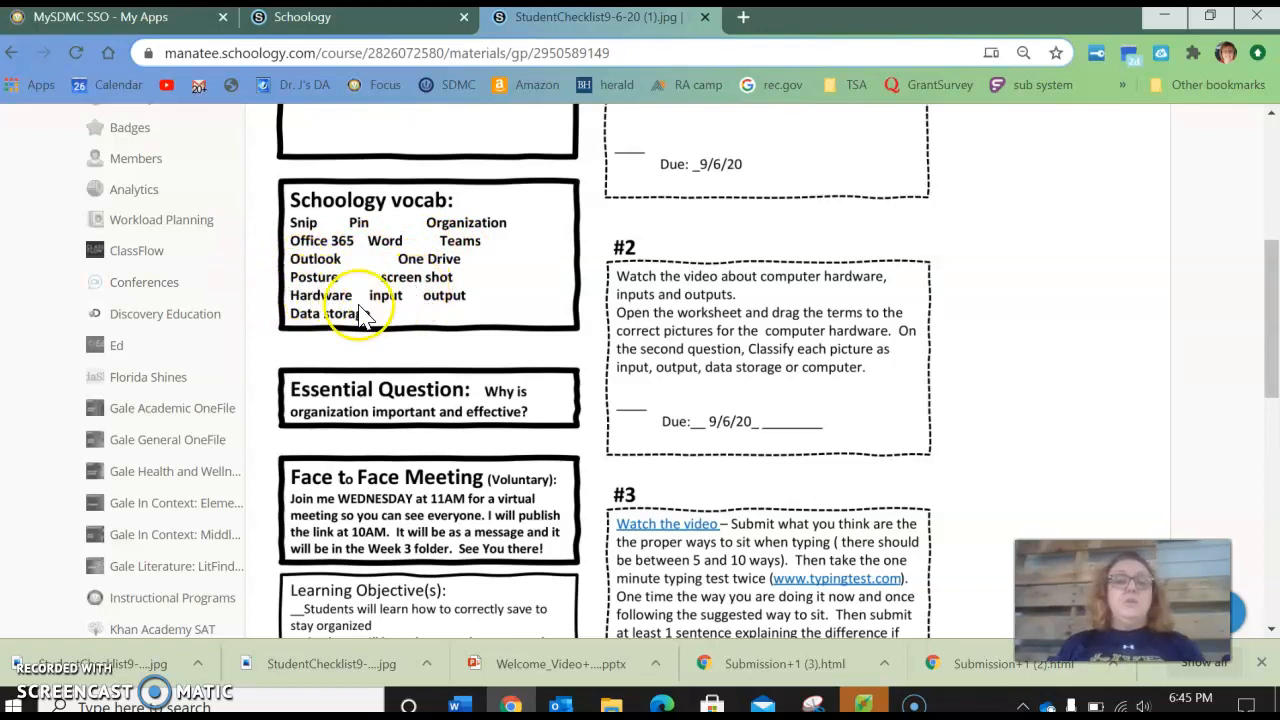
mouse_move(450, 310)
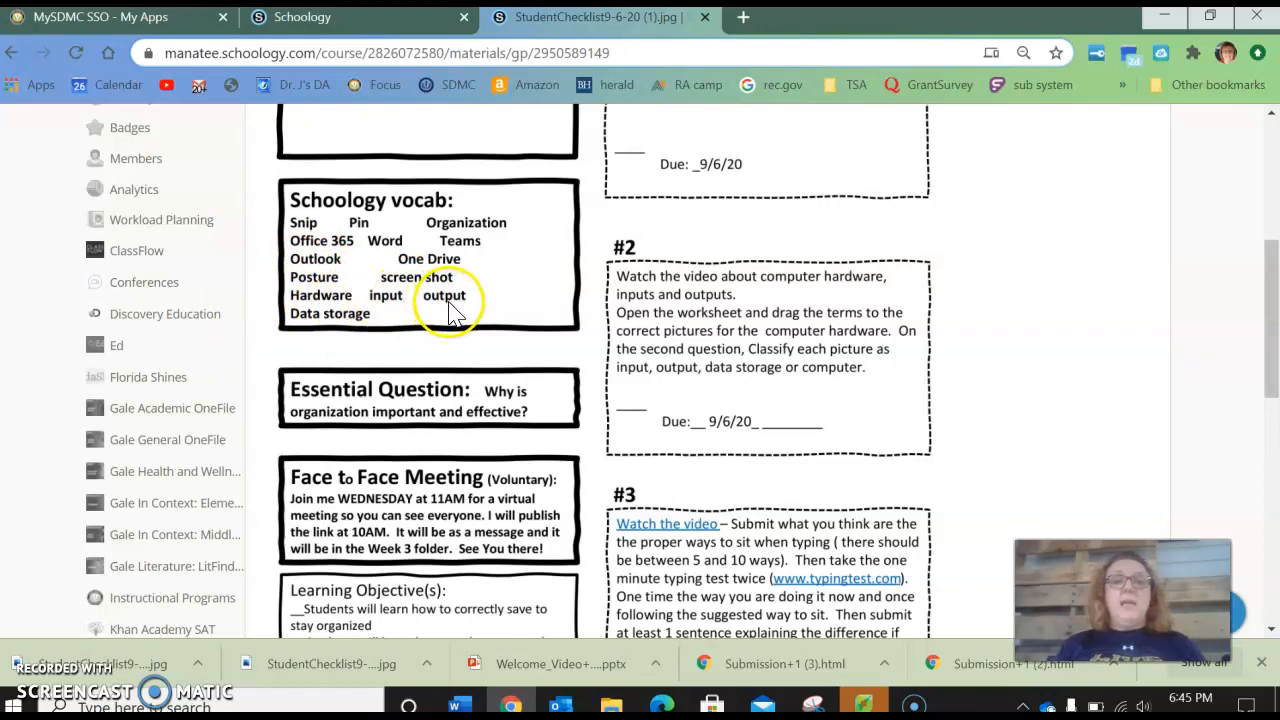
mouse_move(410, 196)
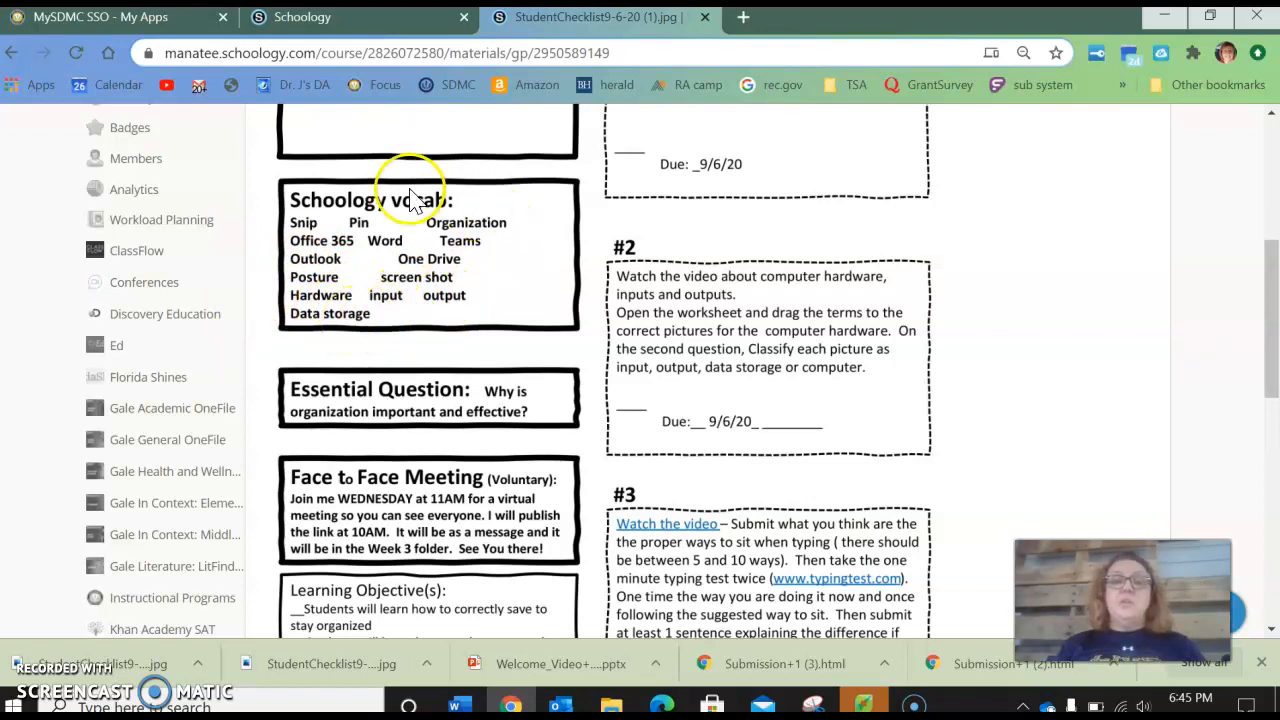
mouse_move(388, 288)
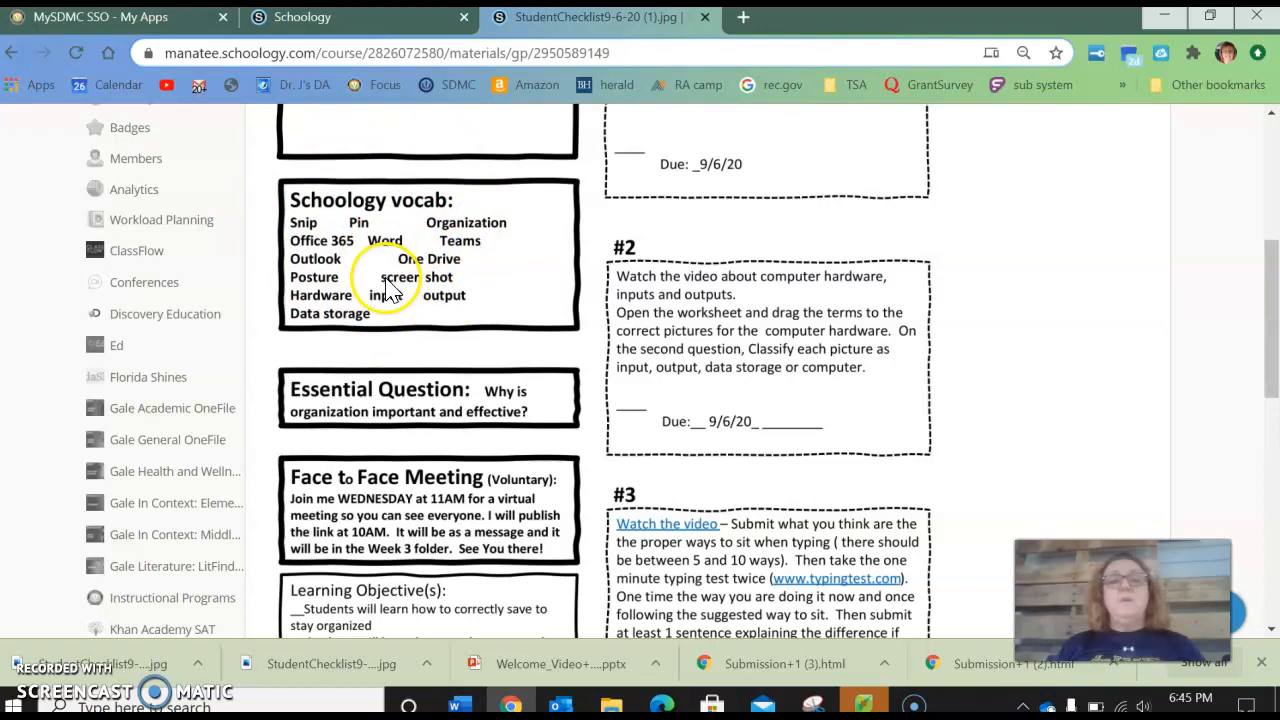
mouse_move(410, 300)
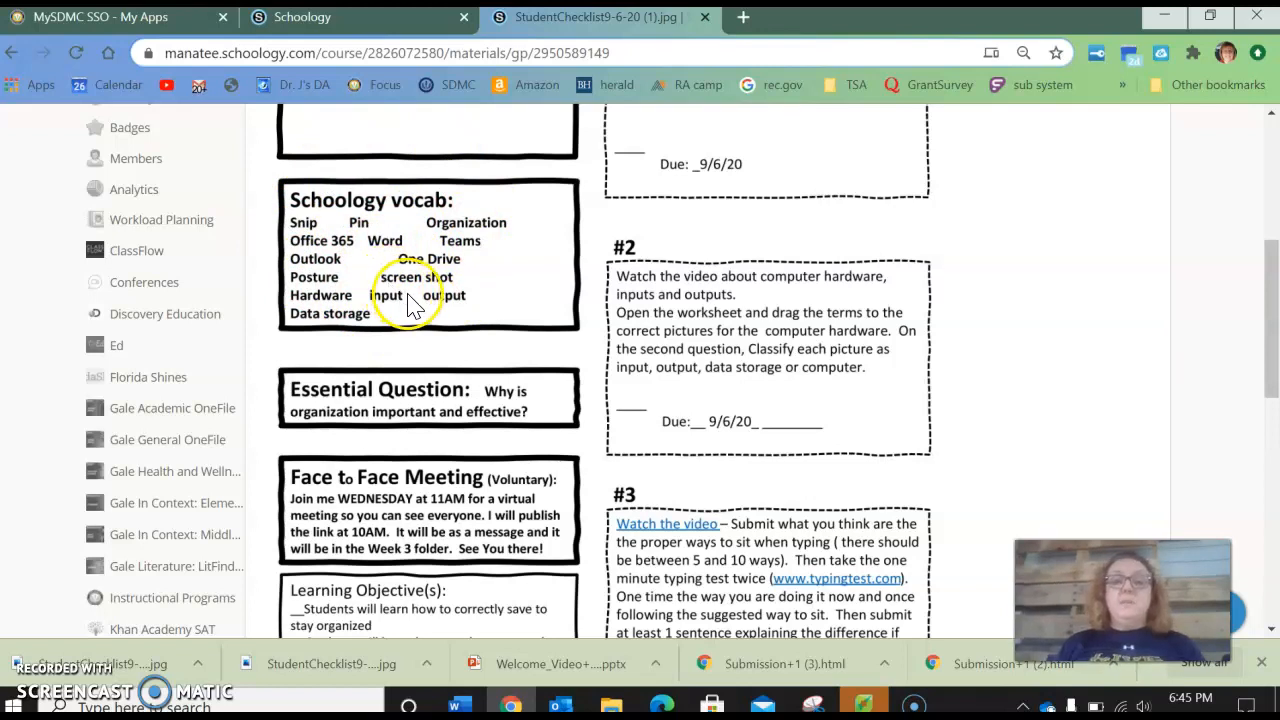
scroll("down", 3)
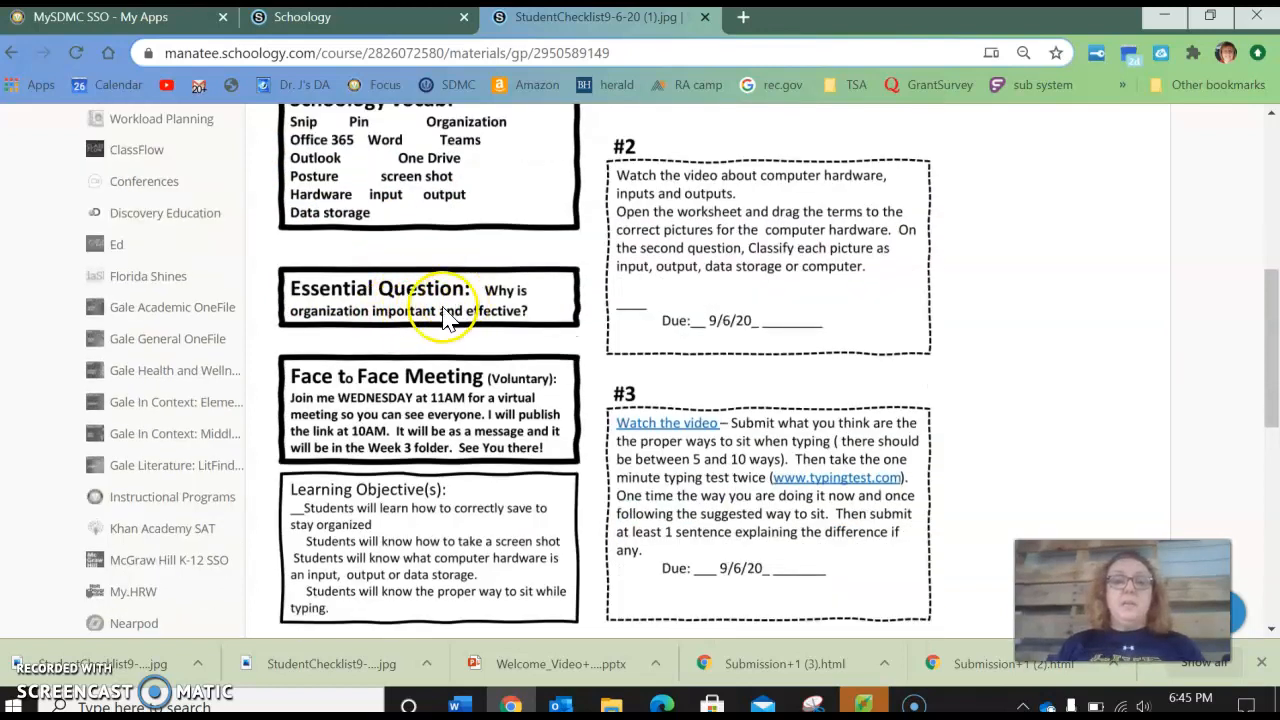
mouse_move(390, 336)
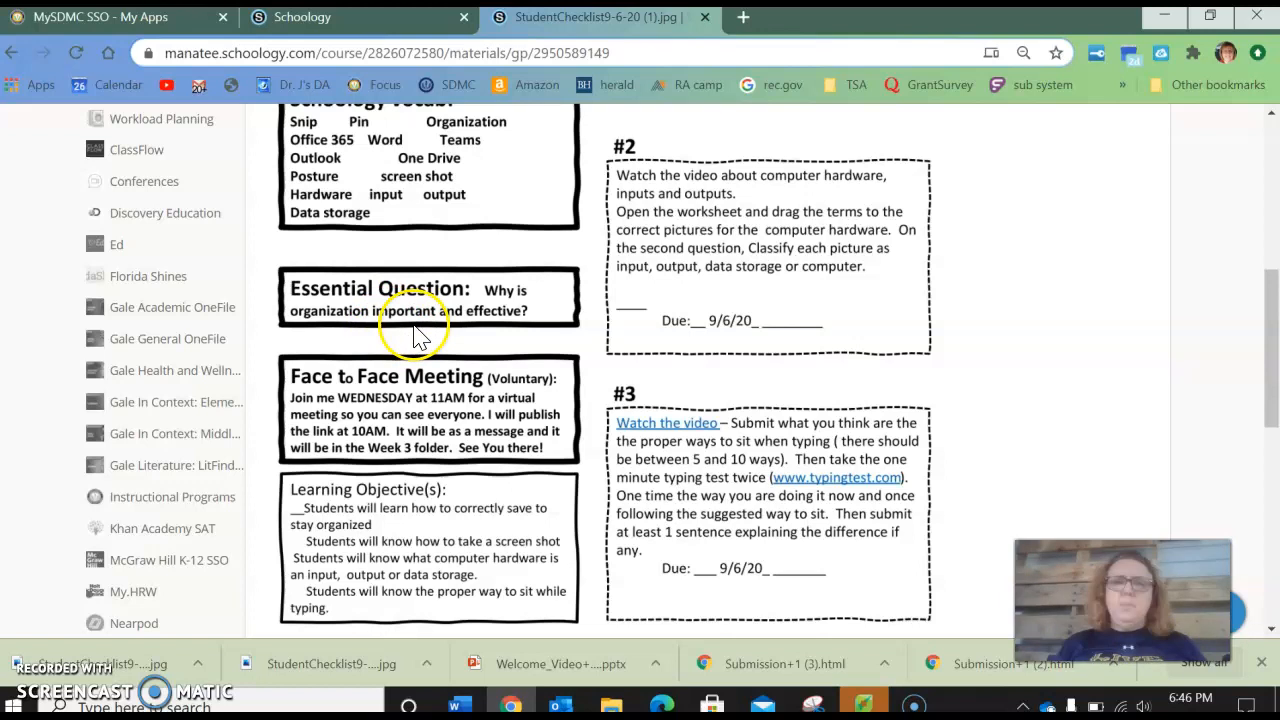
mouse_move(450, 328)
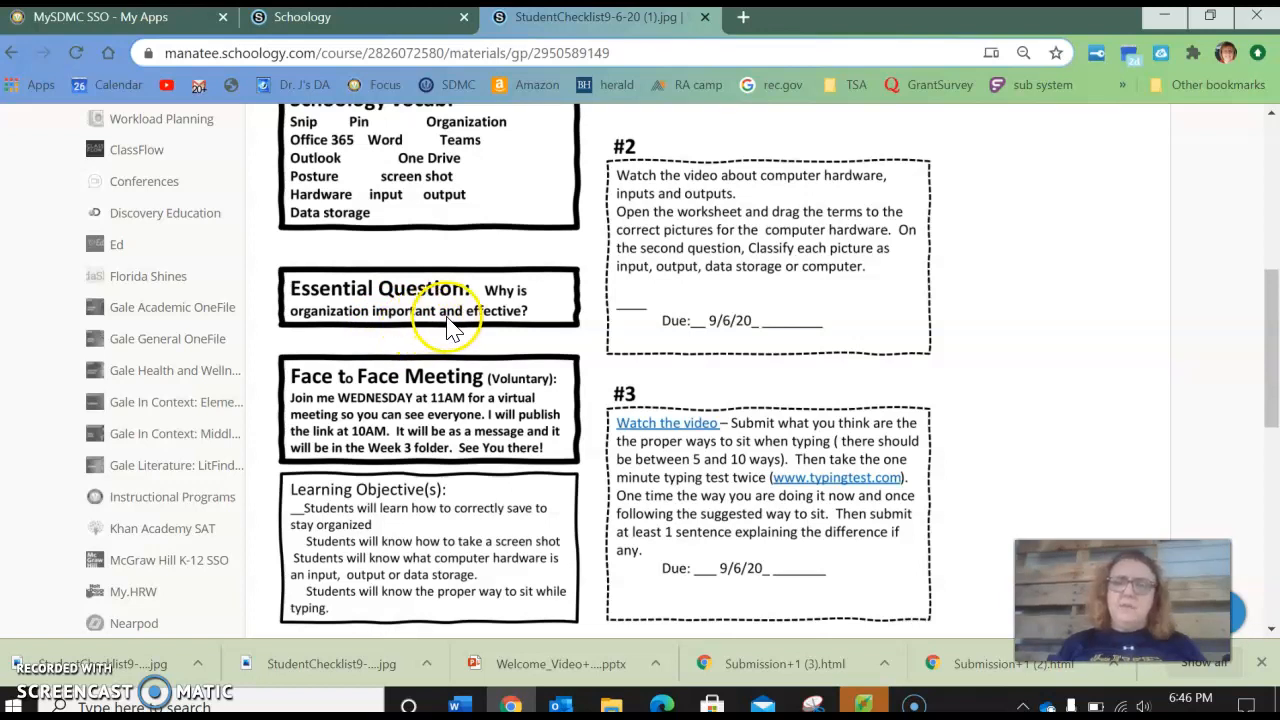
mouse_move(390, 284)
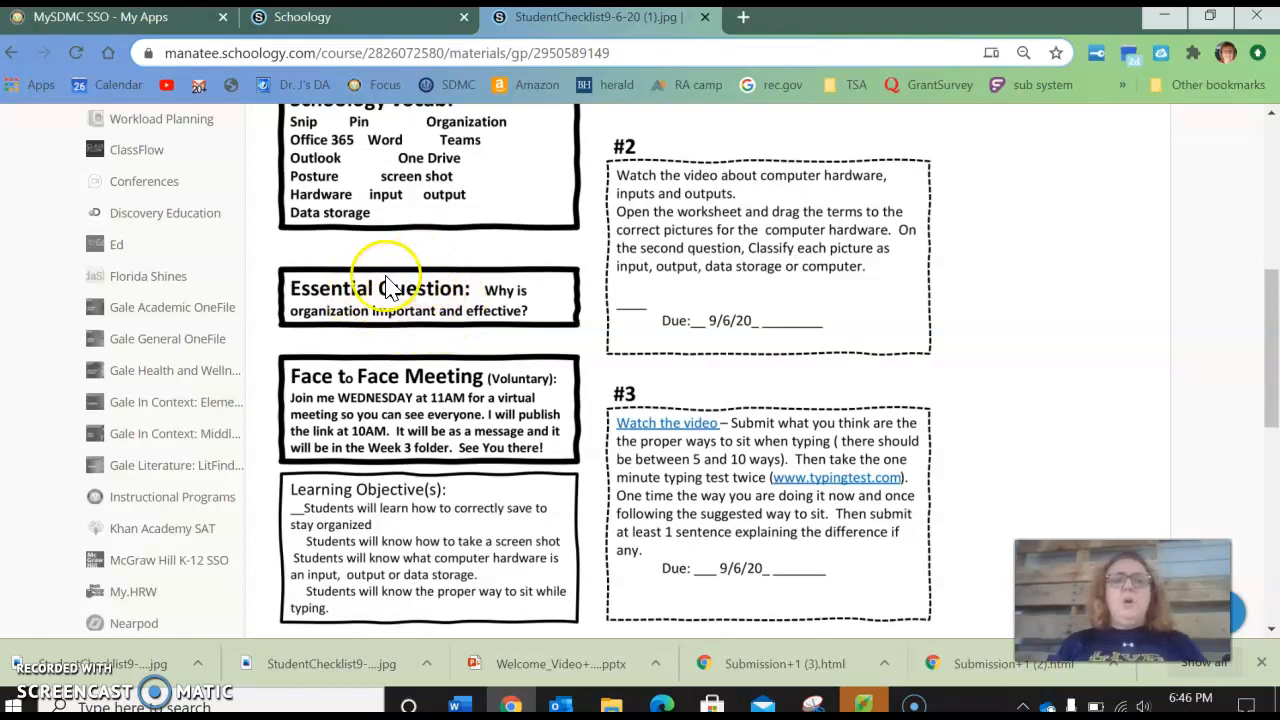
mouse_move(388, 330)
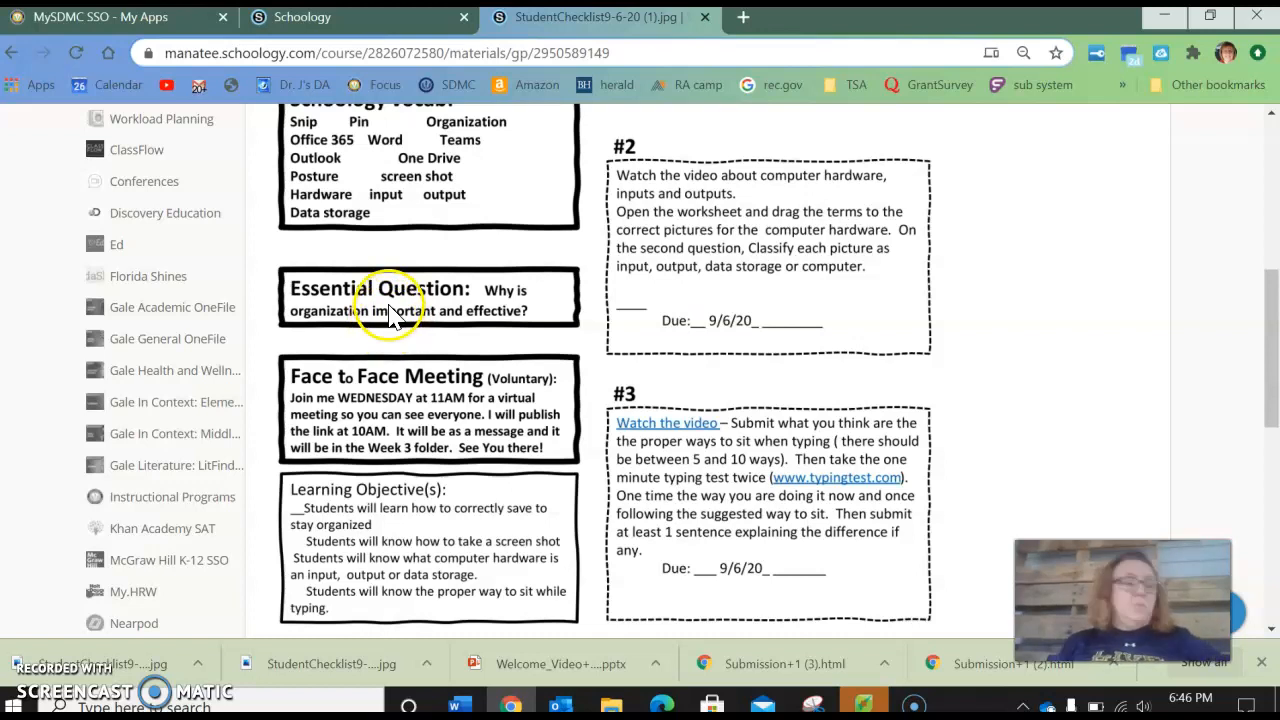
mouse_move(430, 316)
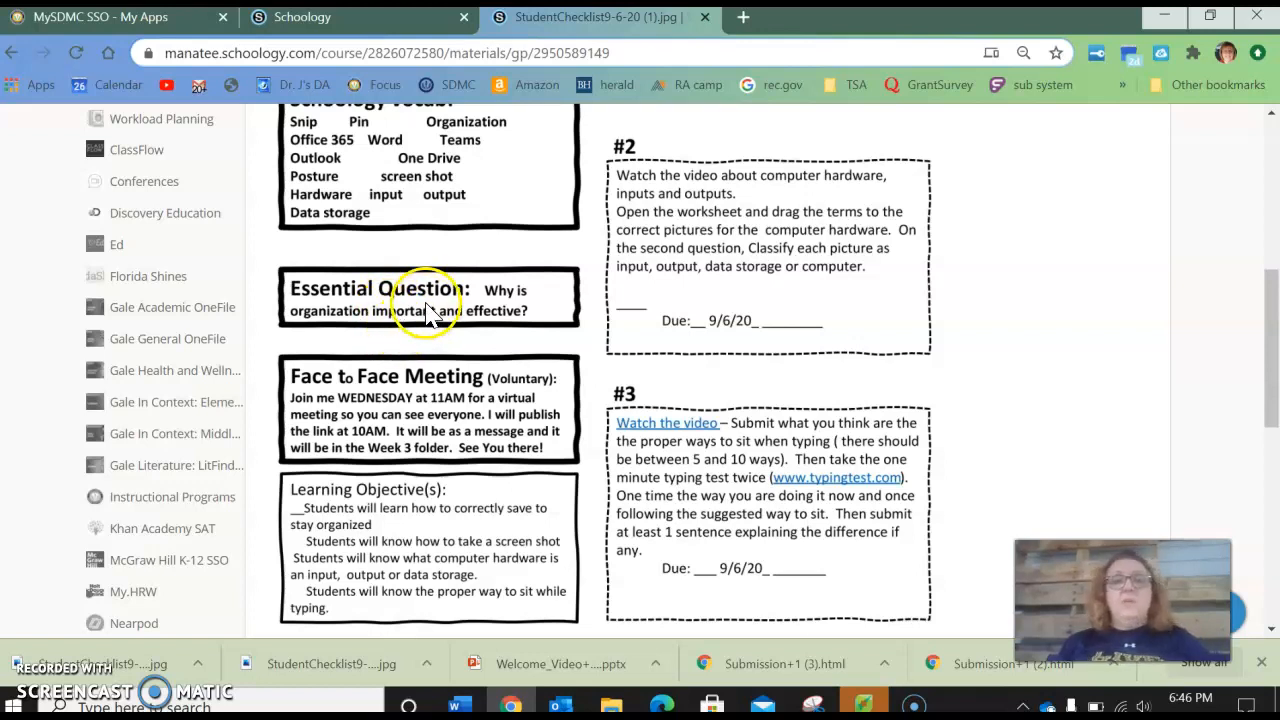
mouse_move(460, 330)
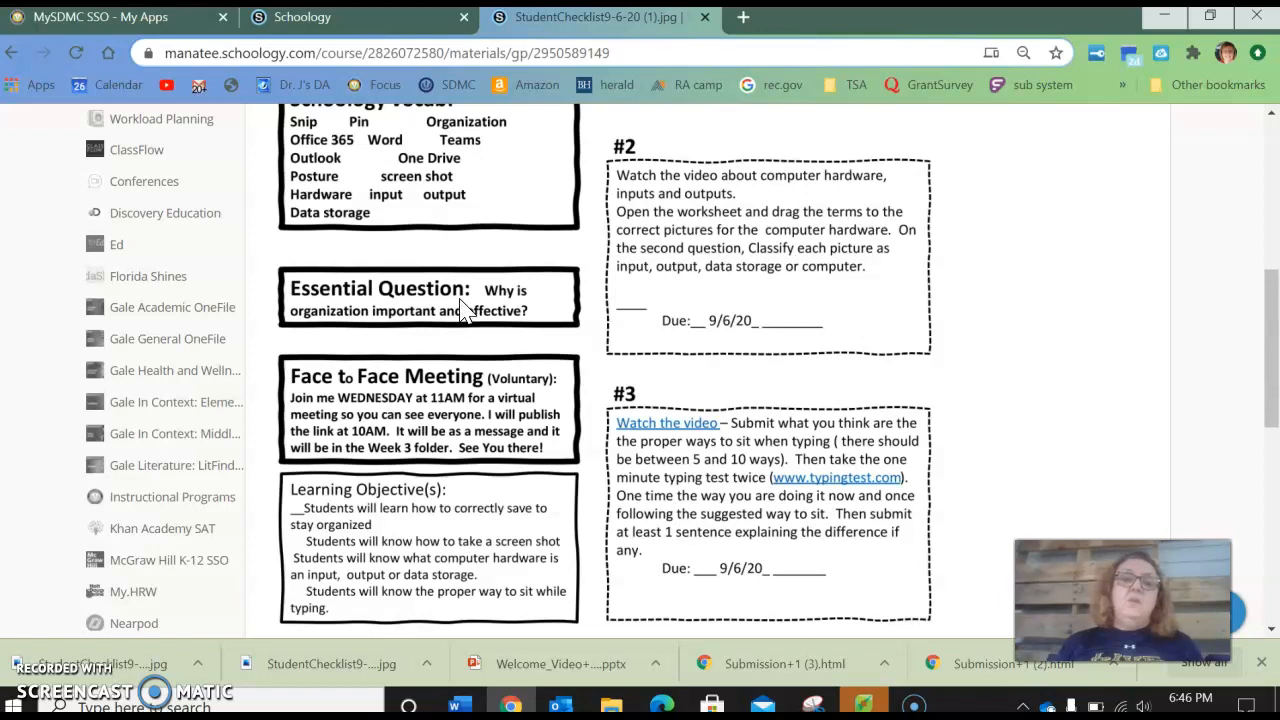
mouse_move(480, 344)
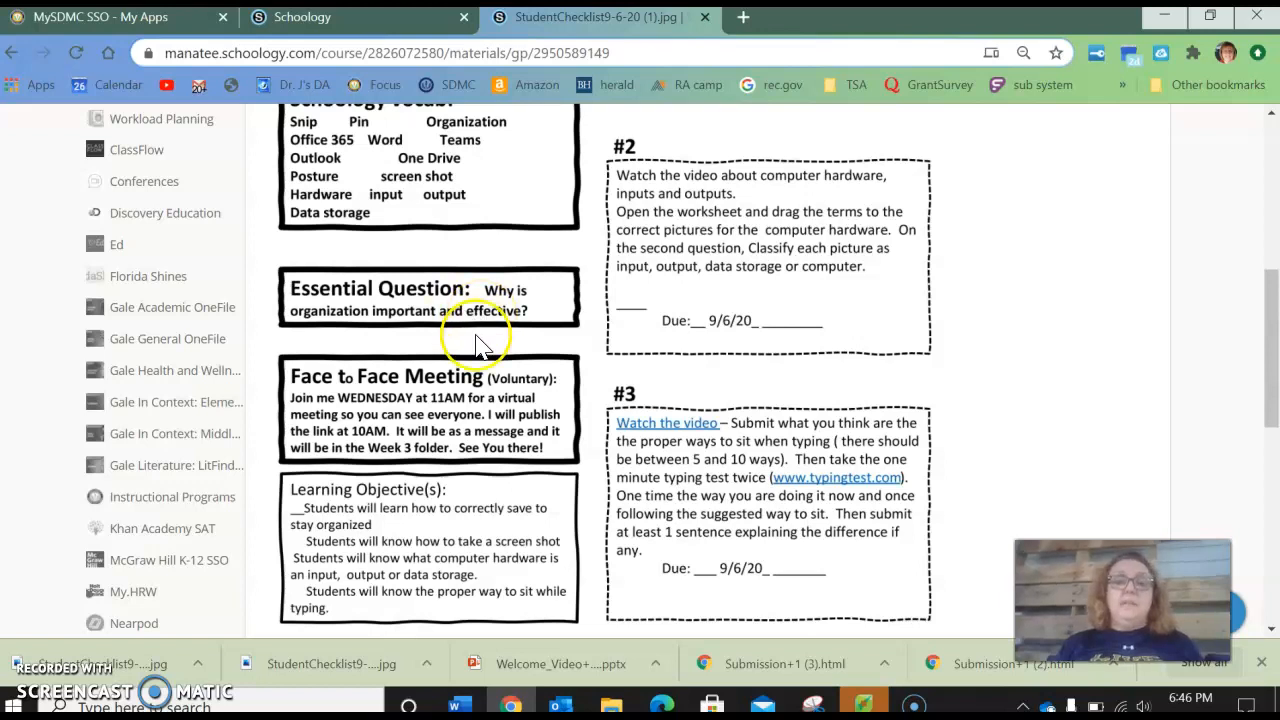
scroll("down", 3)
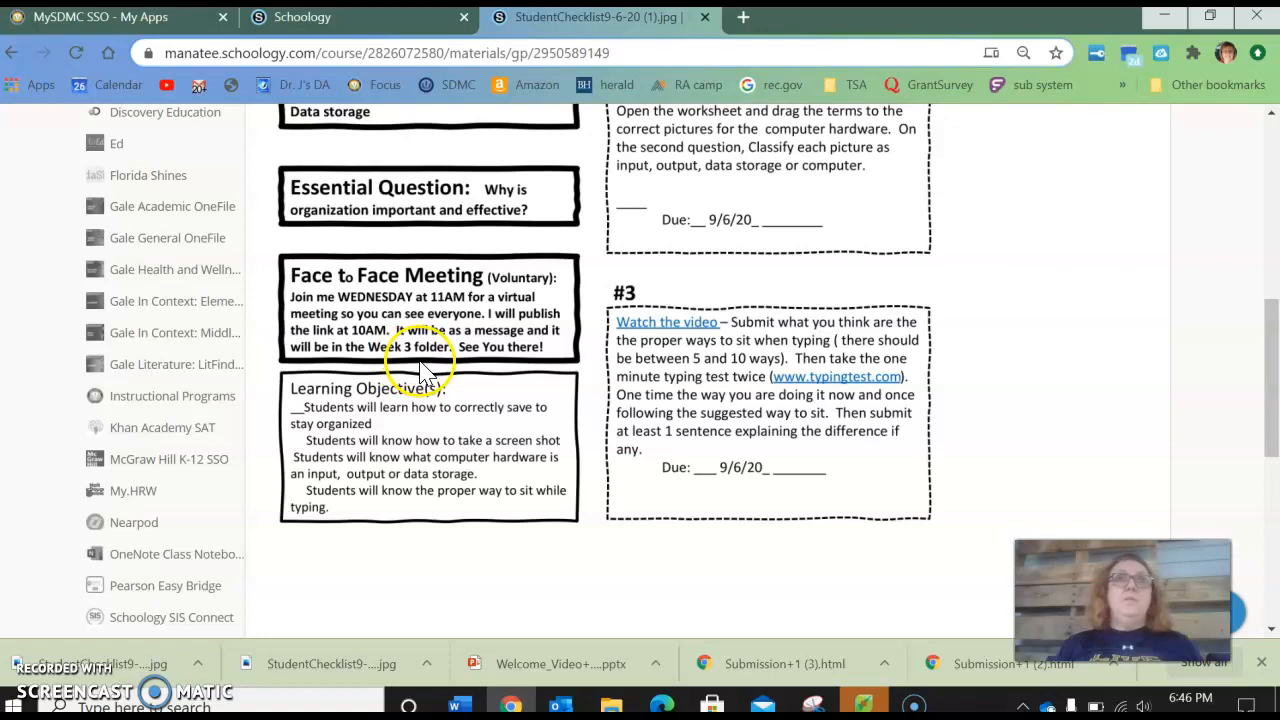
mouse_move(450, 364)
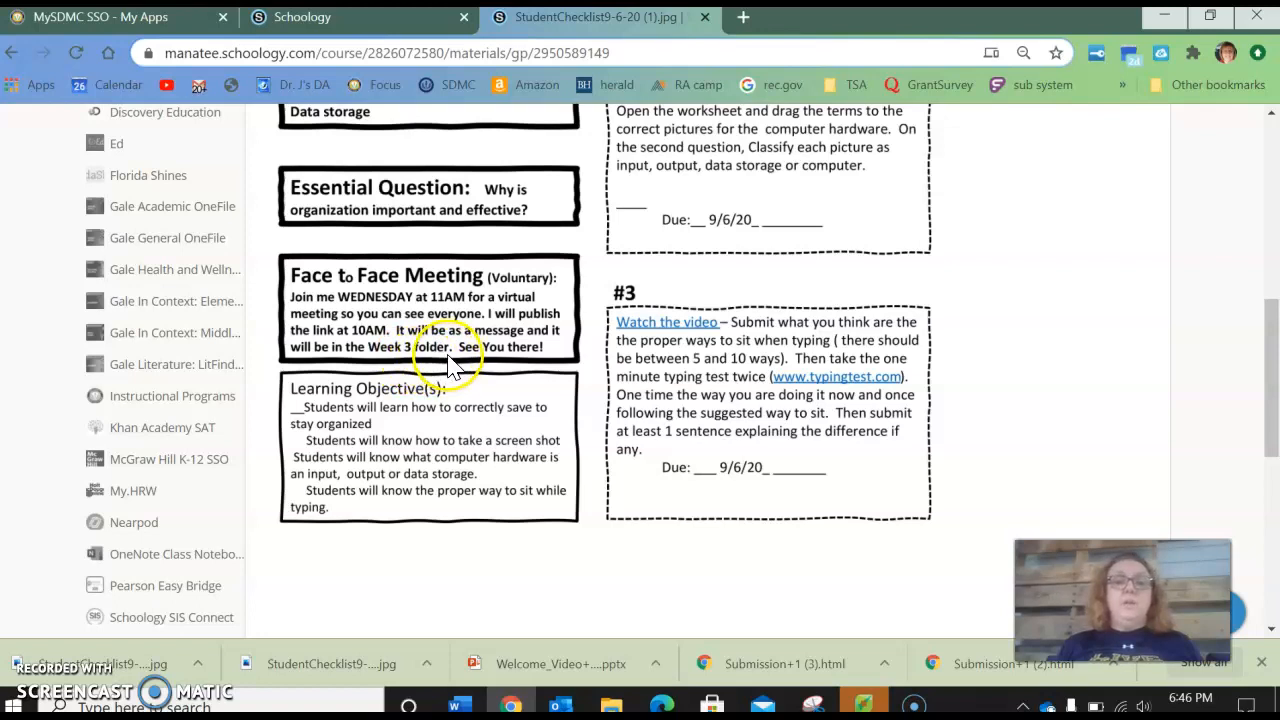
mouse_move(450, 436)
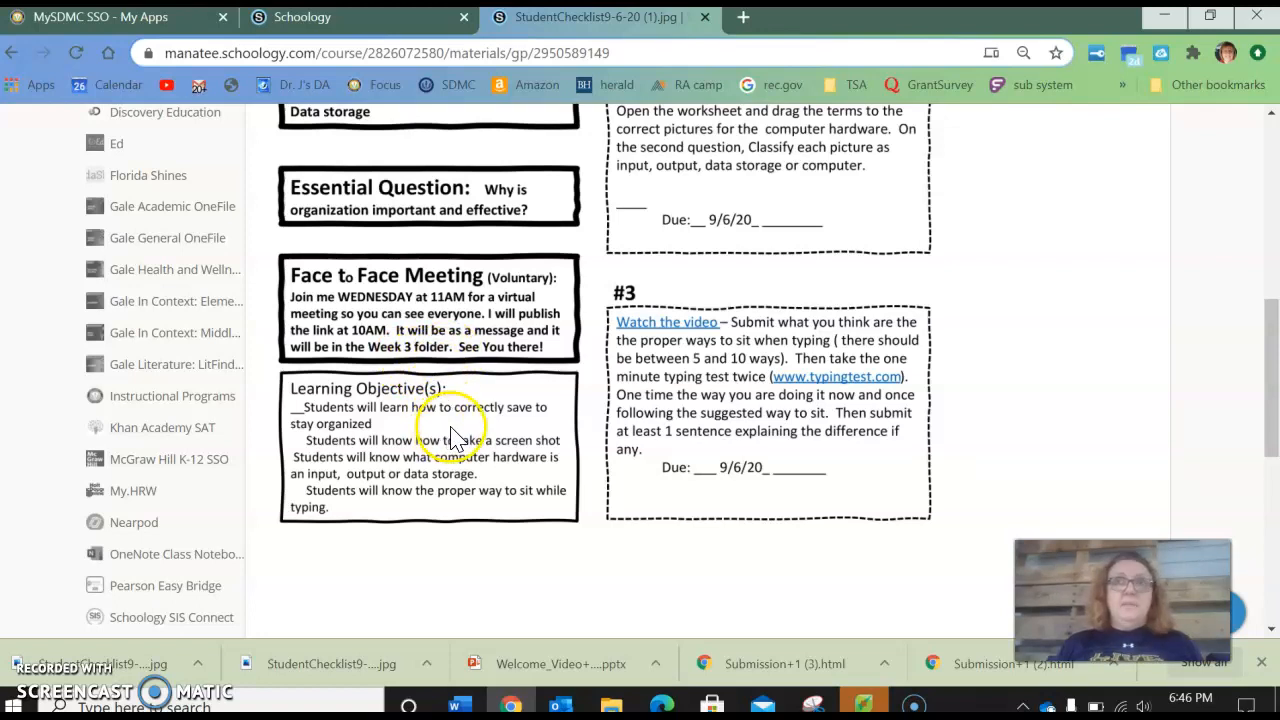
mouse_move(450, 414)
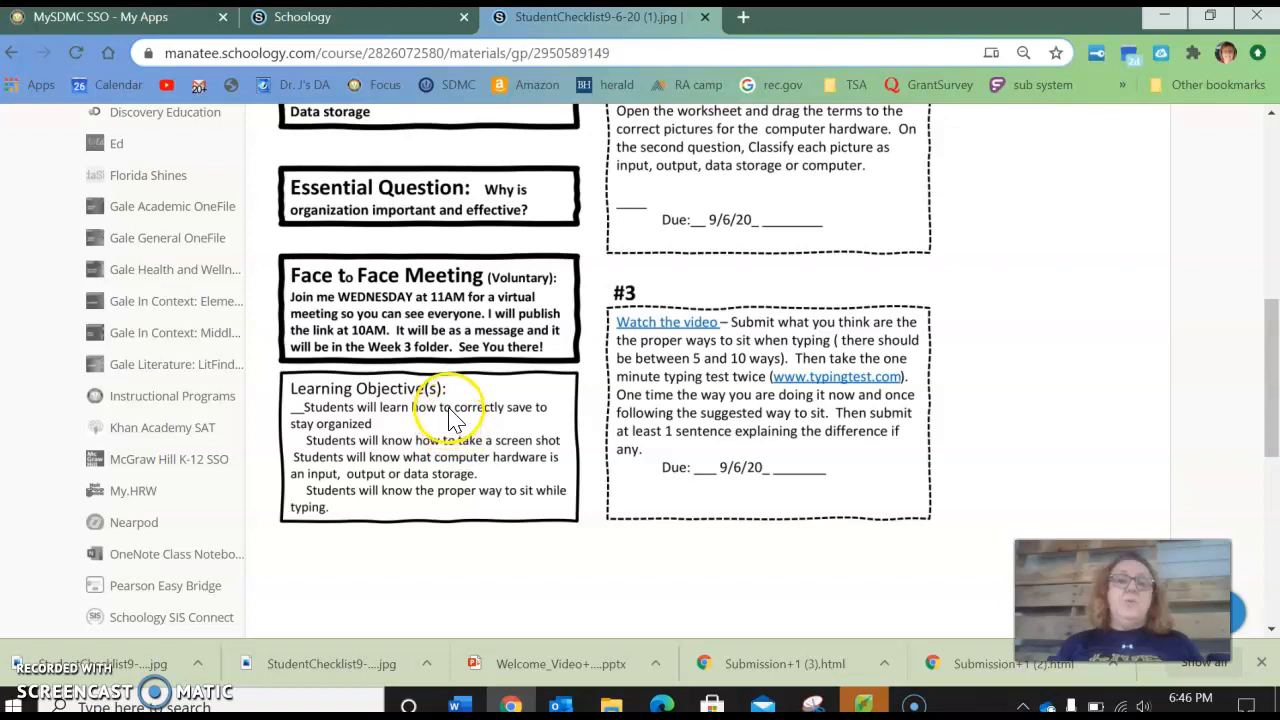
mouse_move(452, 418)
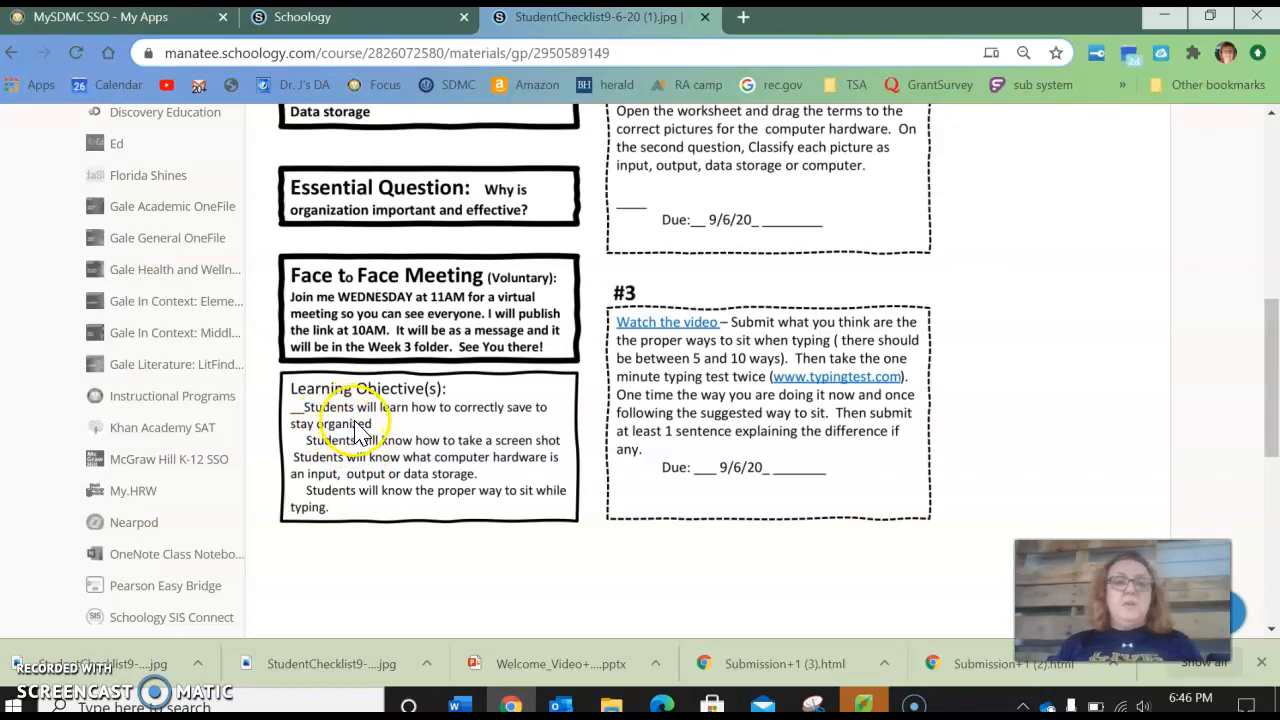
mouse_move(344, 448)
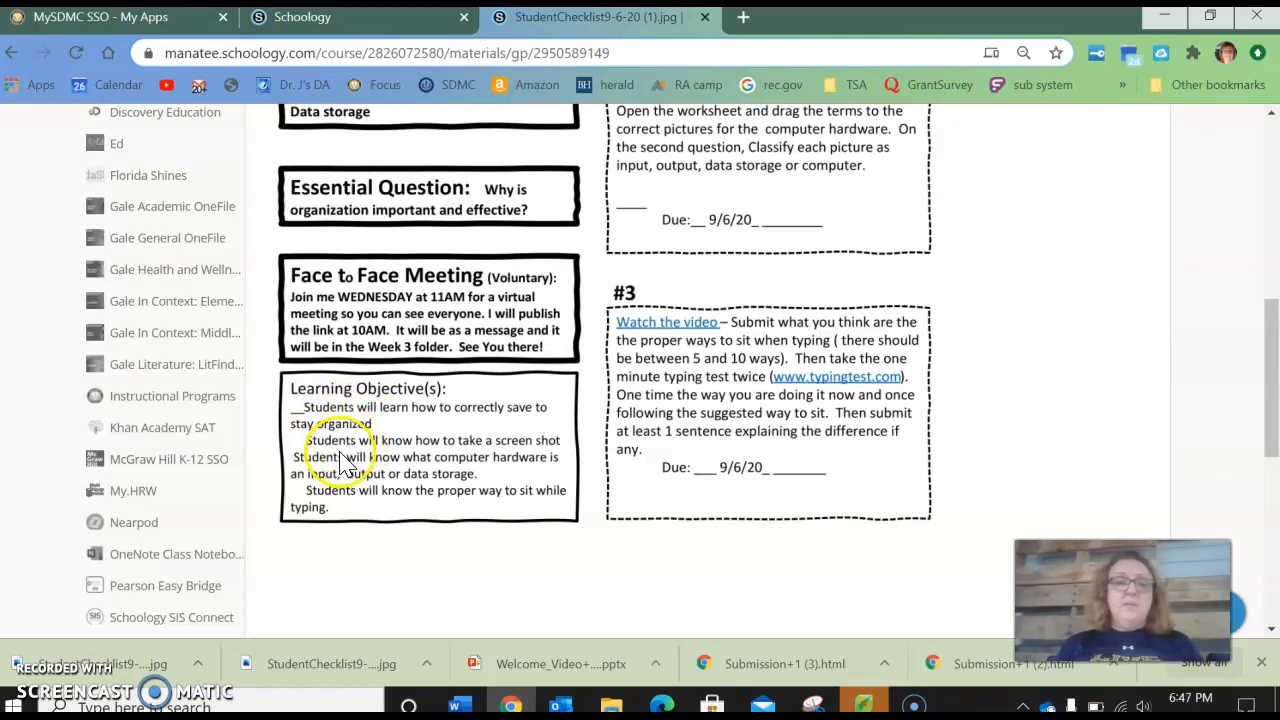
mouse_move(340, 470)
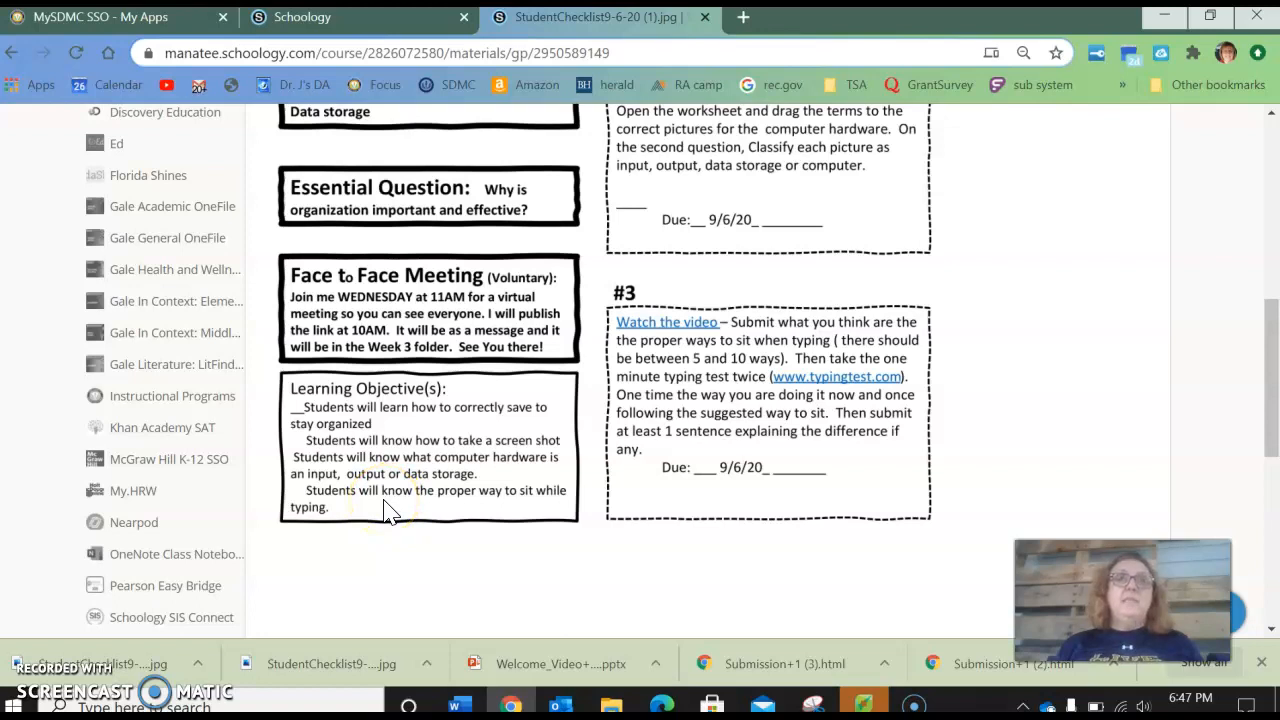
mouse_move(590, 470)
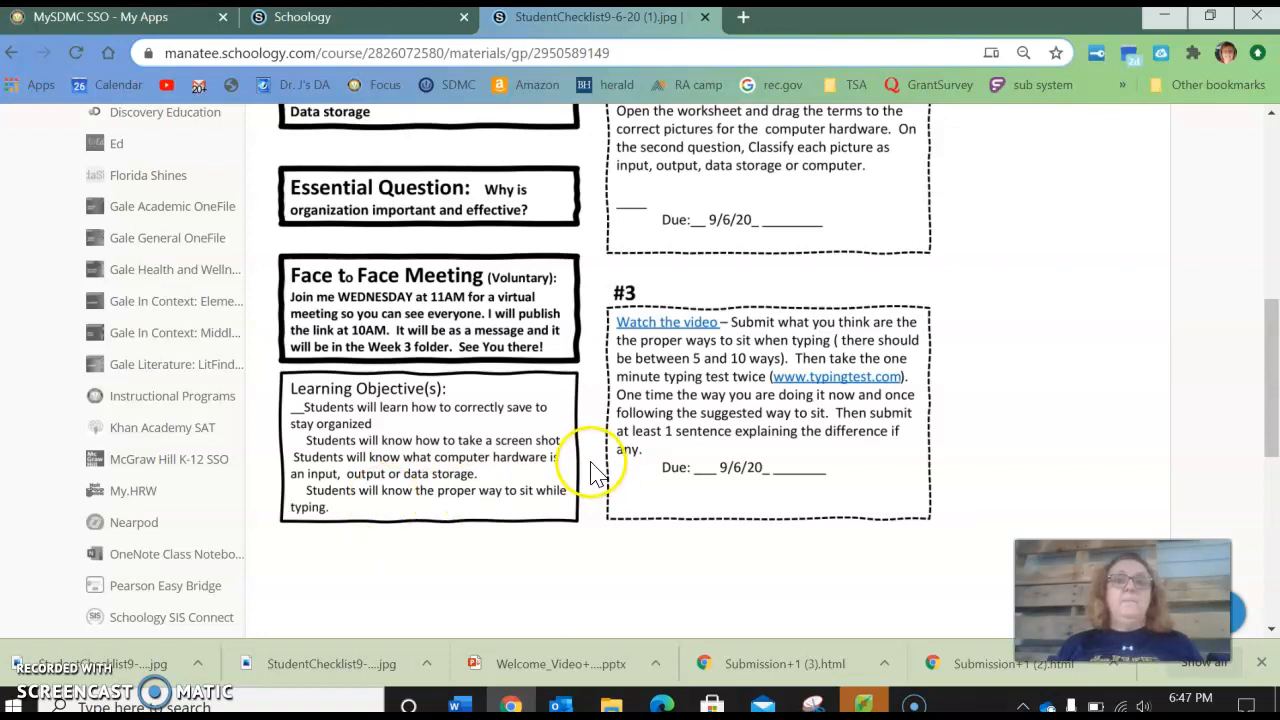
Step: Scroll through the checklist image and back to its top
scroll("up", 3)
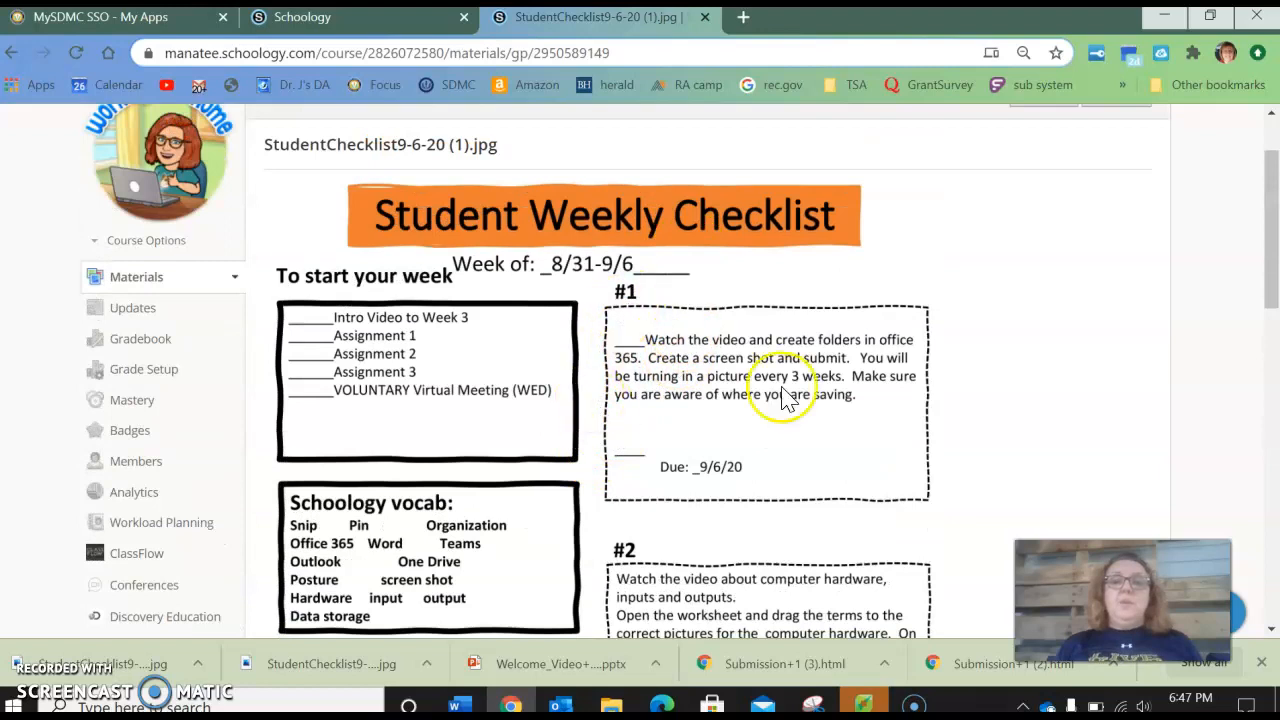
mouse_move(684, 444)
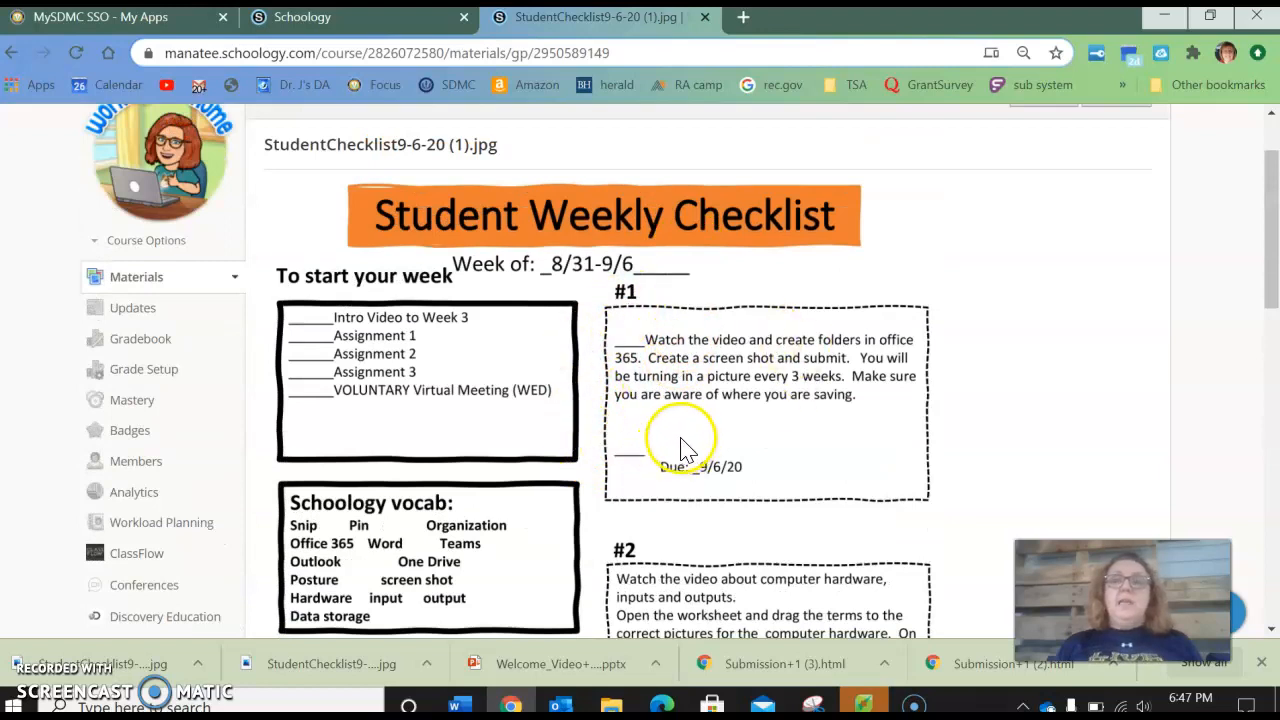
mouse_move(644, 436)
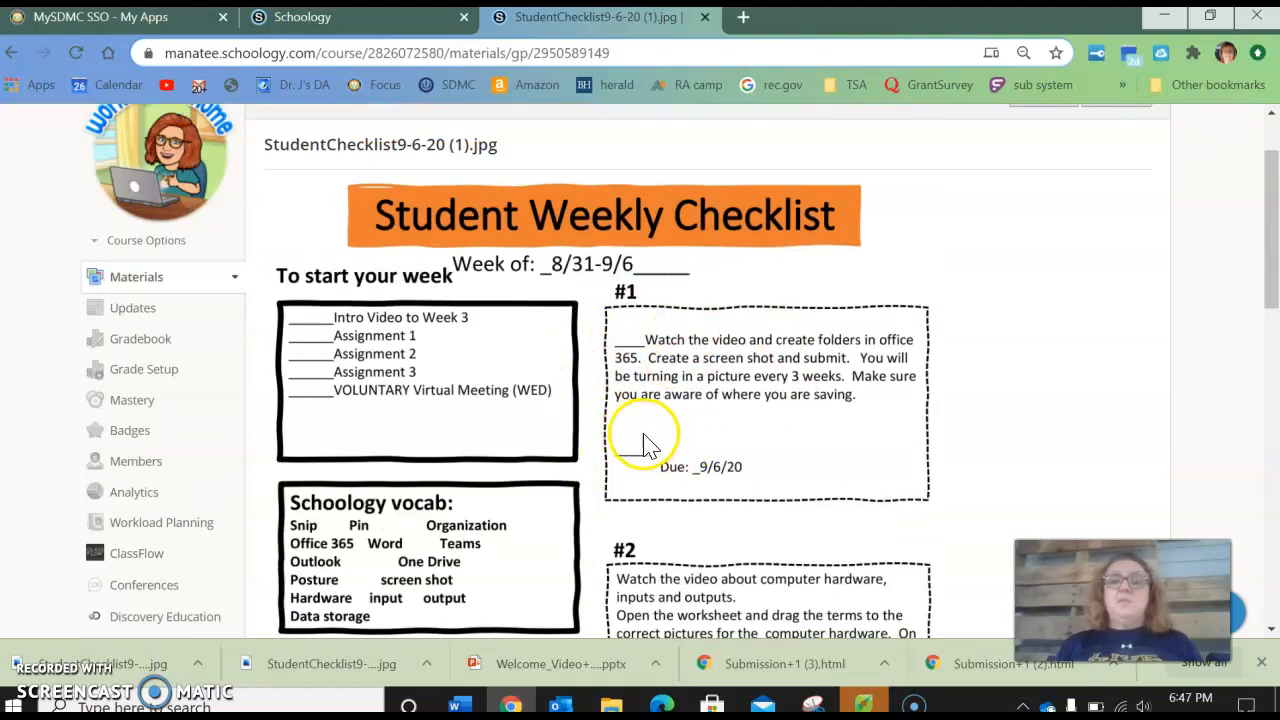
mouse_move(736, 400)
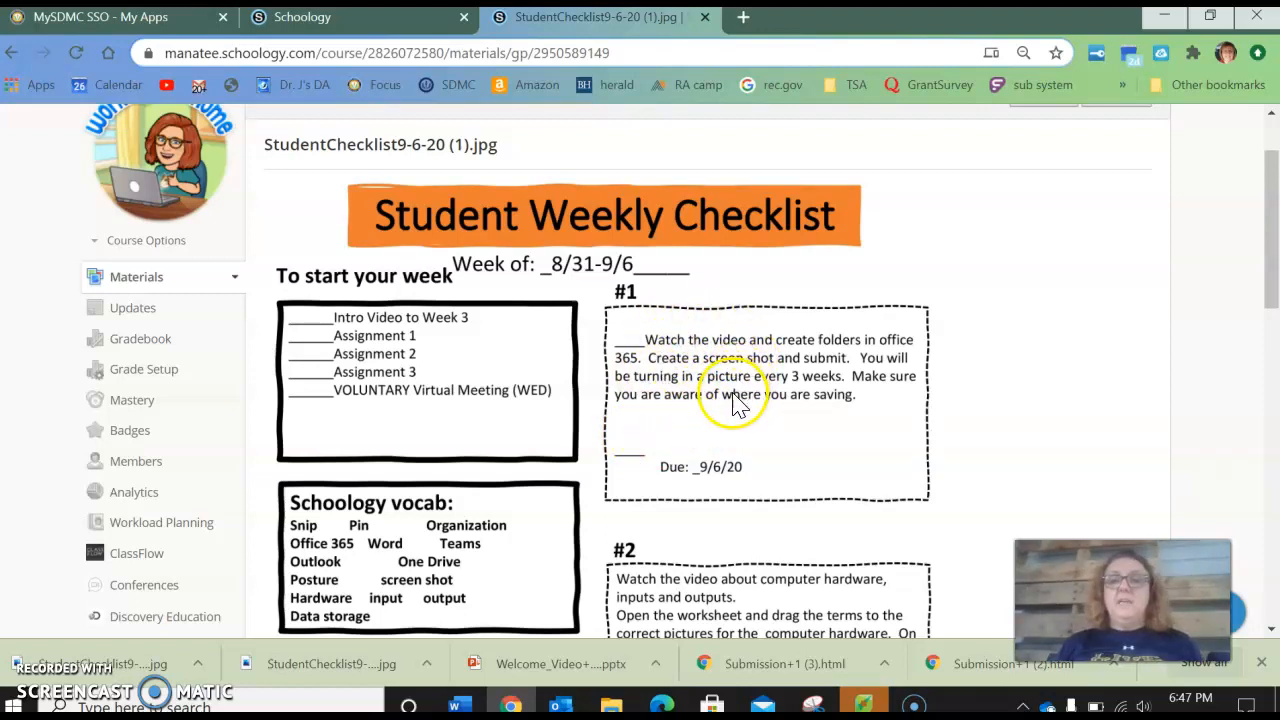
mouse_move(736, 452)
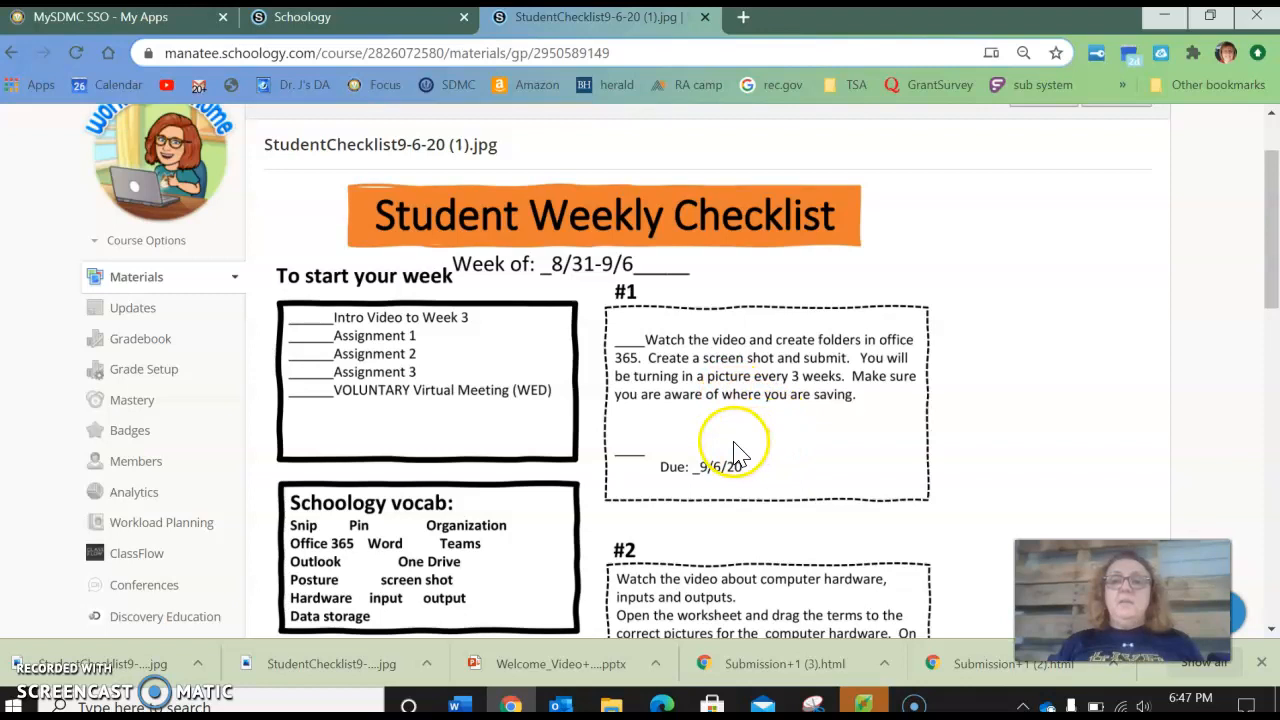
scroll("down", 3)
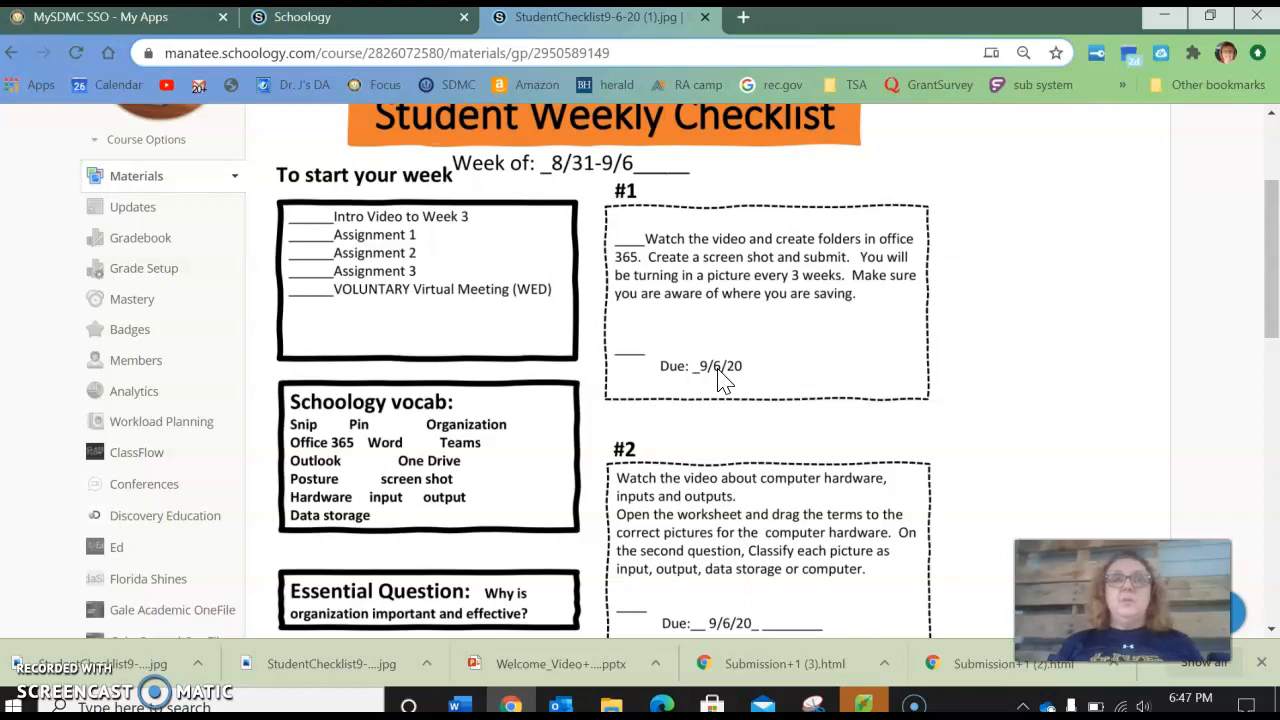
mouse_move(600, 414)
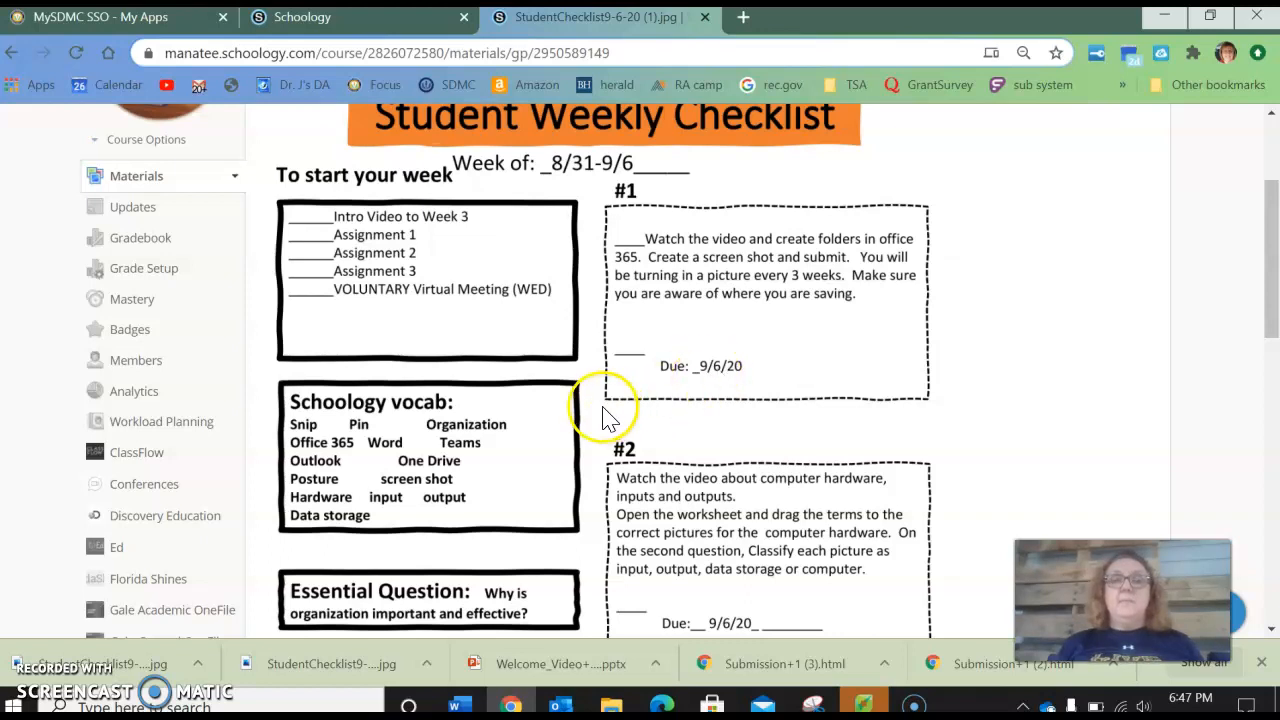
scroll("up", 3)
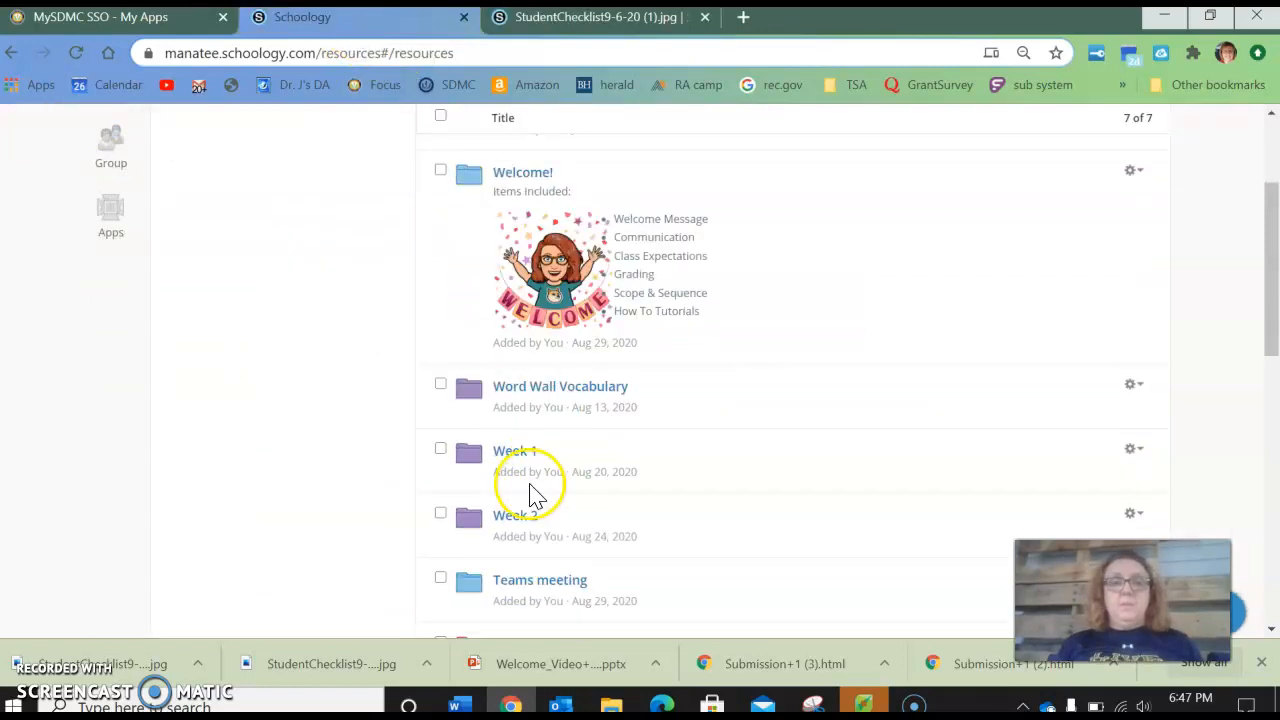
Step: Return to the Computer Applications course materials and open its Week 3 folder
scroll("up", 3)
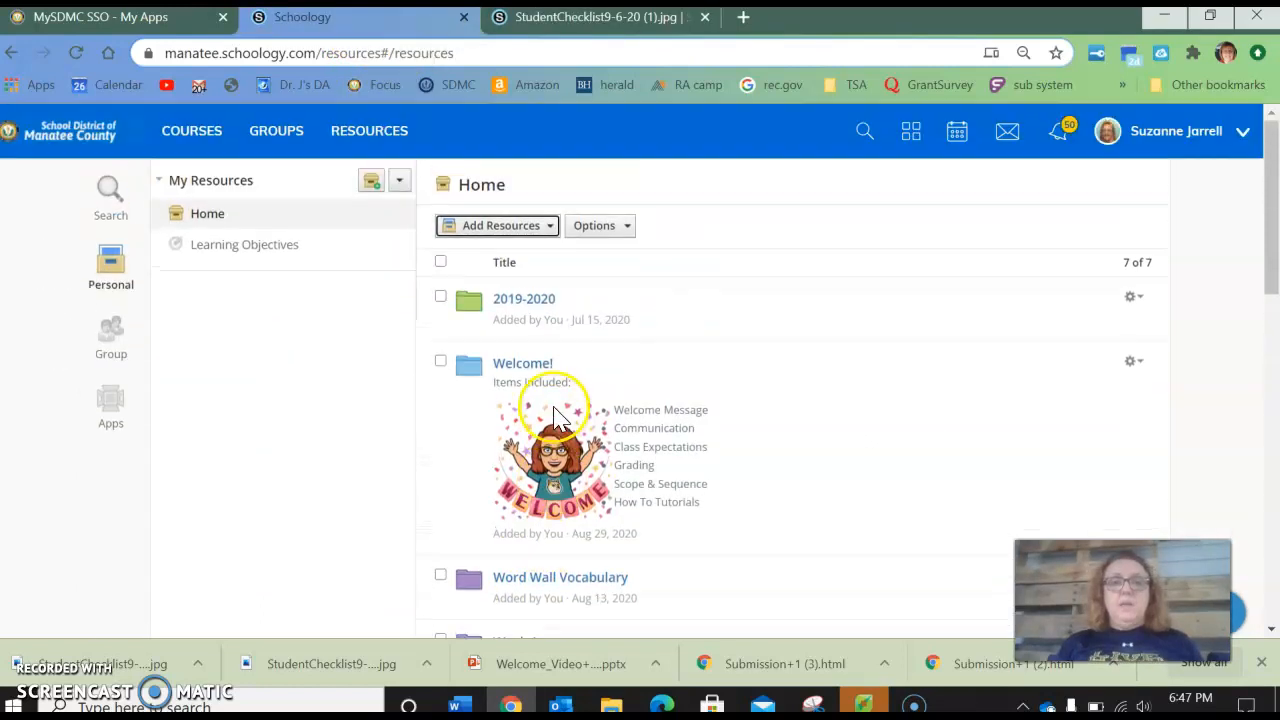
left_click(192, 130)
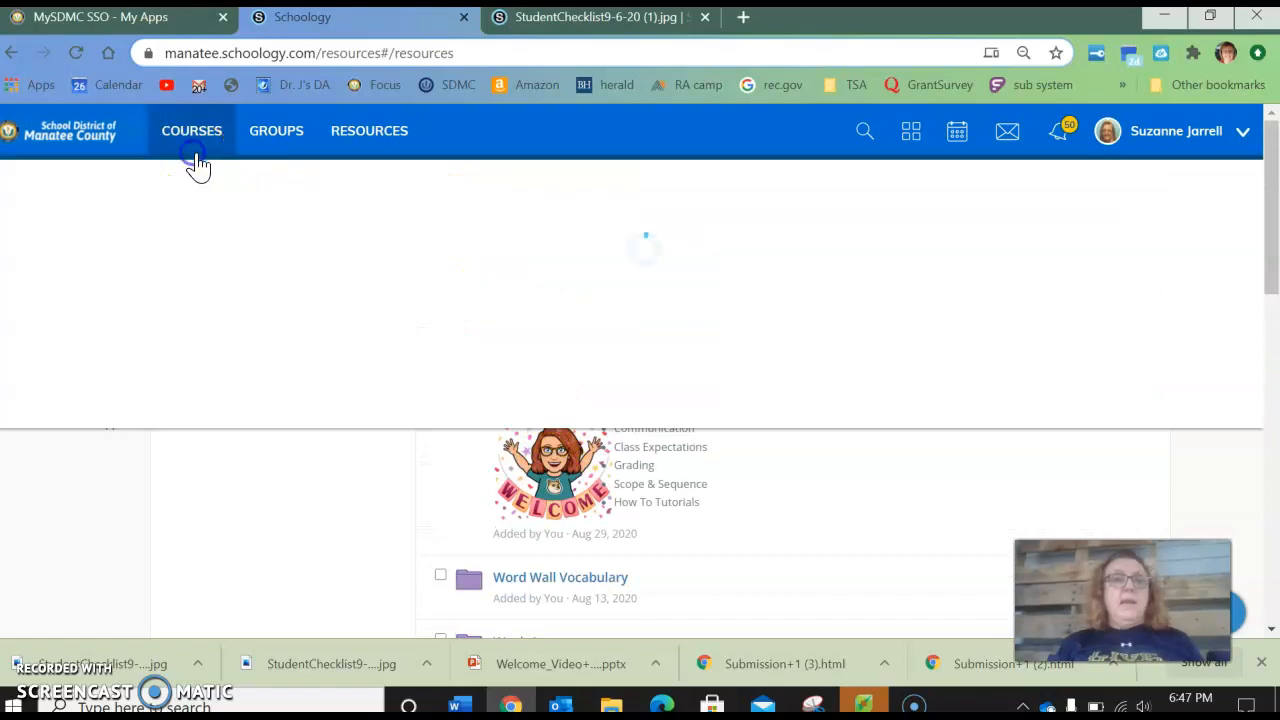
left_click(192, 132)
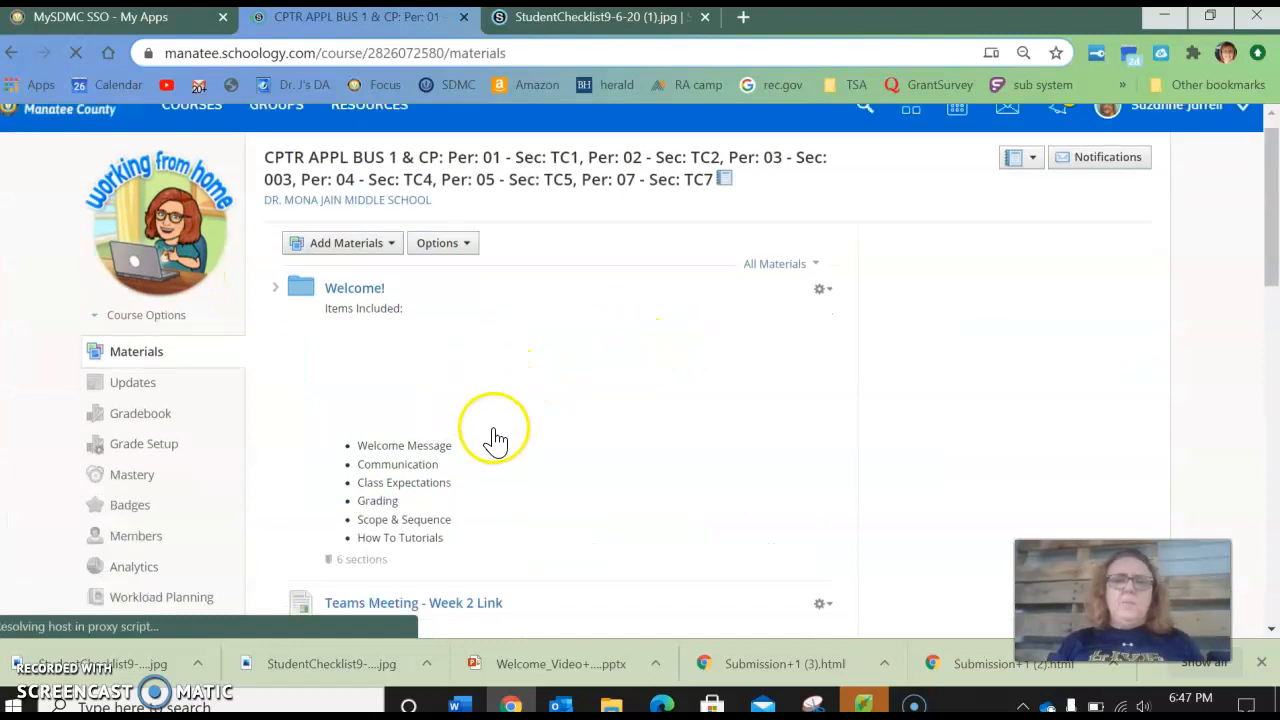
scroll("down", 3)
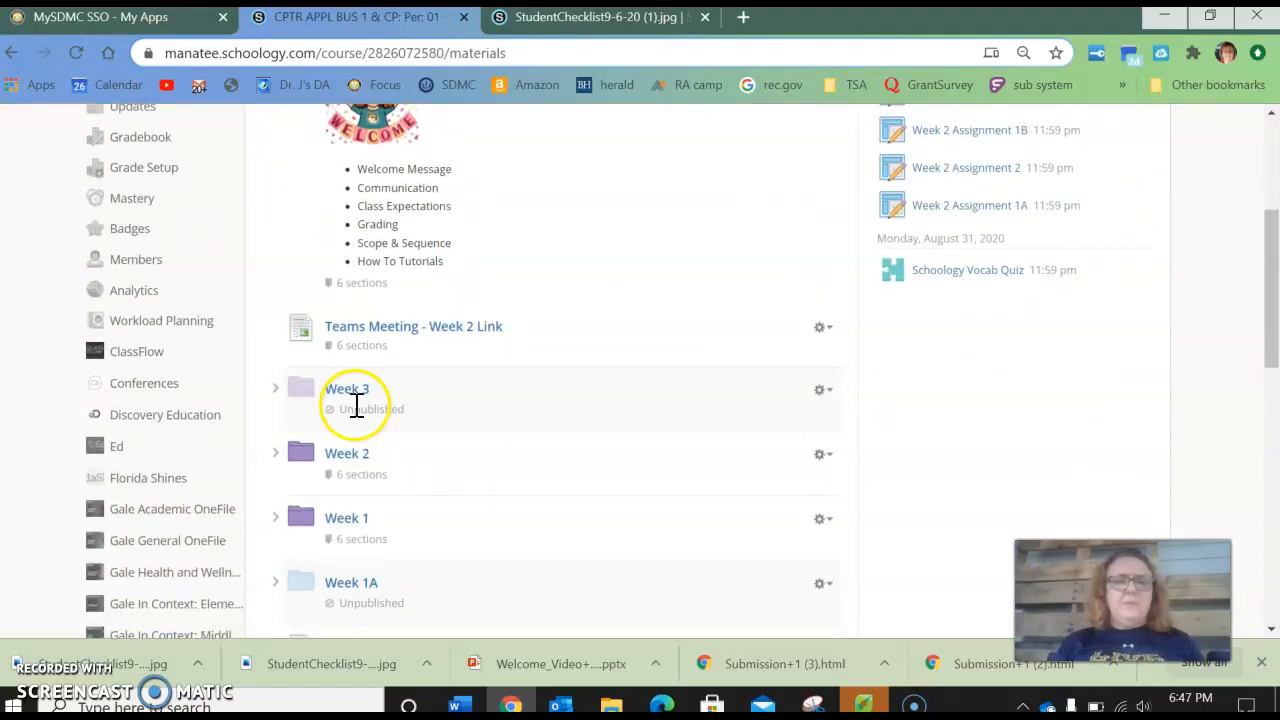
left_click(346, 388)
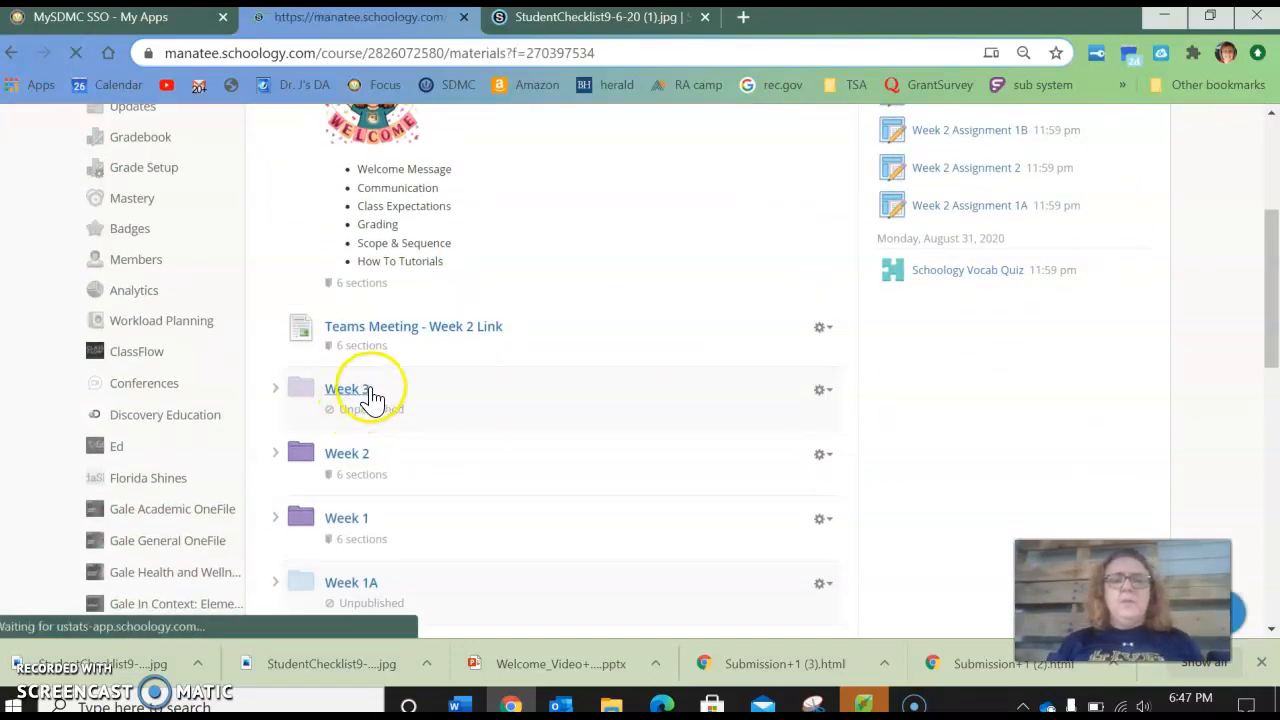
left_click(348, 388)
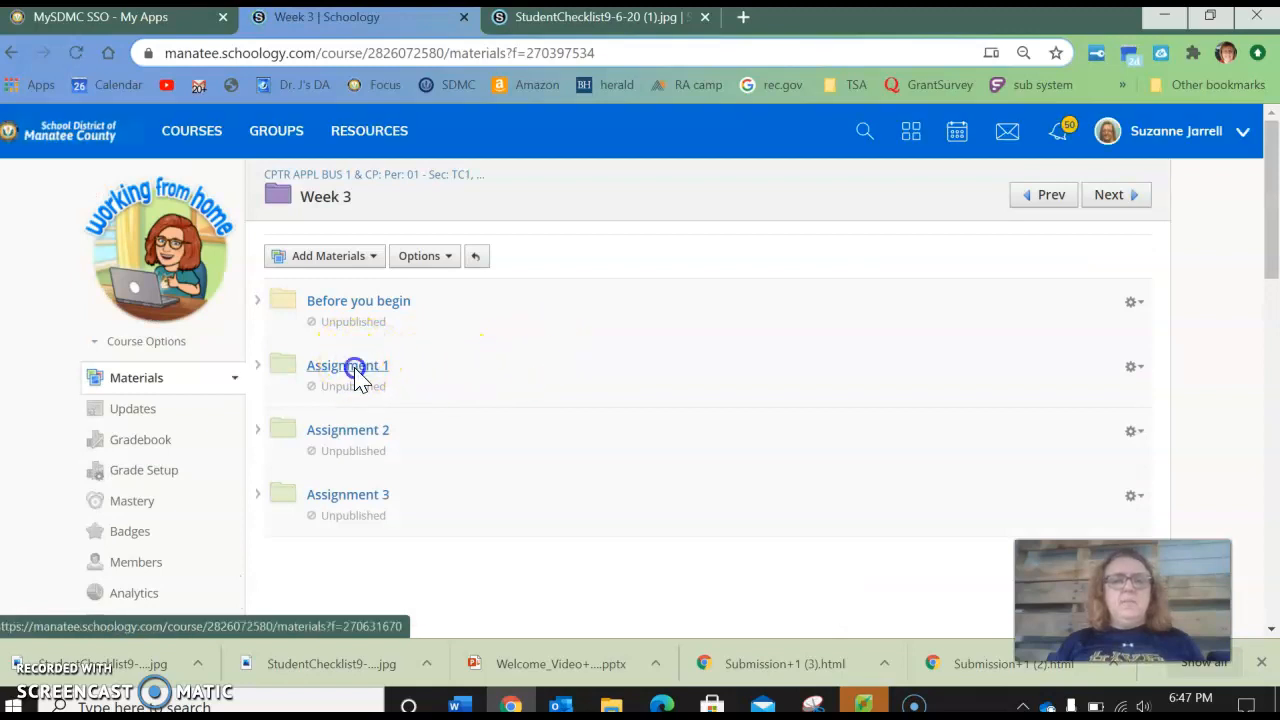
Step: Open the Assignment 1 folder with its intro video, screenshot submission and how-to items
left_click(348, 366)
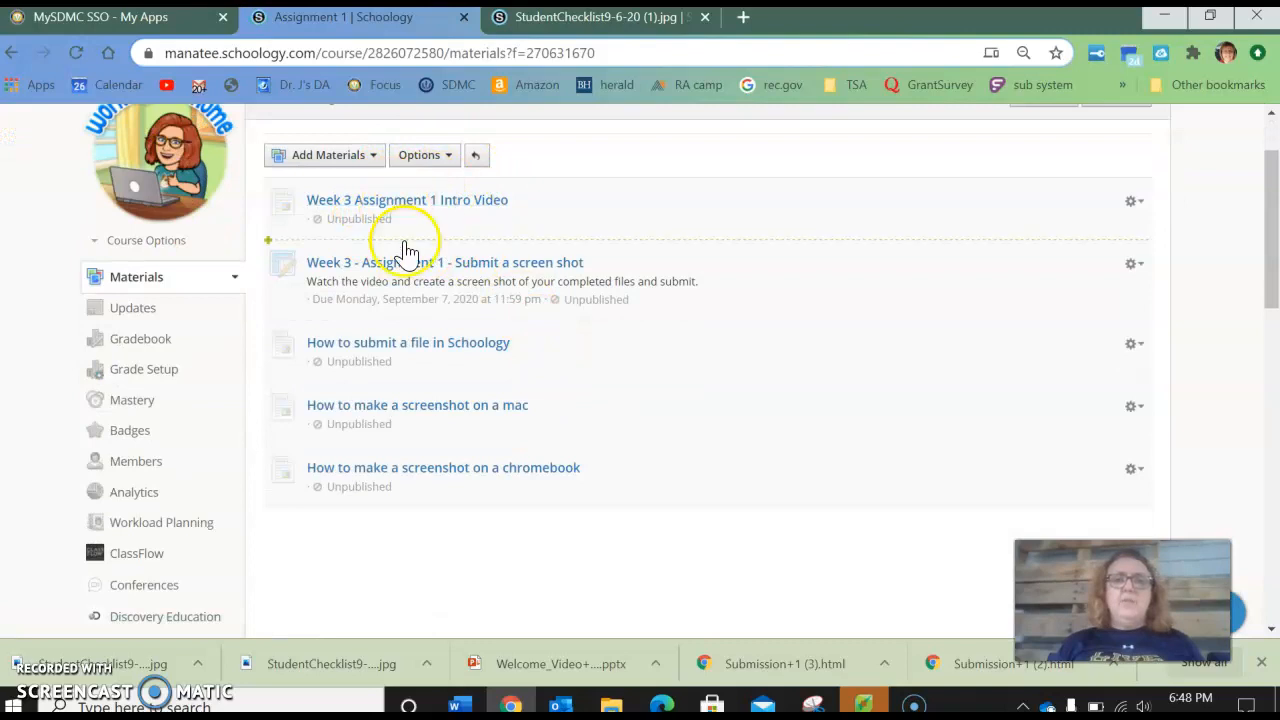
mouse_move(480, 230)
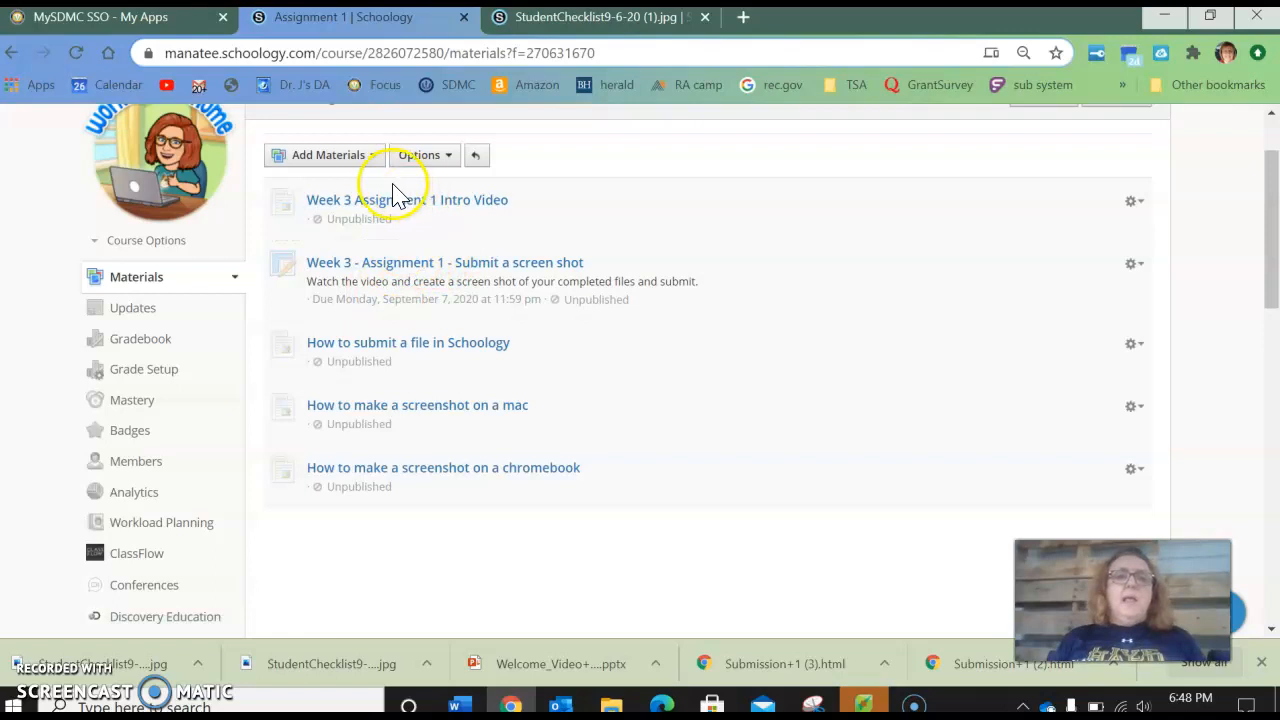
mouse_move(404, 228)
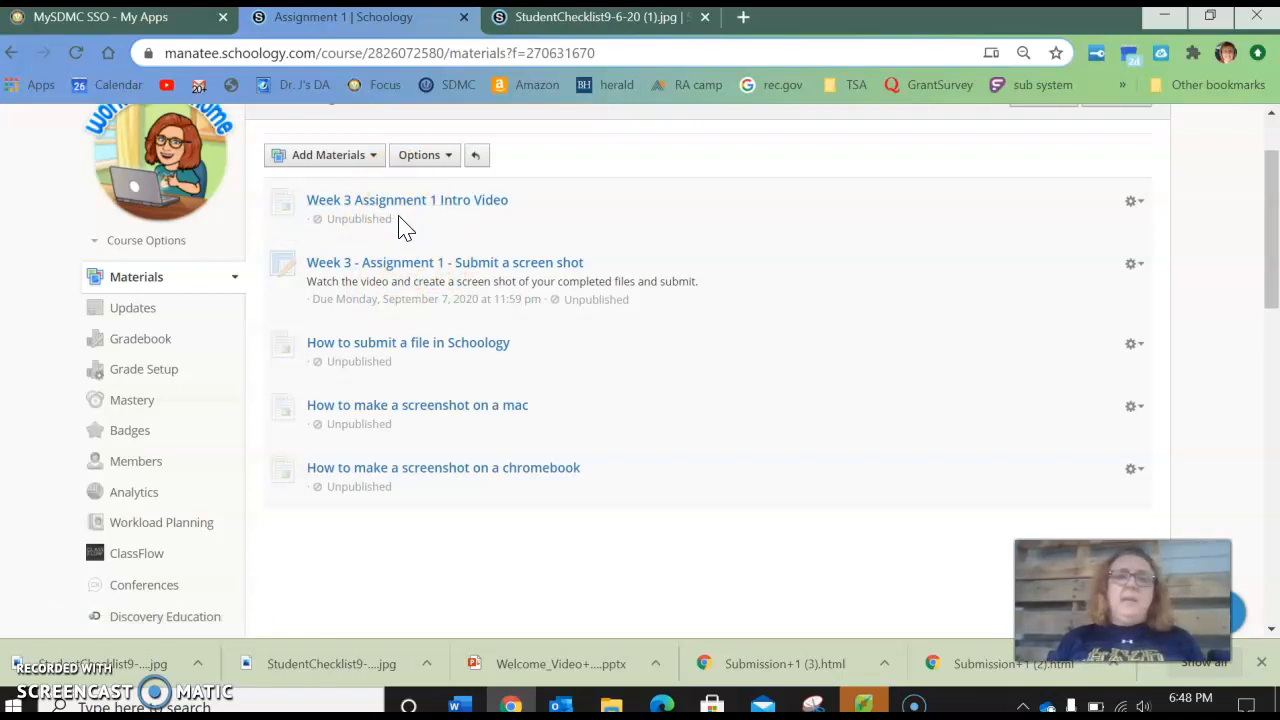
mouse_move(408, 262)
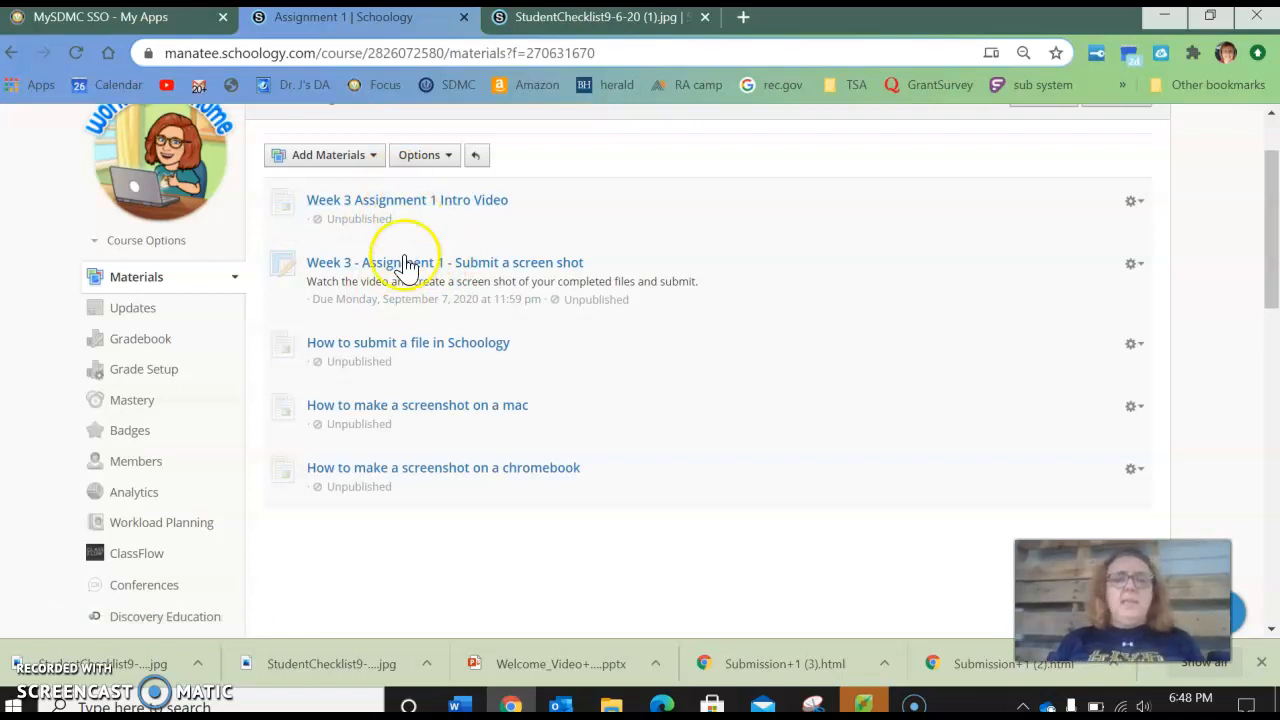
mouse_move(428, 374)
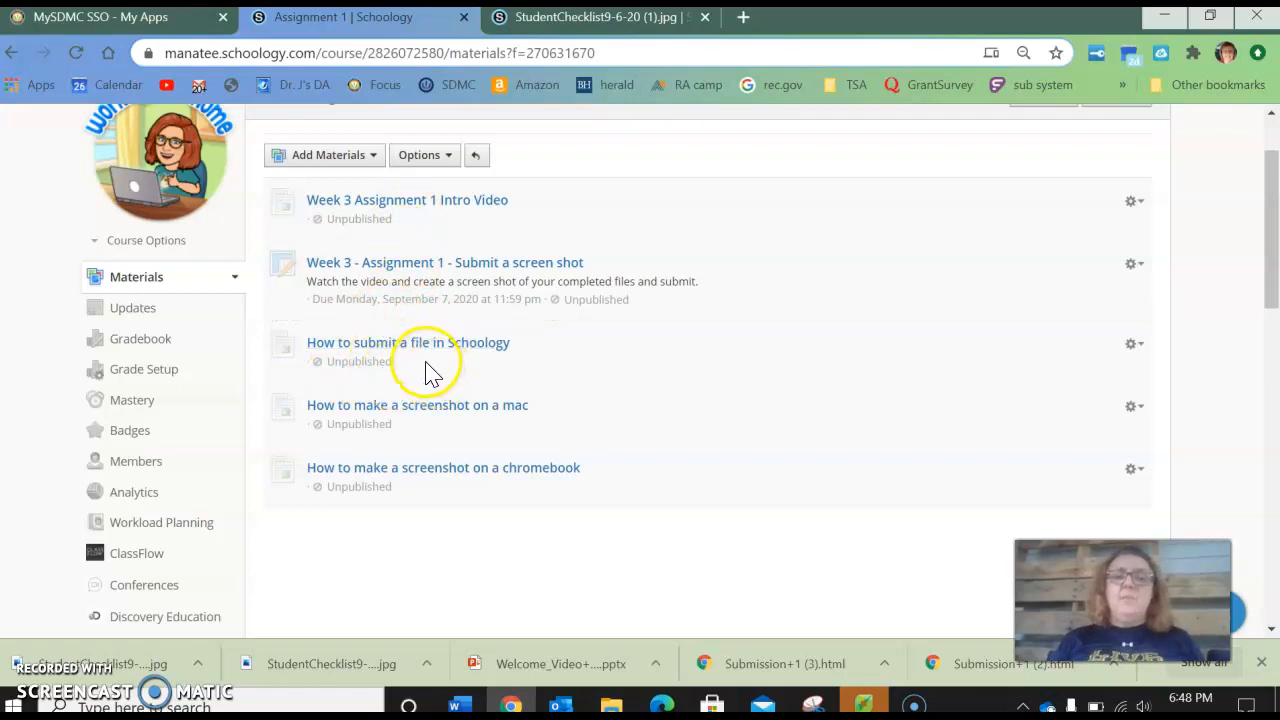
mouse_move(404, 370)
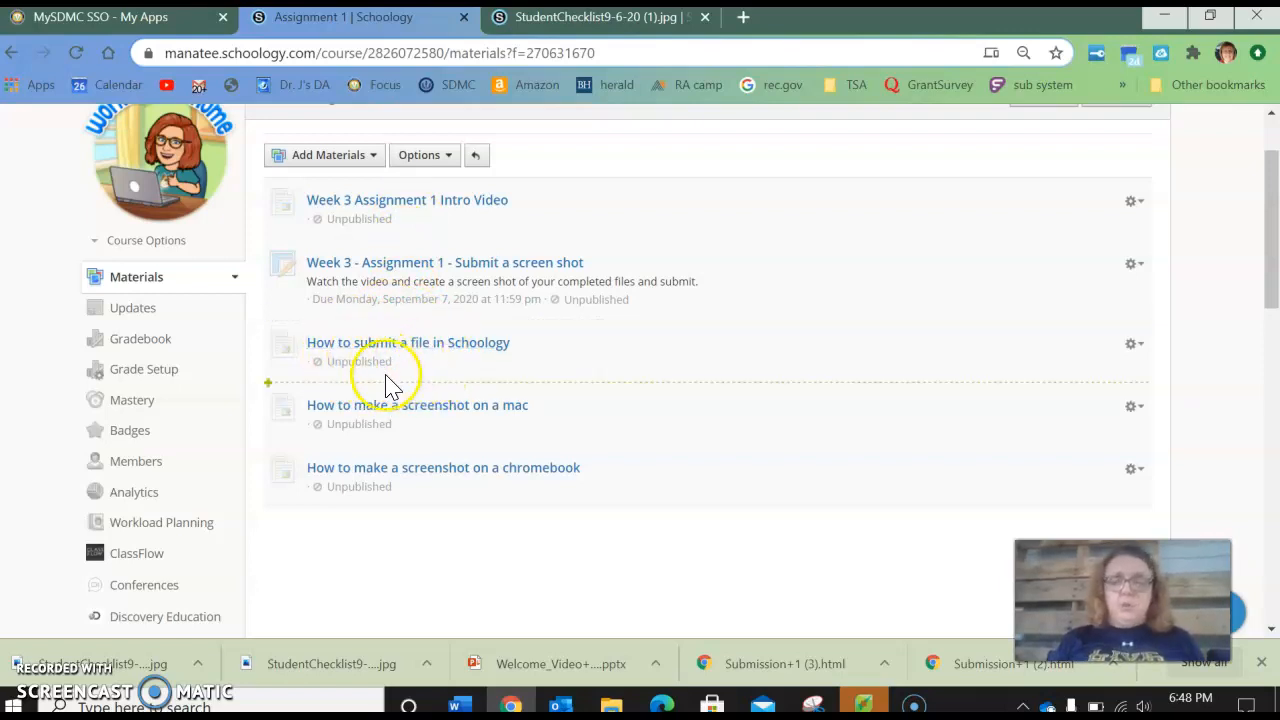
mouse_move(436, 376)
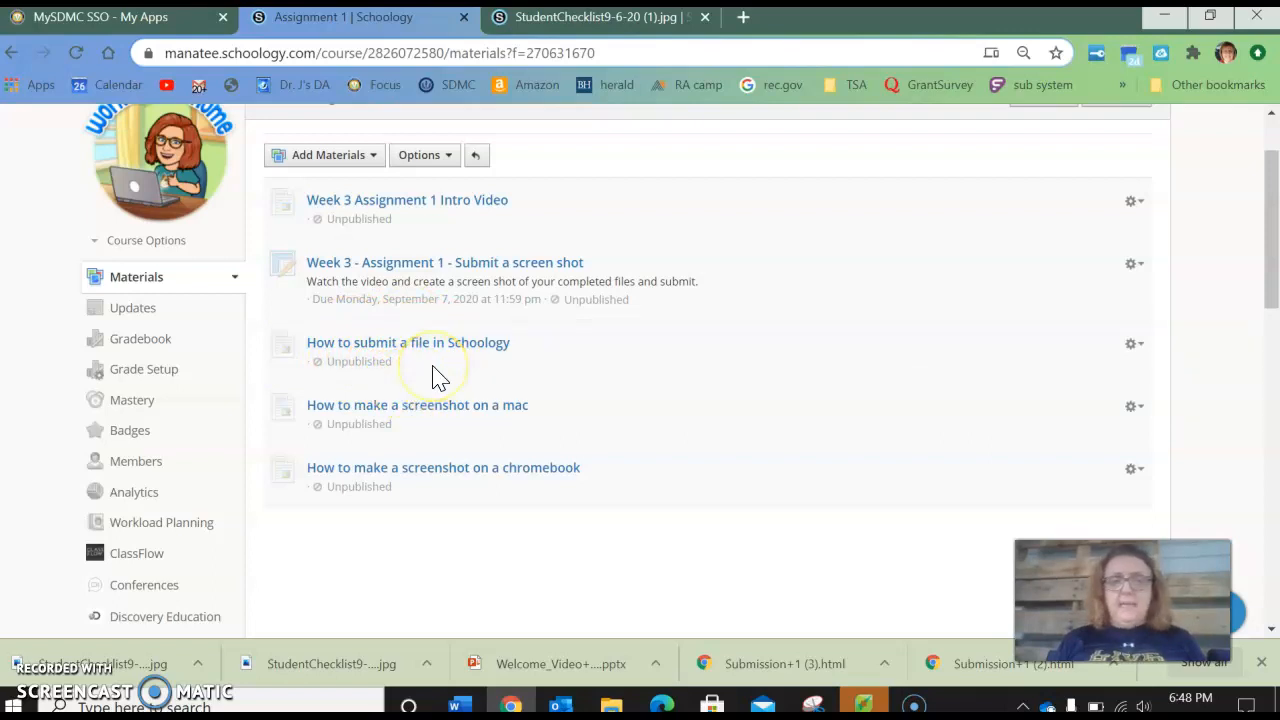
mouse_move(400, 384)
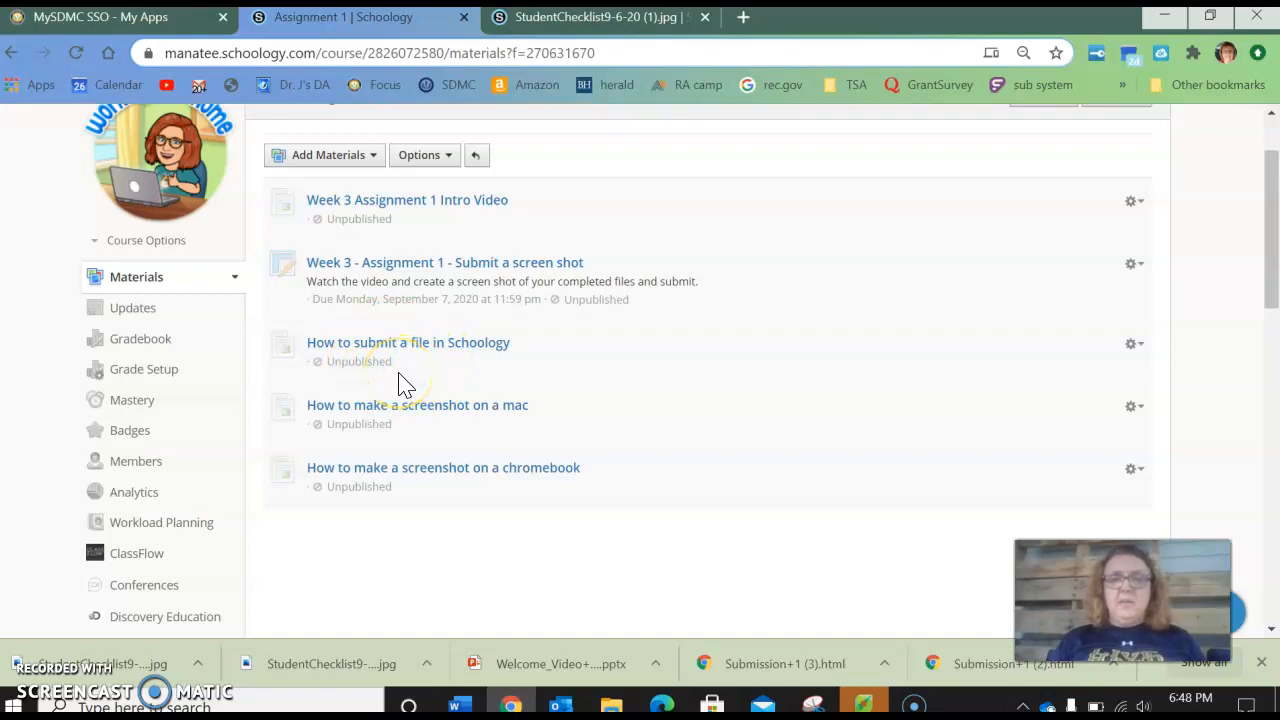
mouse_move(436, 218)
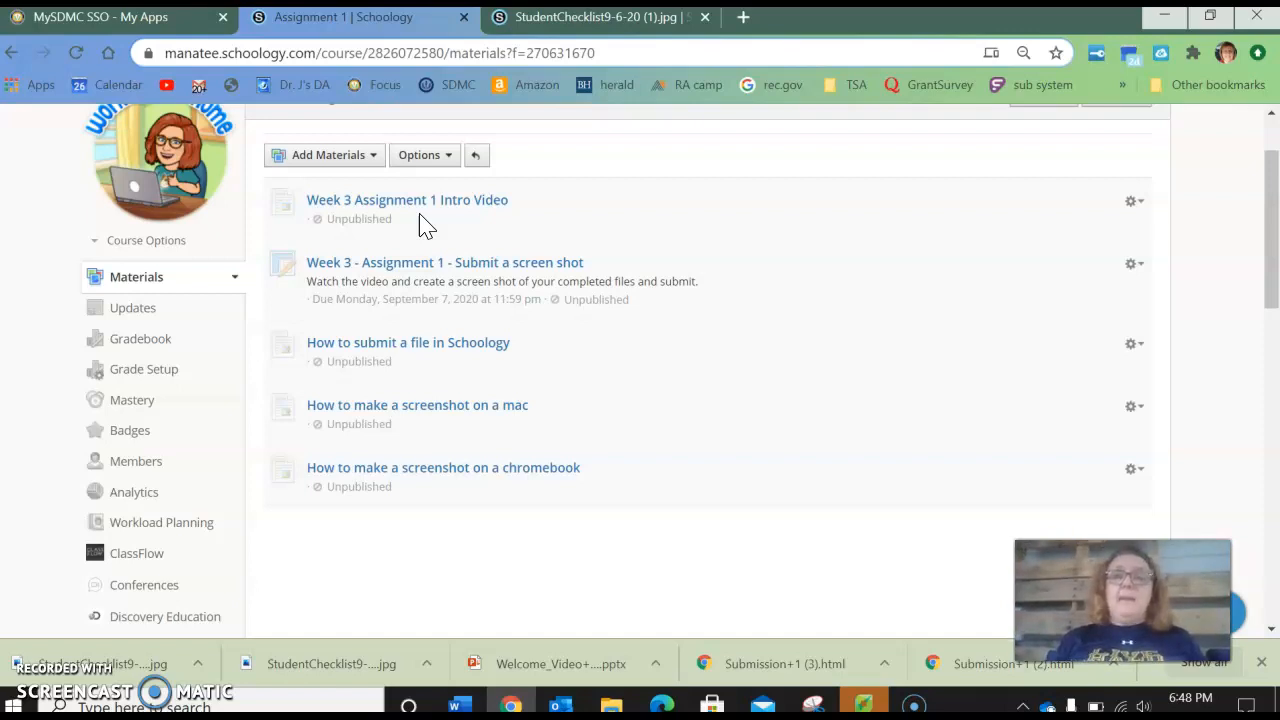
mouse_move(464, 344)
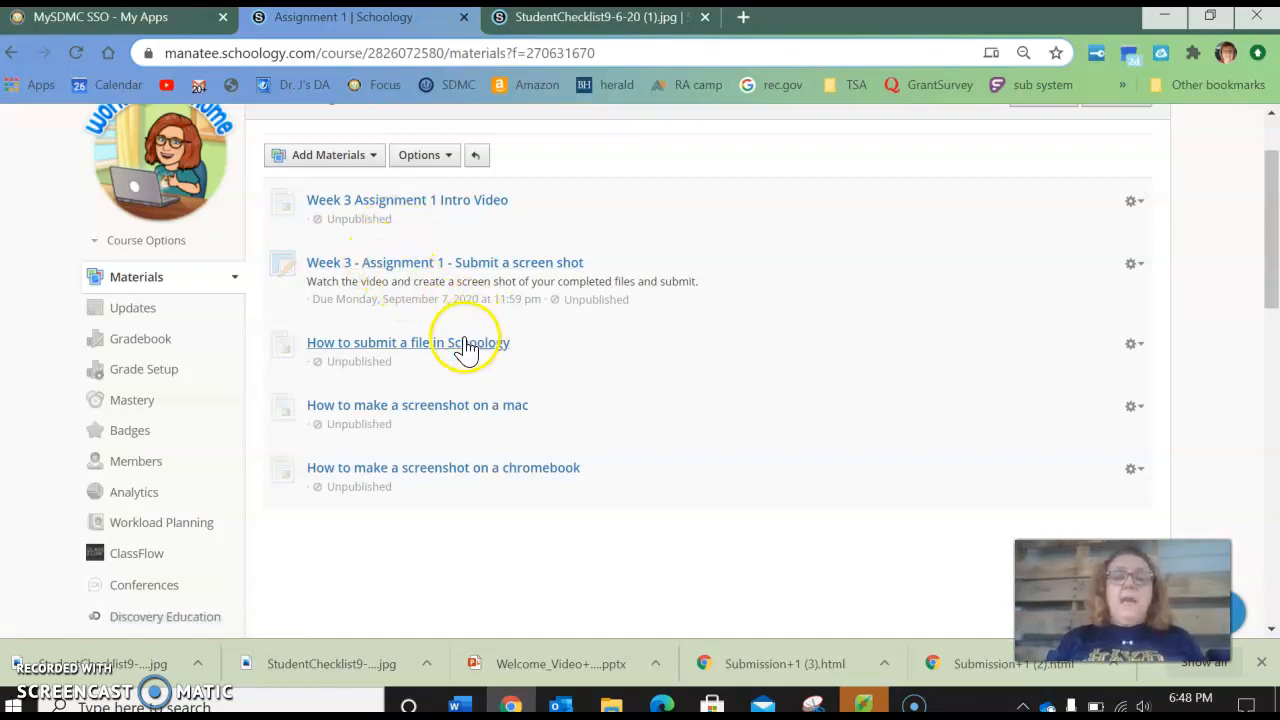
mouse_move(464, 380)
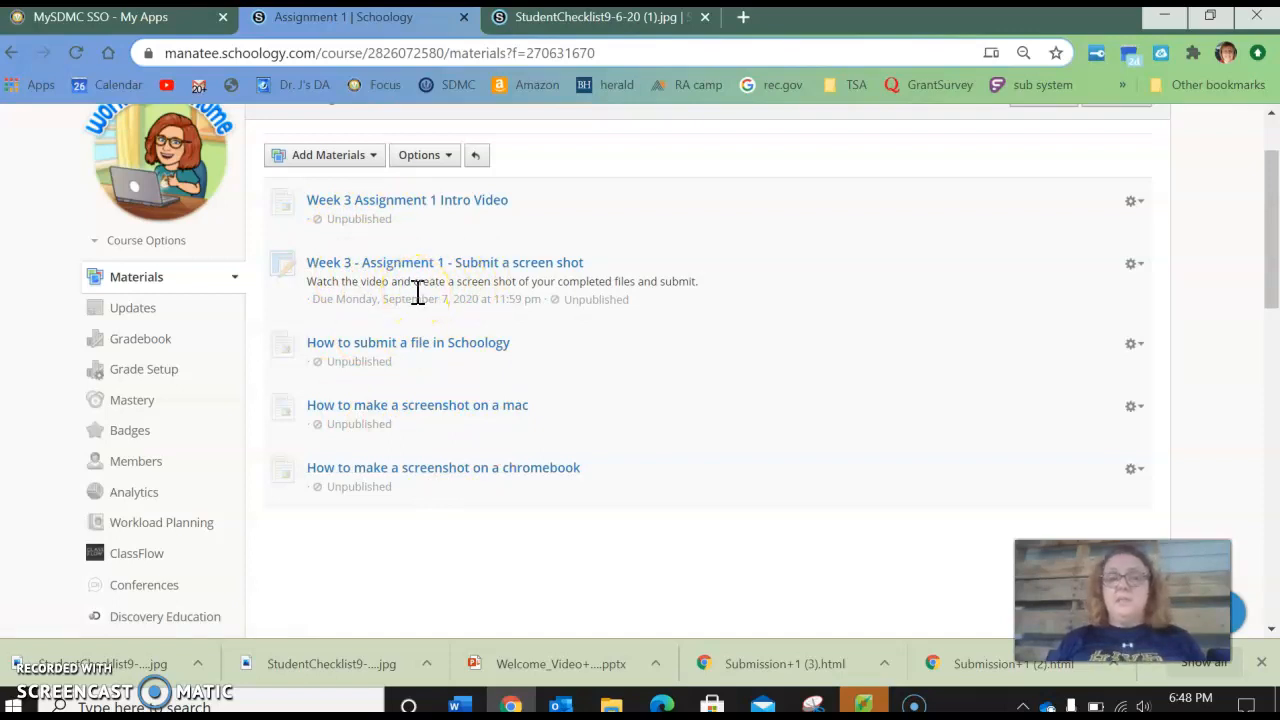
Step: Return to the checklist image and scroll to task #2 on hardware inputs and outputs
left_click(596, 16)
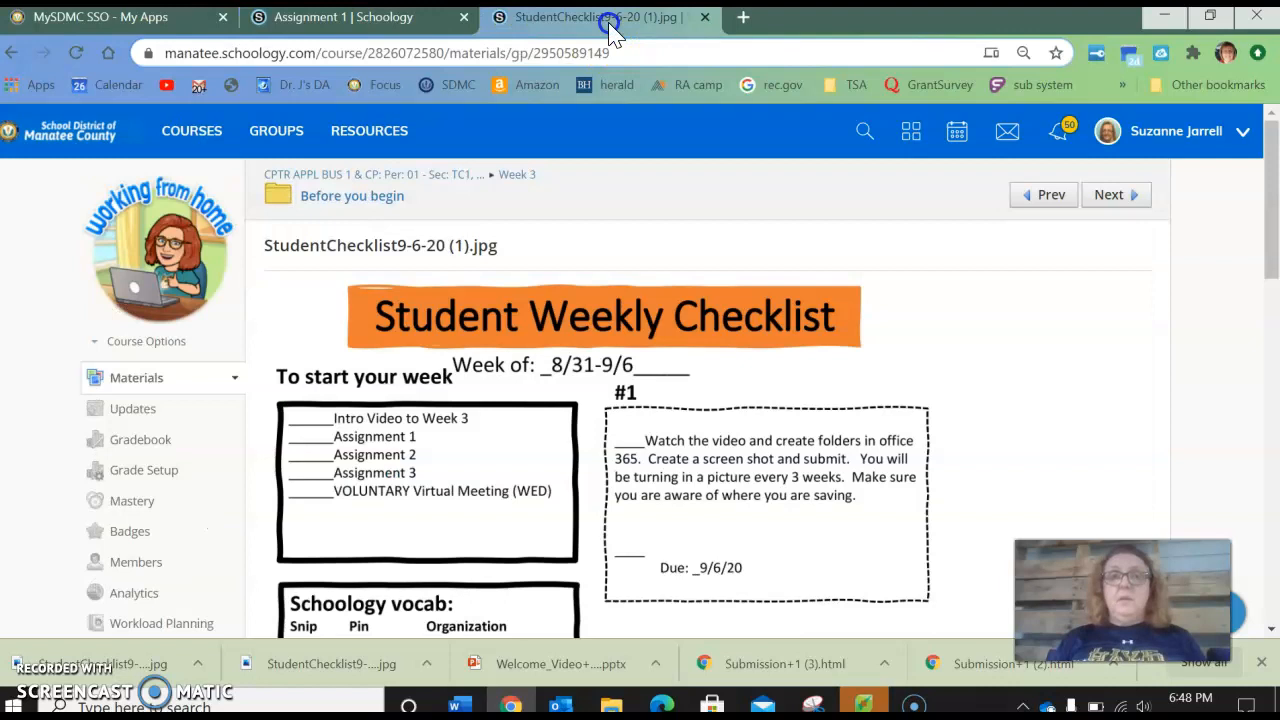
scroll("down", 3)
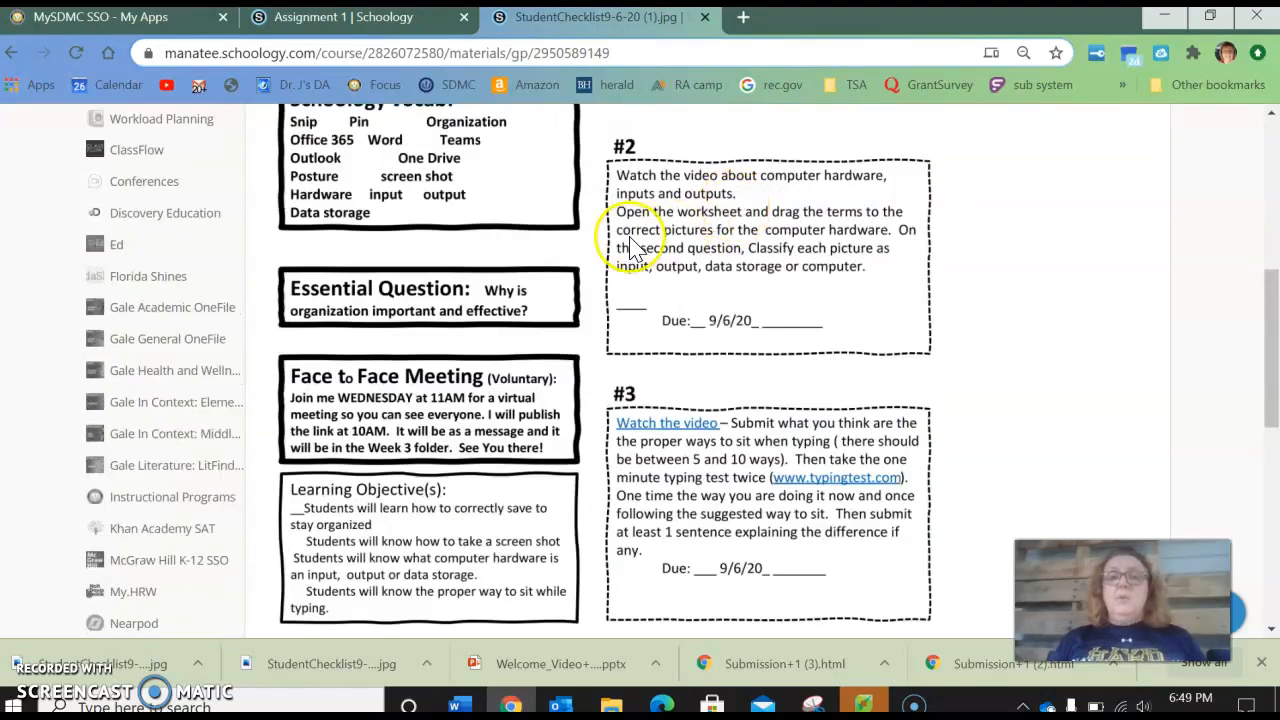
mouse_move(750, 192)
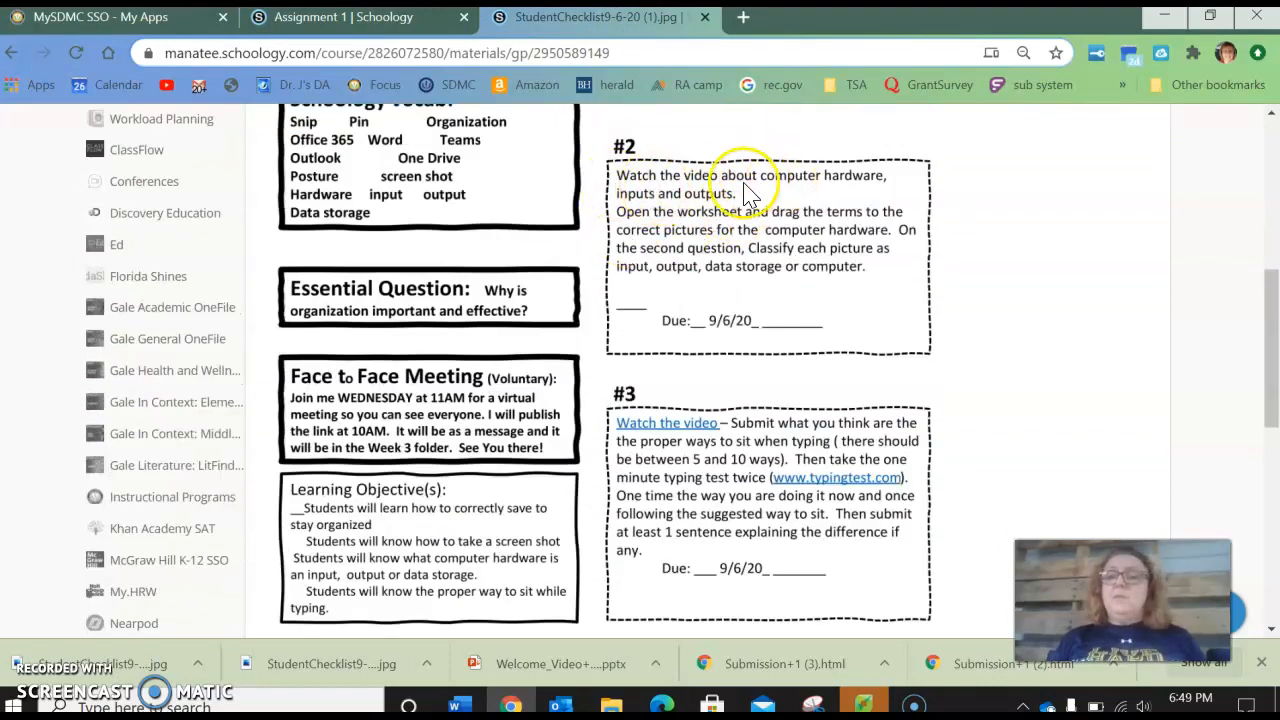
mouse_move(710, 210)
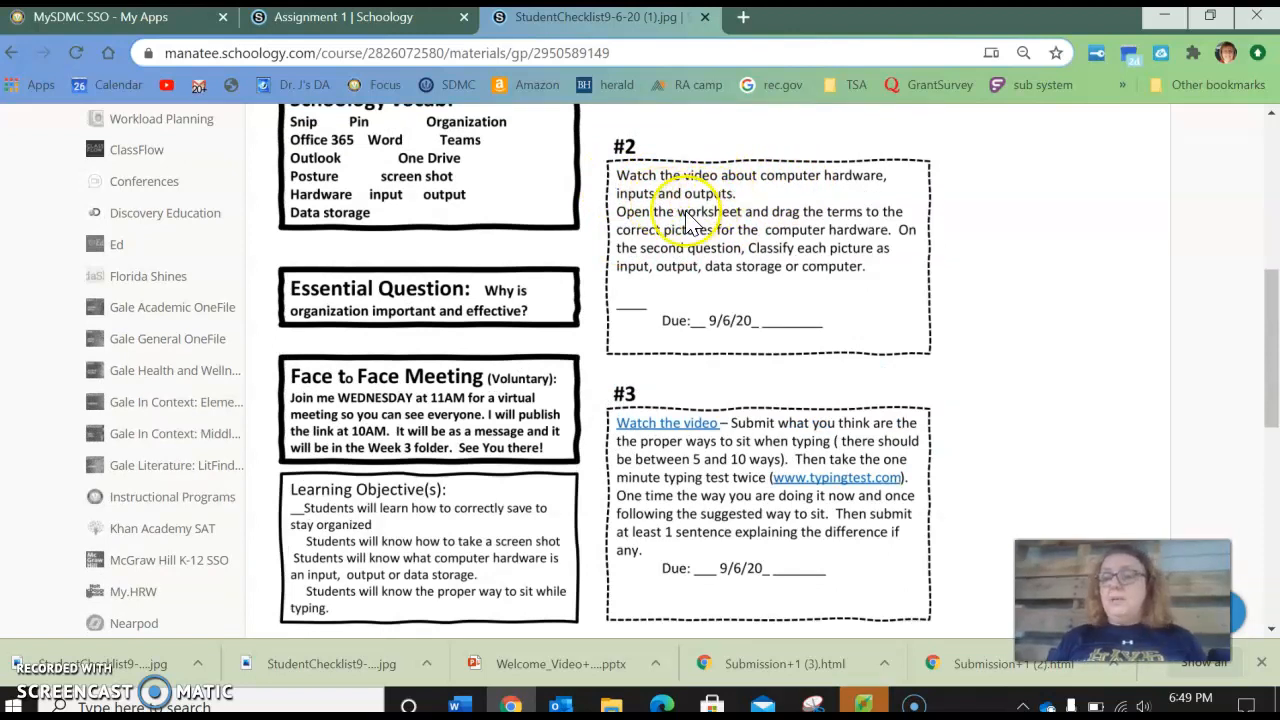
mouse_move(692, 230)
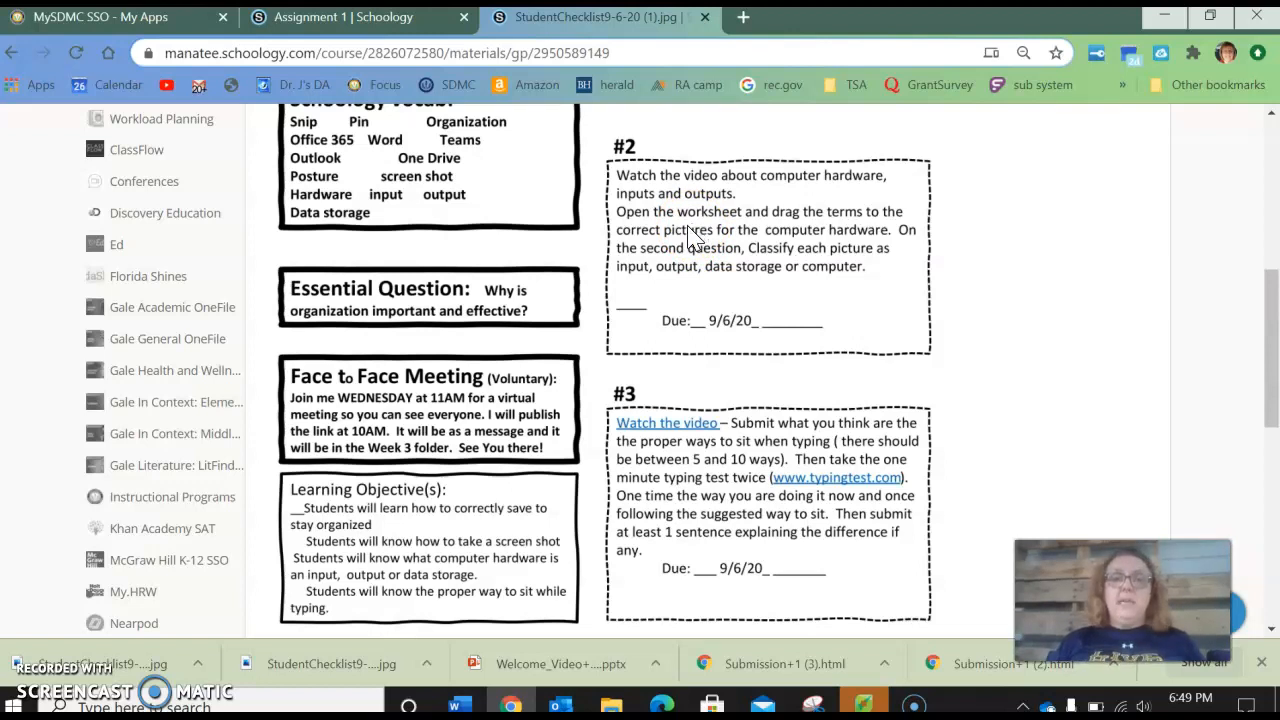
mouse_move(700, 228)
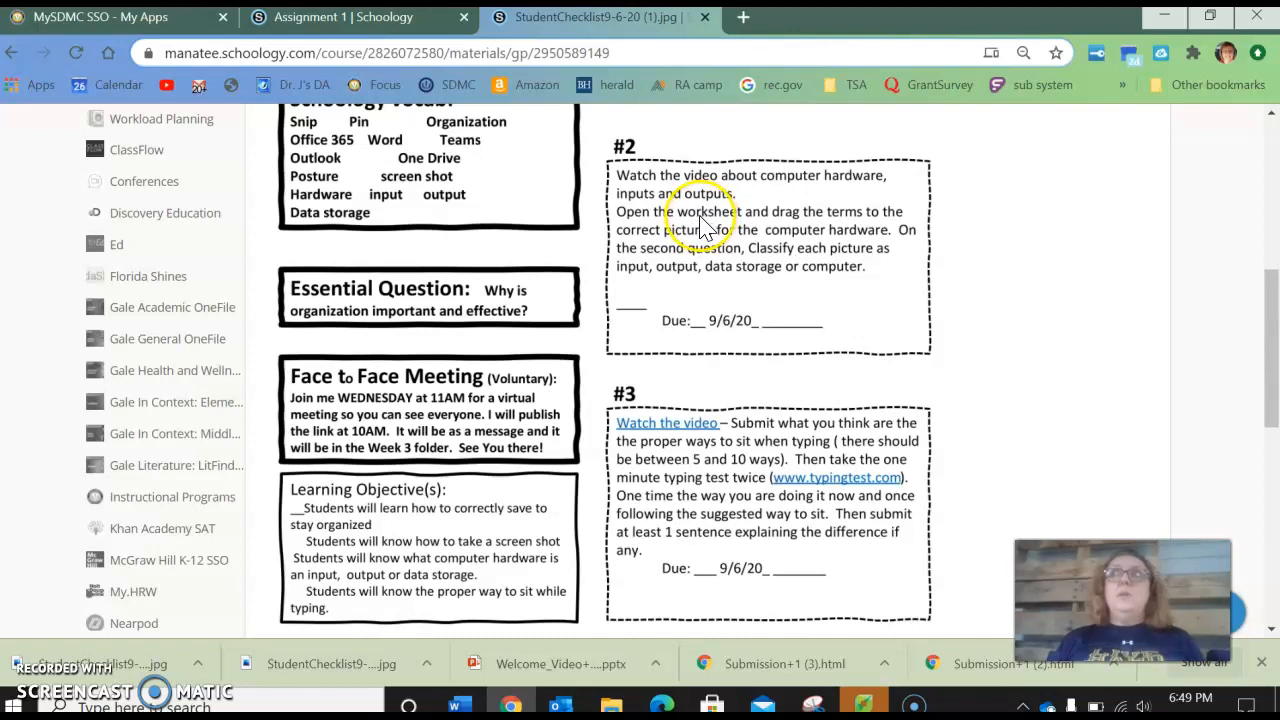
mouse_move(700, 218)
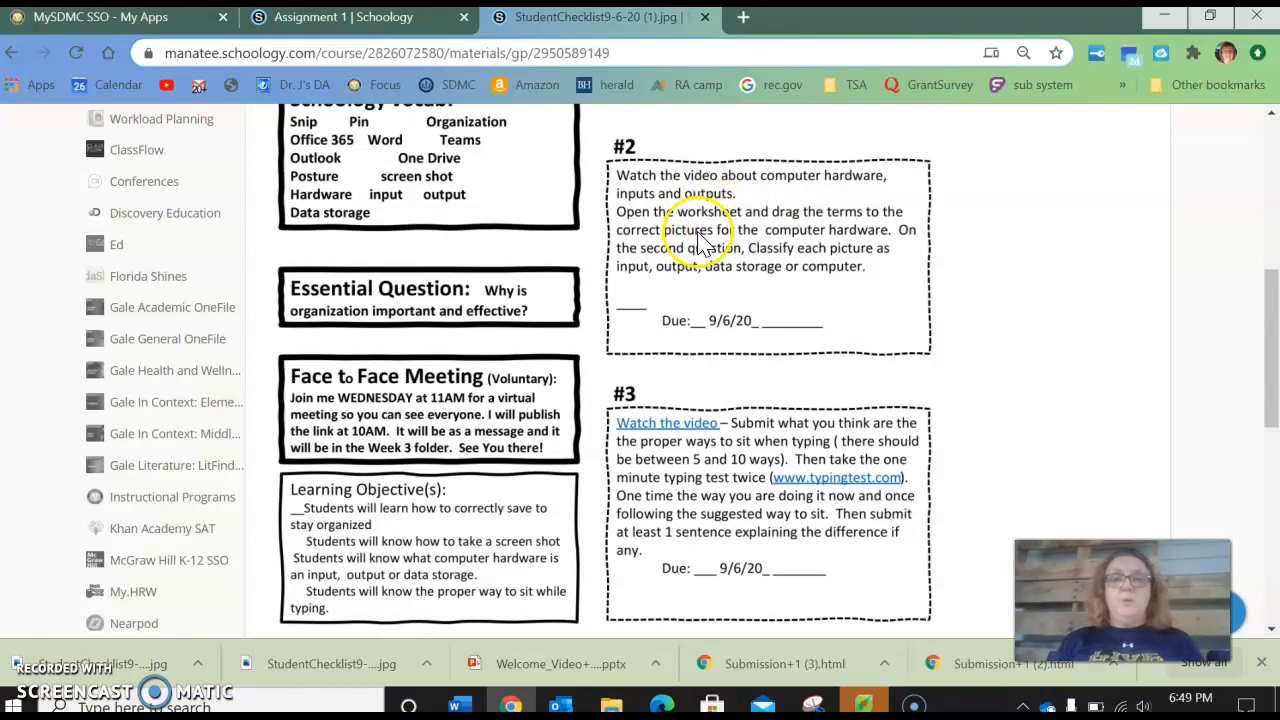
scroll("down", 3)
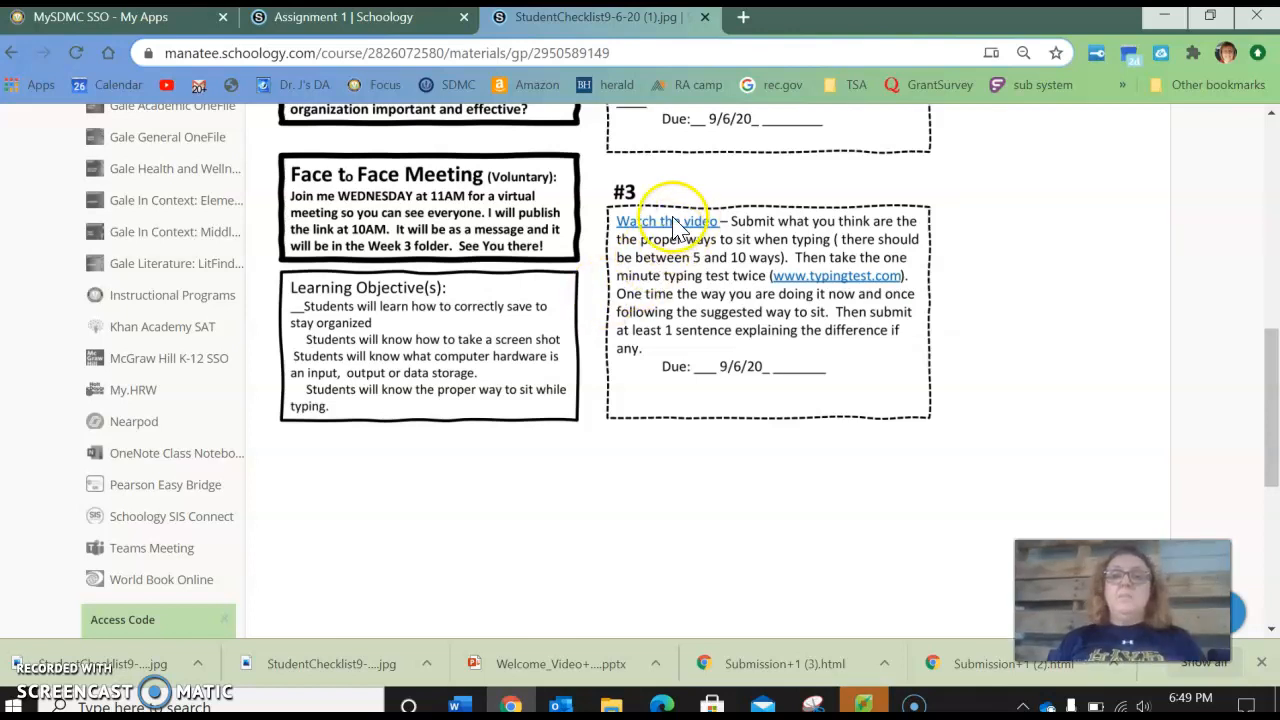
mouse_move(680, 336)
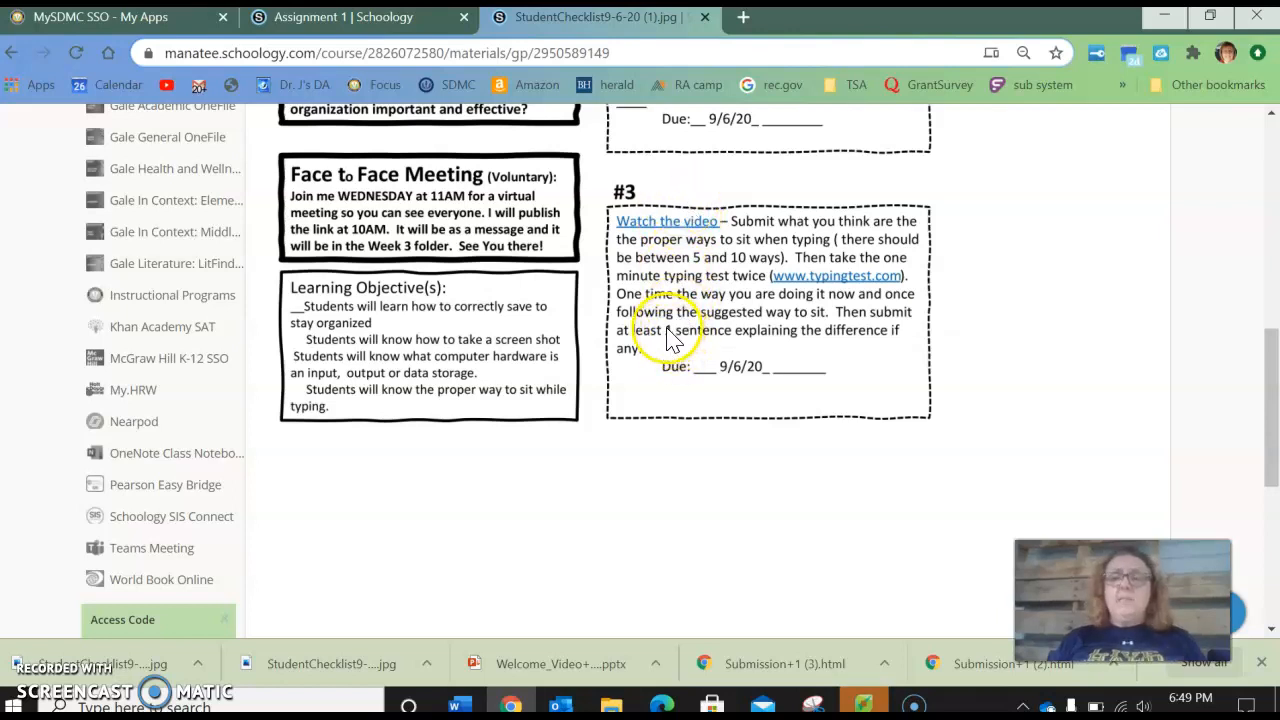
mouse_move(564, 184)
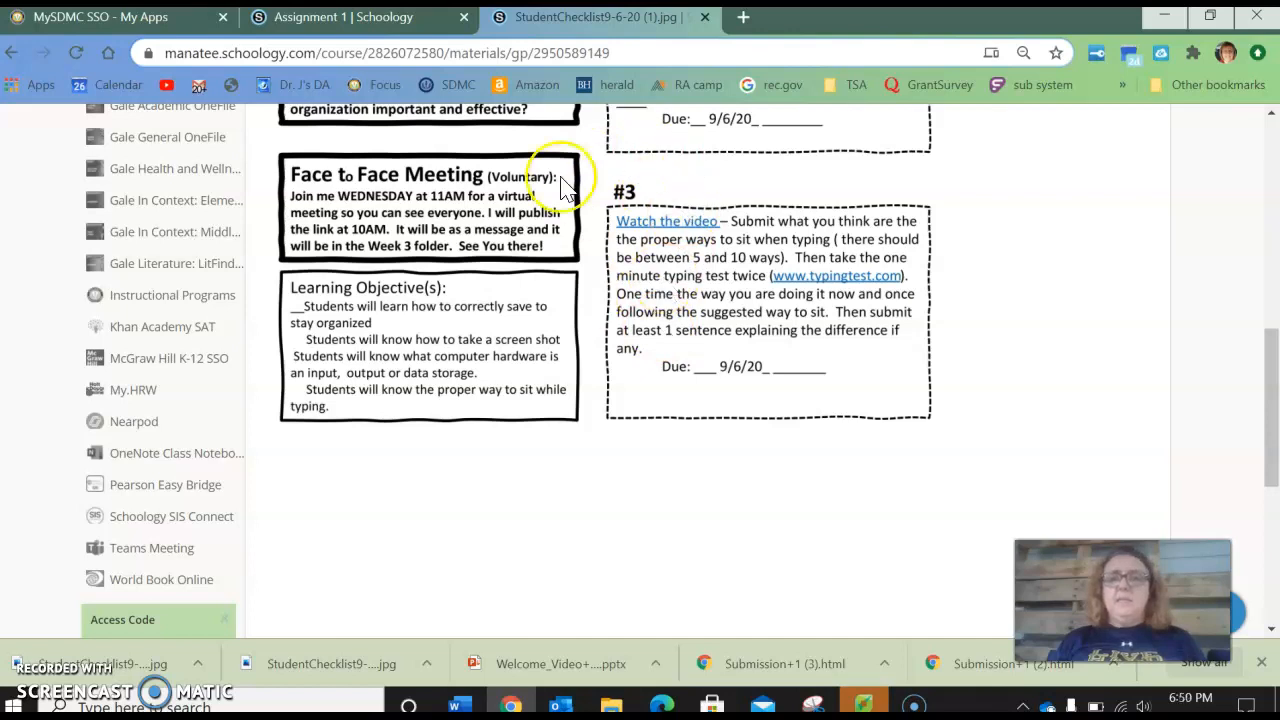
mouse_move(610, 270)
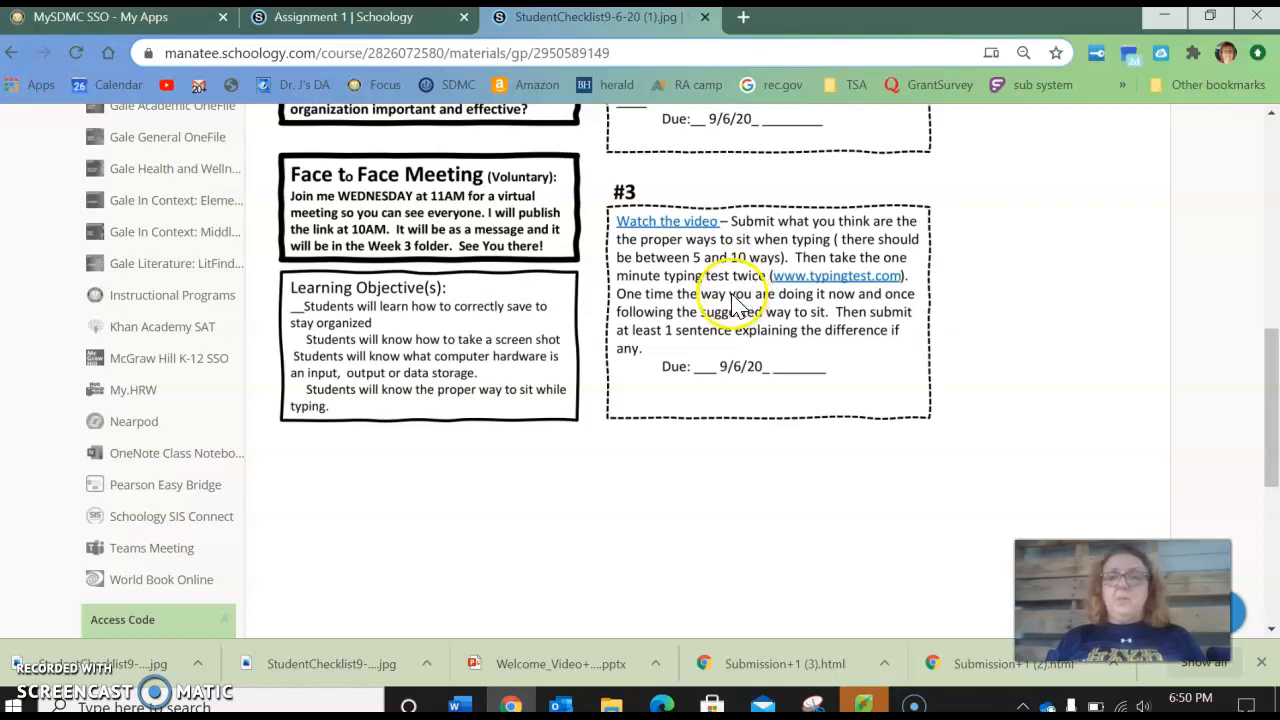
left_click(732, 294)
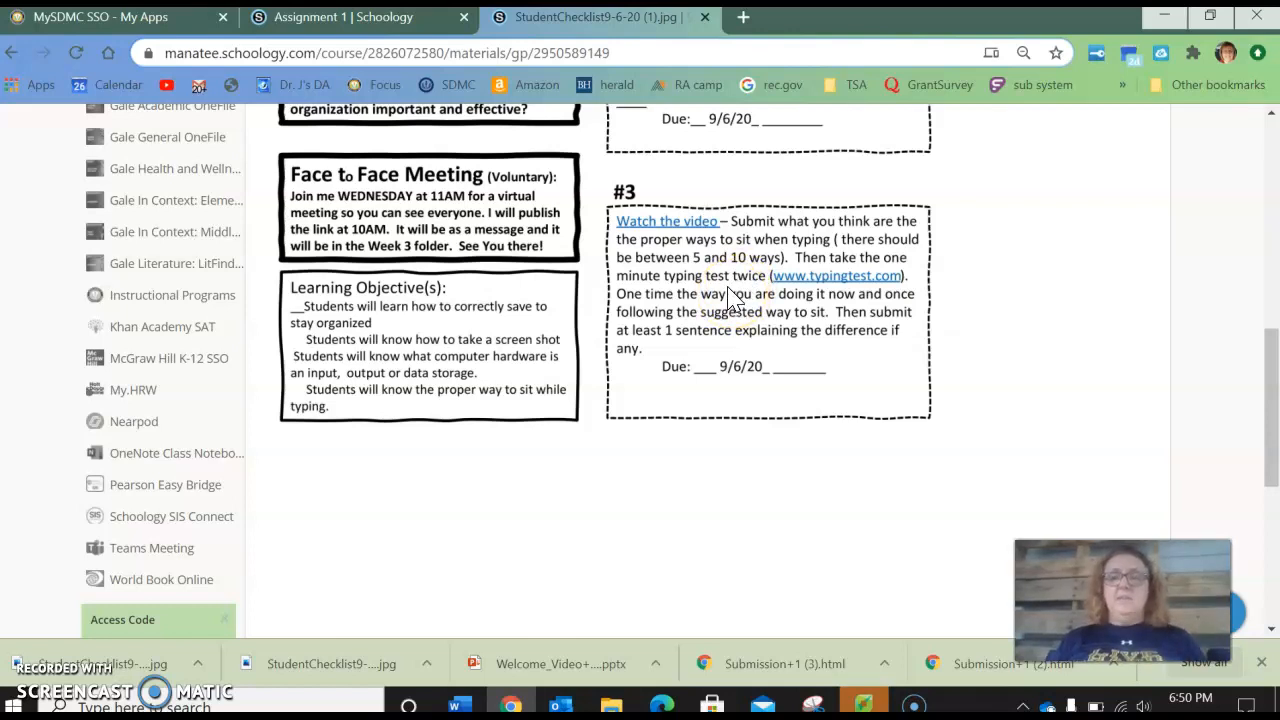
mouse_move(684, 316)
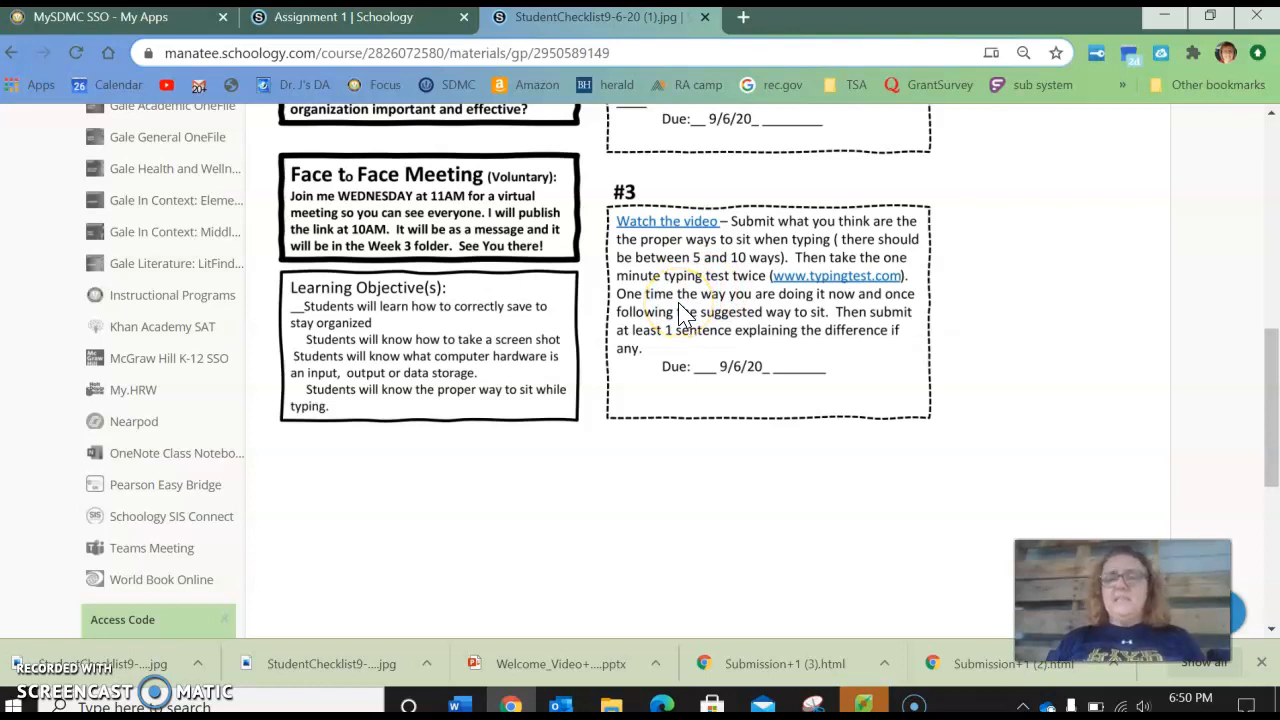
mouse_move(820, 270)
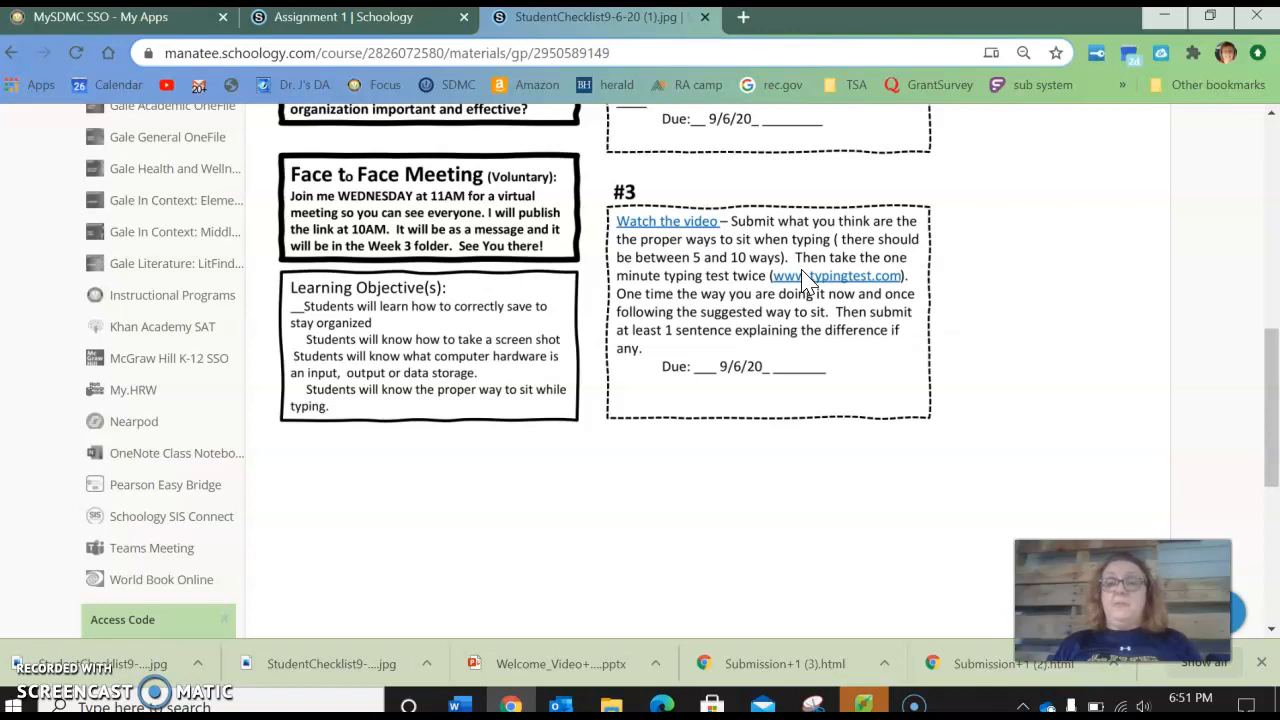
mouse_move(530, 560)
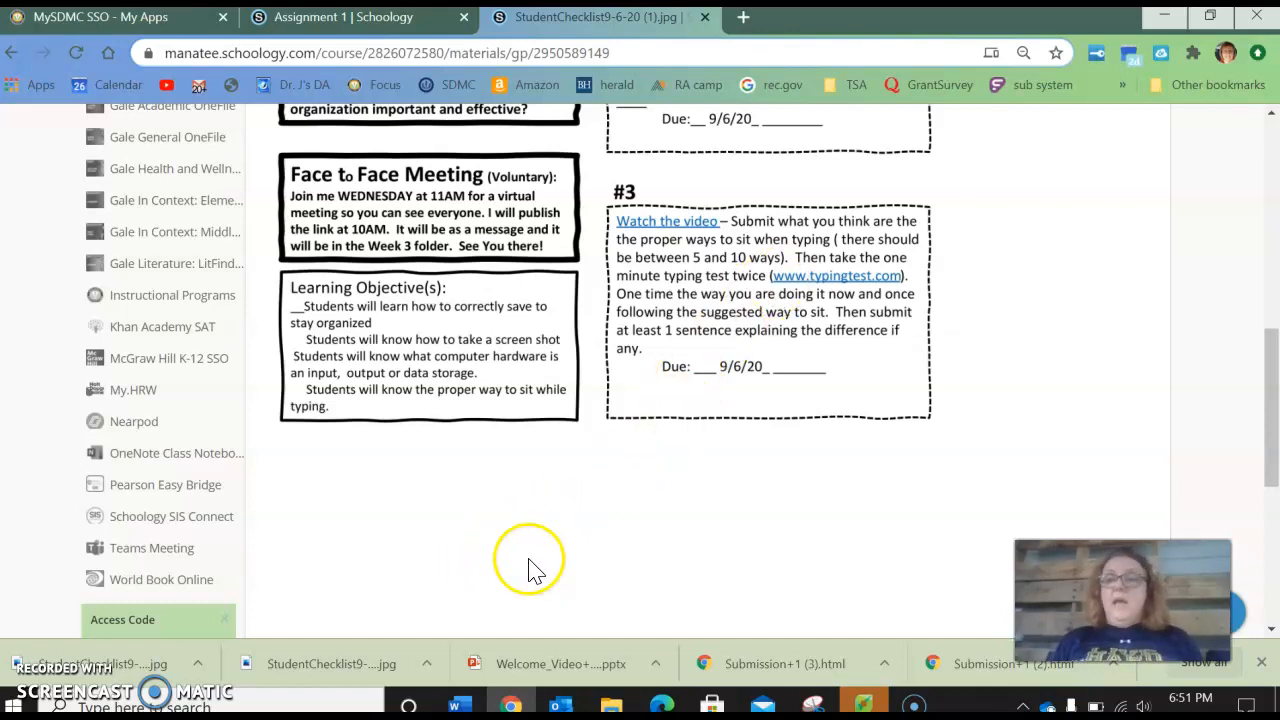